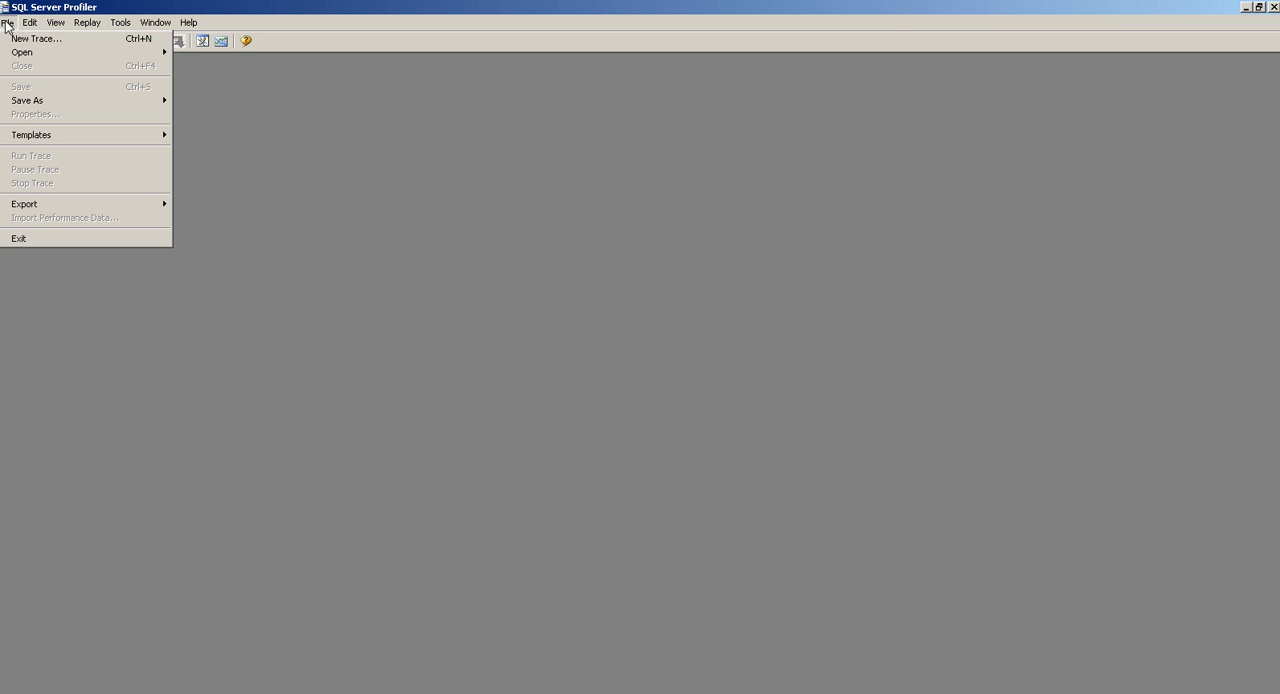
pyautogui.moveTo(130, 169)
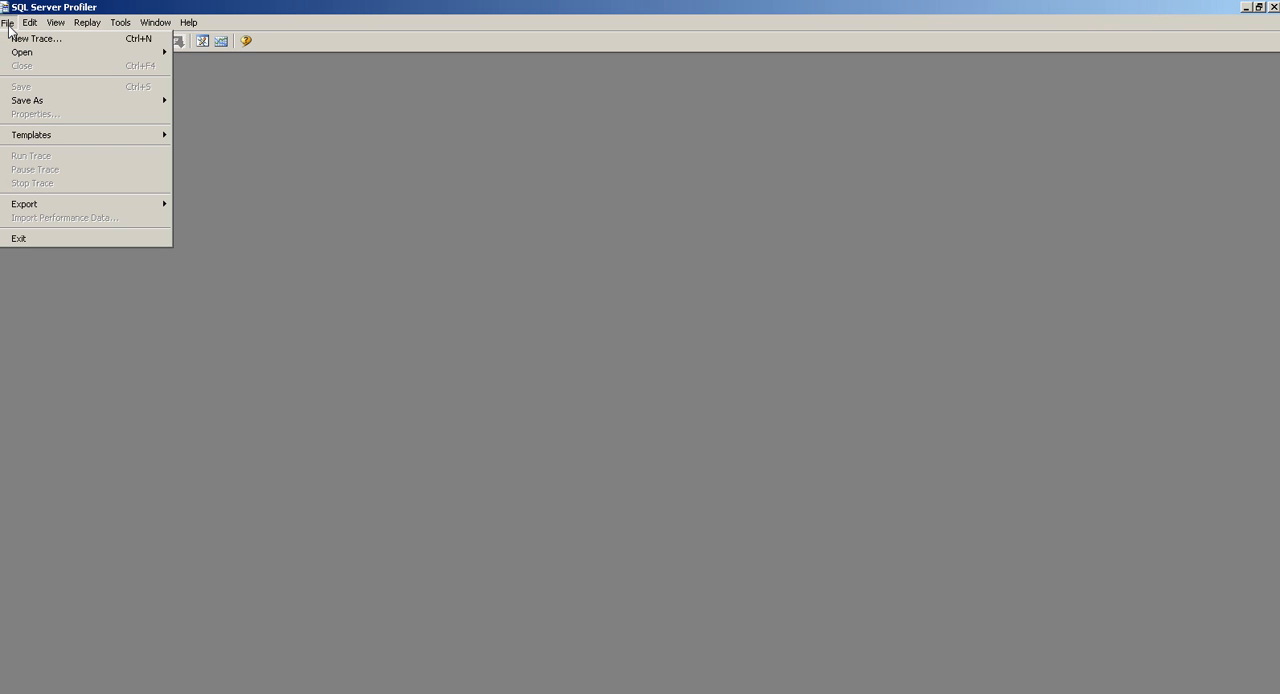
# Create a new trace on the database engine server from the Blank template and view Events Selection
pyautogui.click(37, 38)
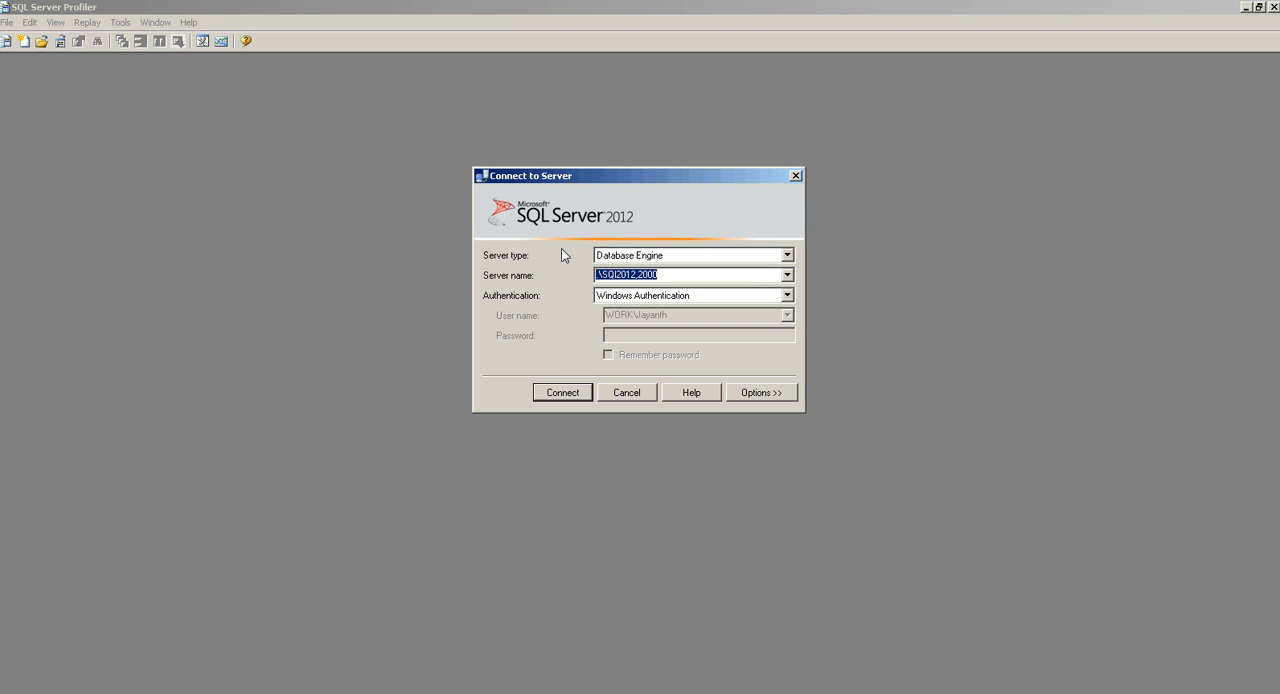
pyautogui.click(562, 392)
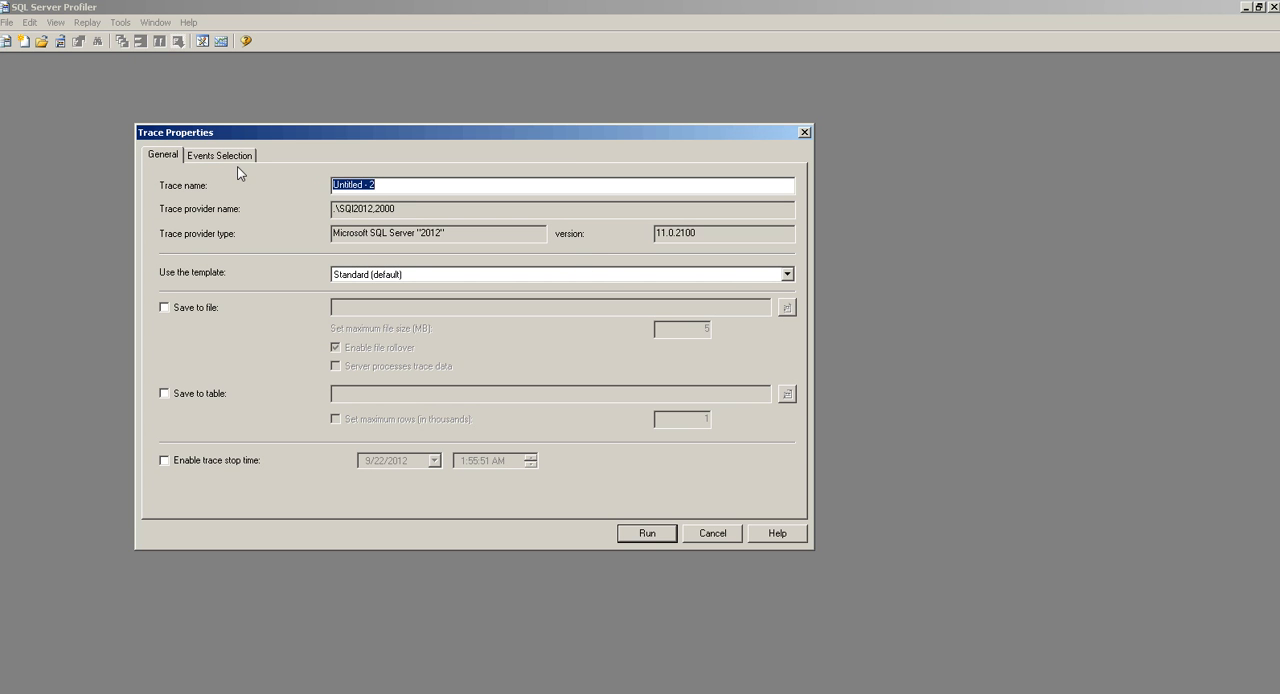
pyautogui.click(787, 274)
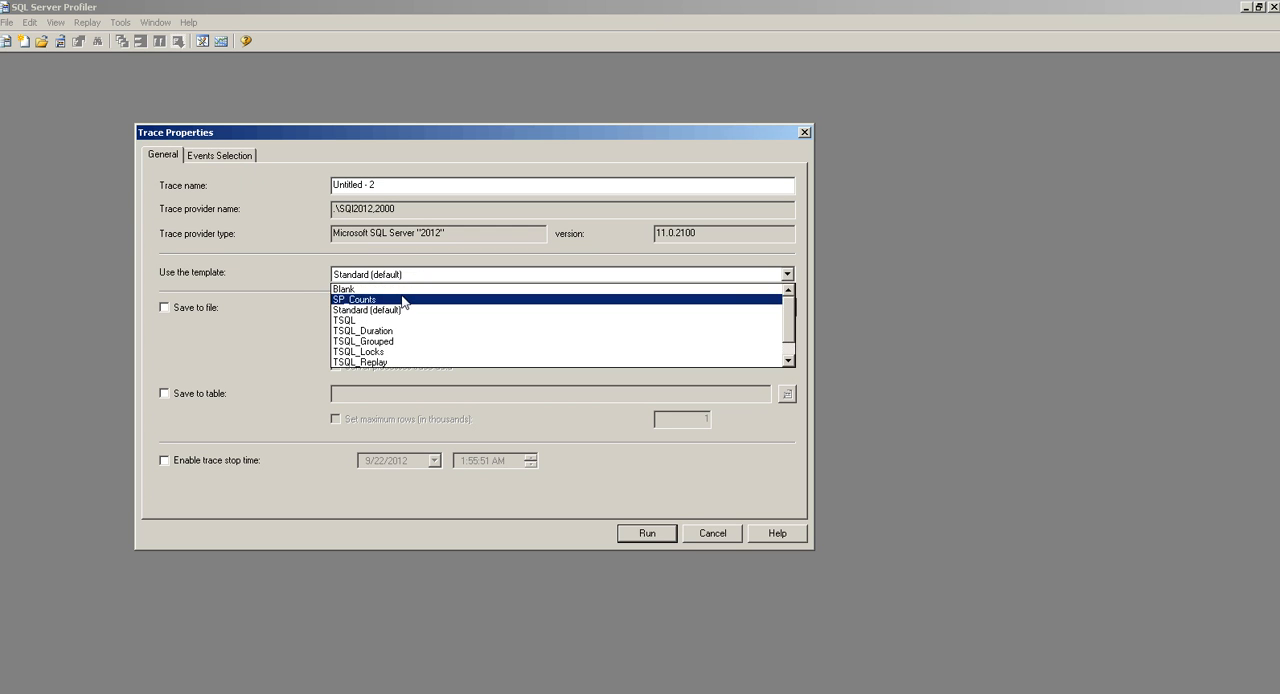
pyautogui.click(343, 289)
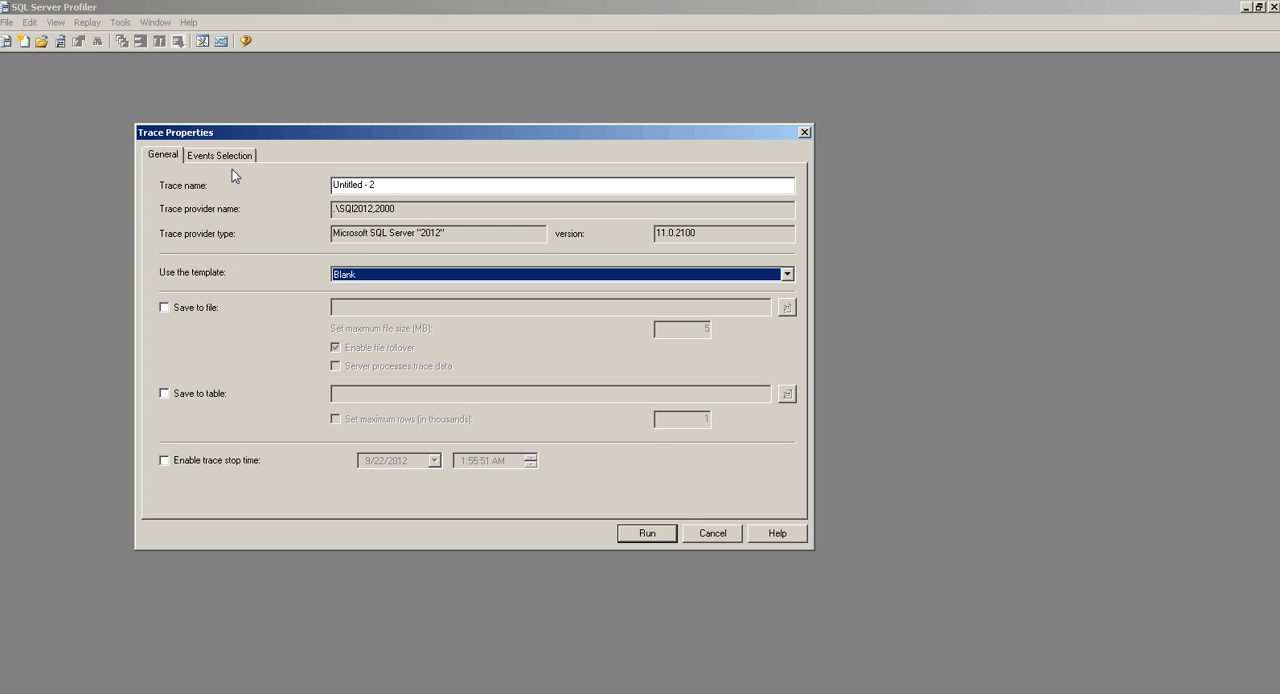
pyautogui.click(219, 155)
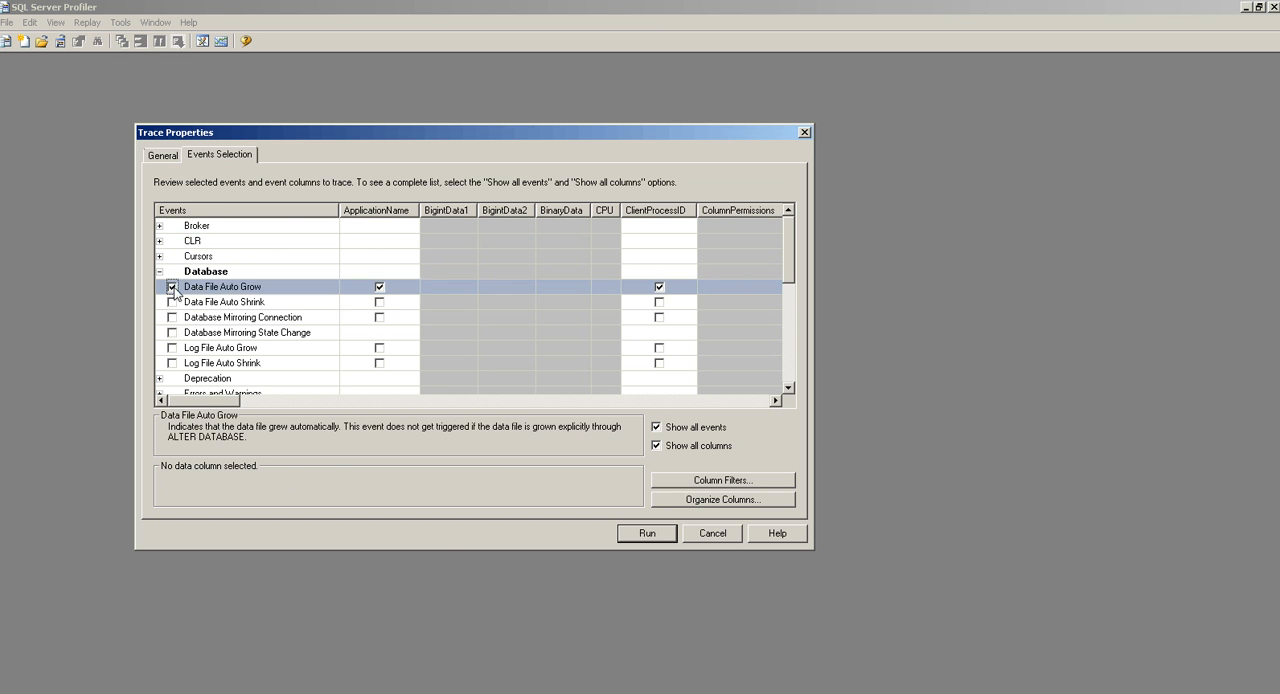
# Add the Data File Auto Shrink, Object:Created and Object:Deleted events to the trace
pyautogui.click(171, 302)
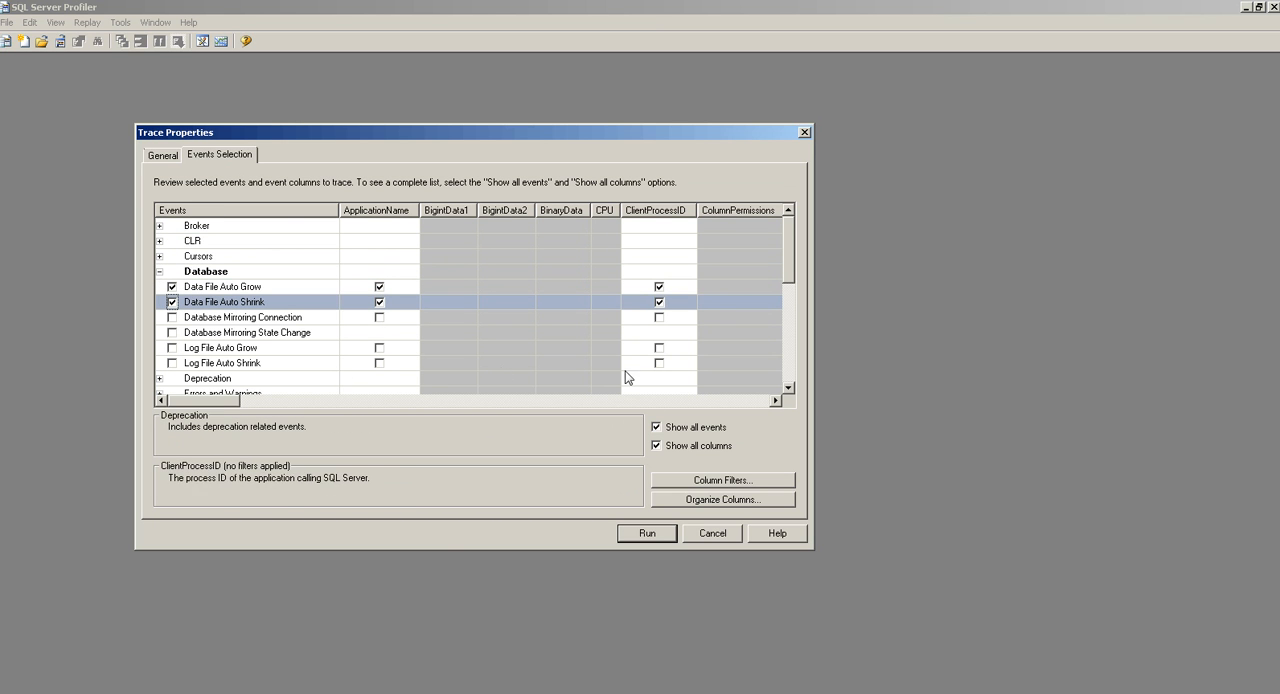
pyautogui.moveTo(215, 400); pyautogui.dragTo(370, 400)
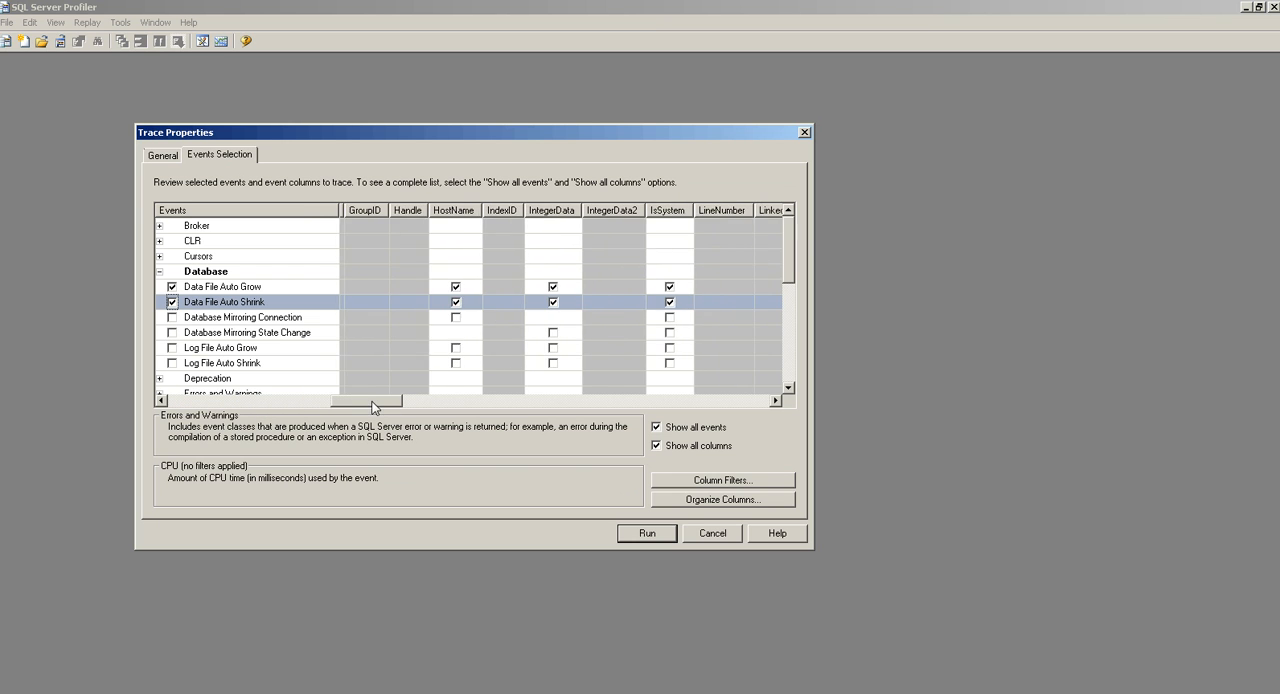
pyautogui.moveTo(370, 400); pyautogui.dragTo(215, 400)
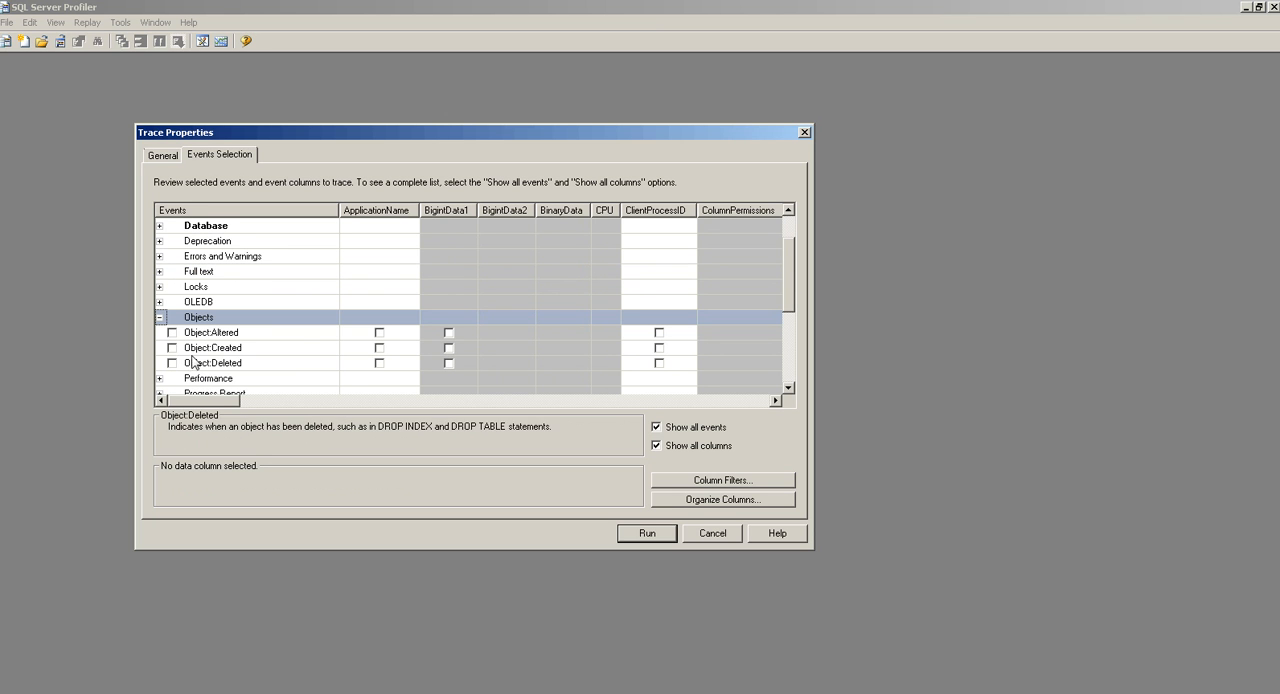
pyautogui.click(171, 347)
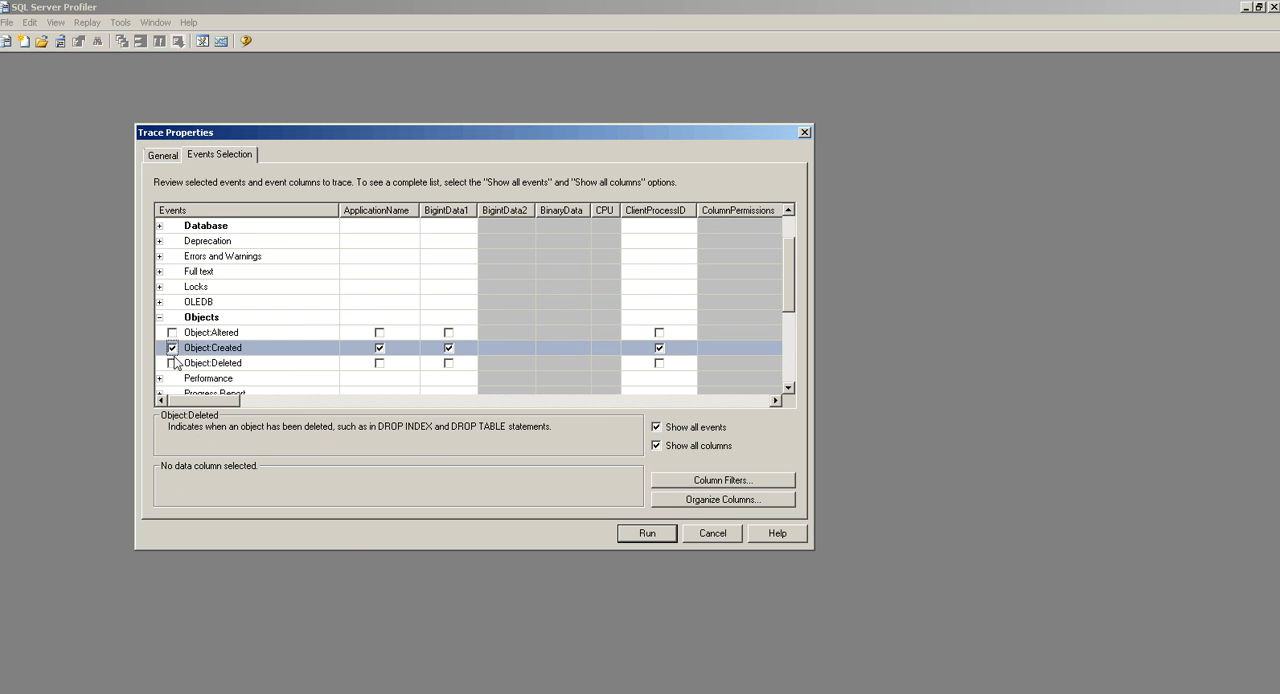
pyautogui.click(172, 363)
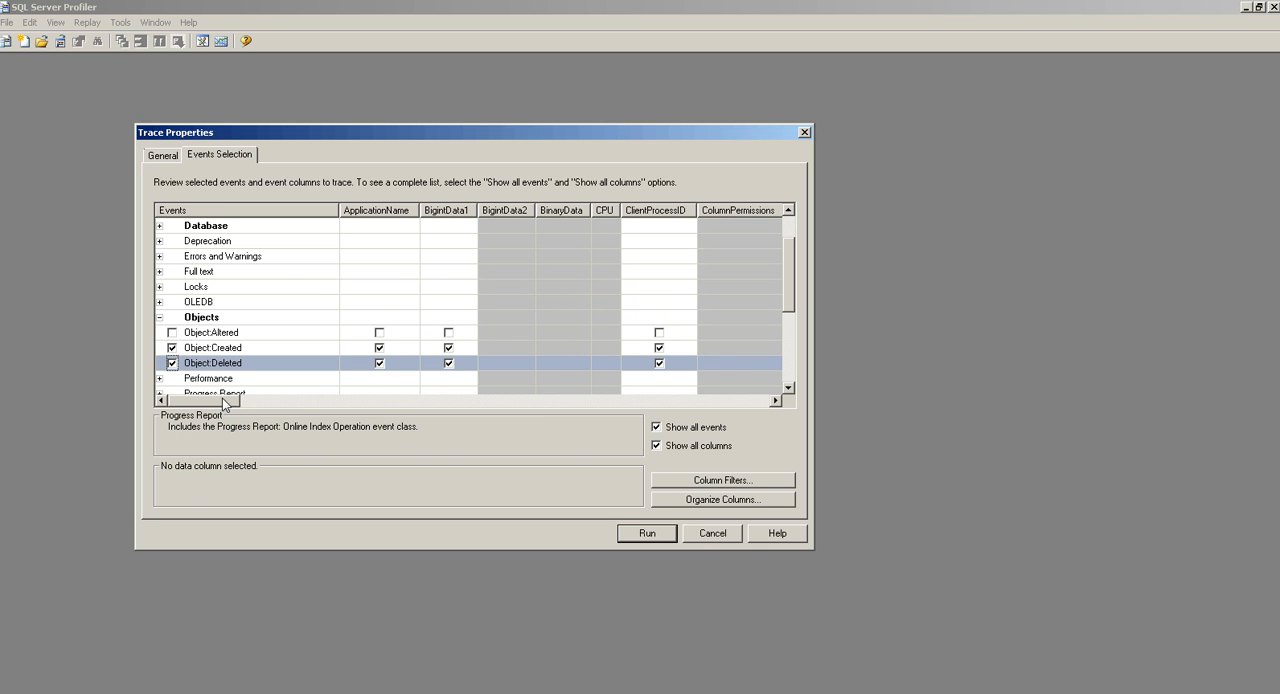
pyautogui.moveTo(500, 427)
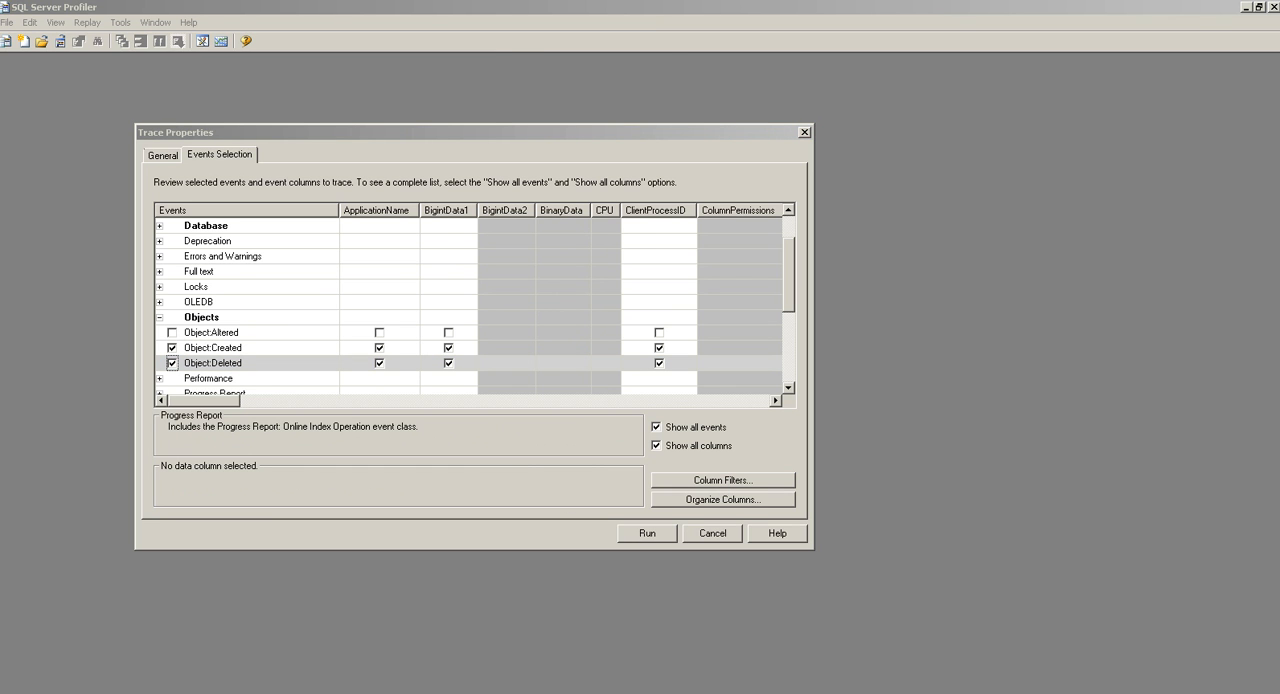
# Add a DatabaseName column filter with the Like pattern %%
pyautogui.click(722, 480)
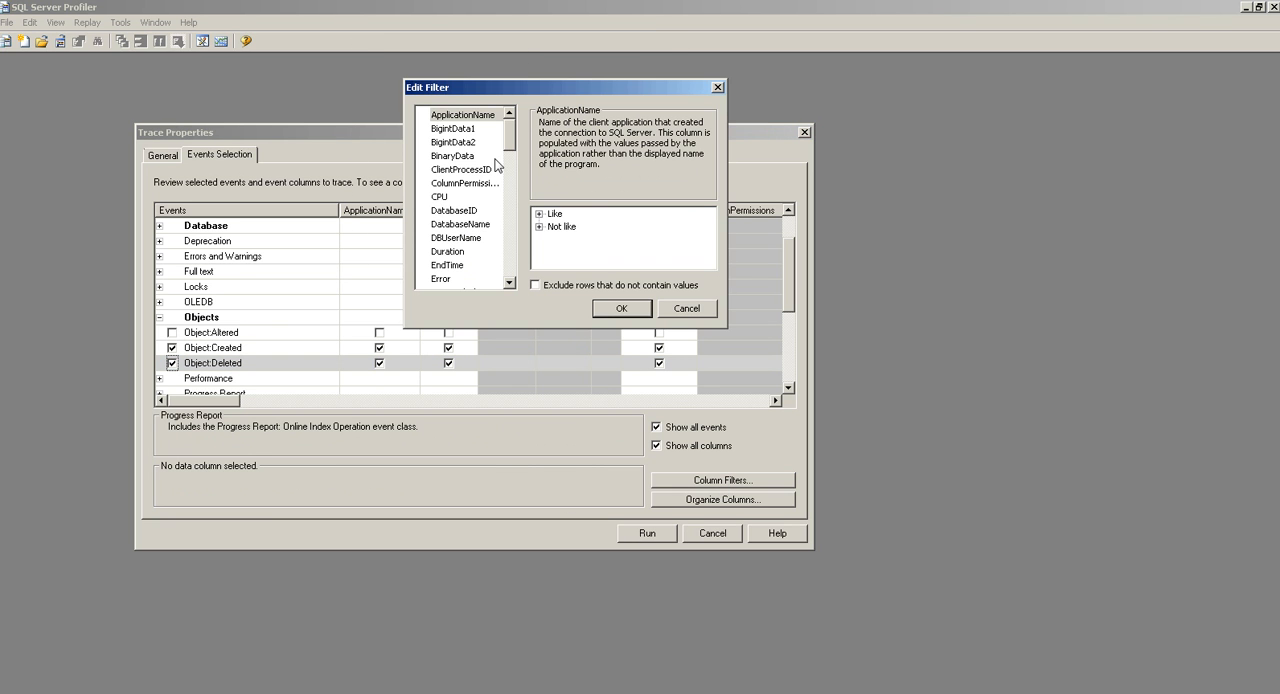
pyautogui.click(461, 223)
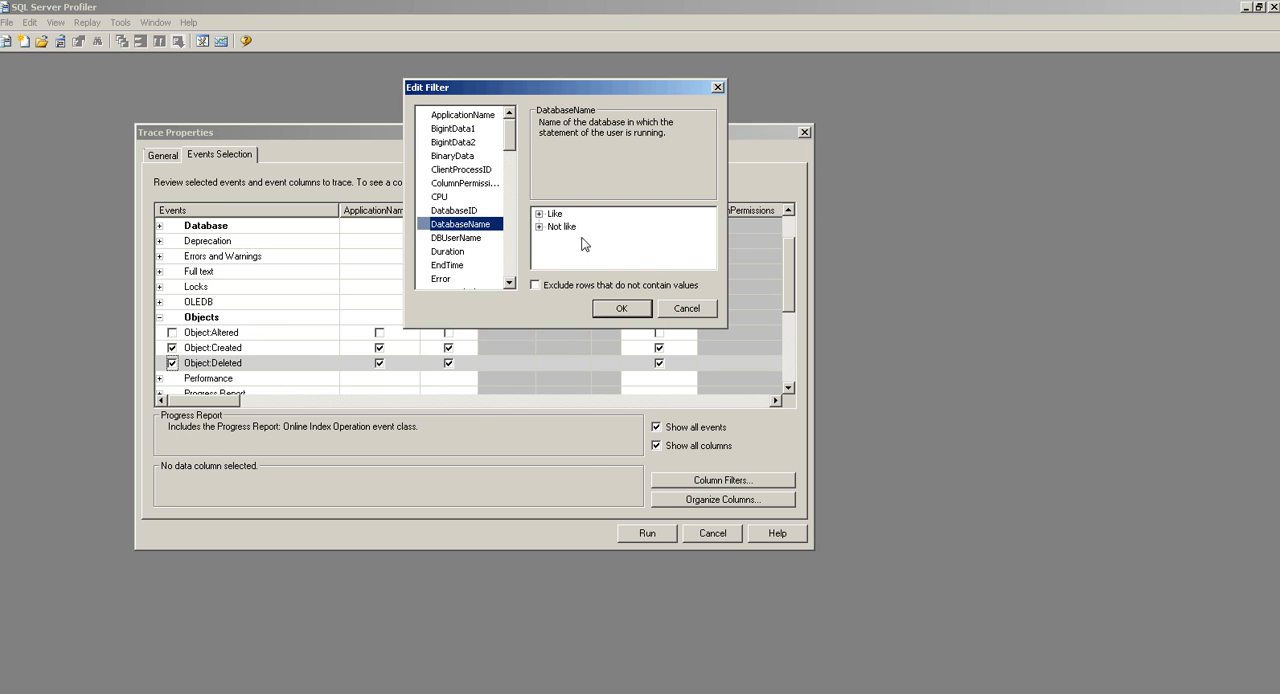
pyautogui.click(555, 213)
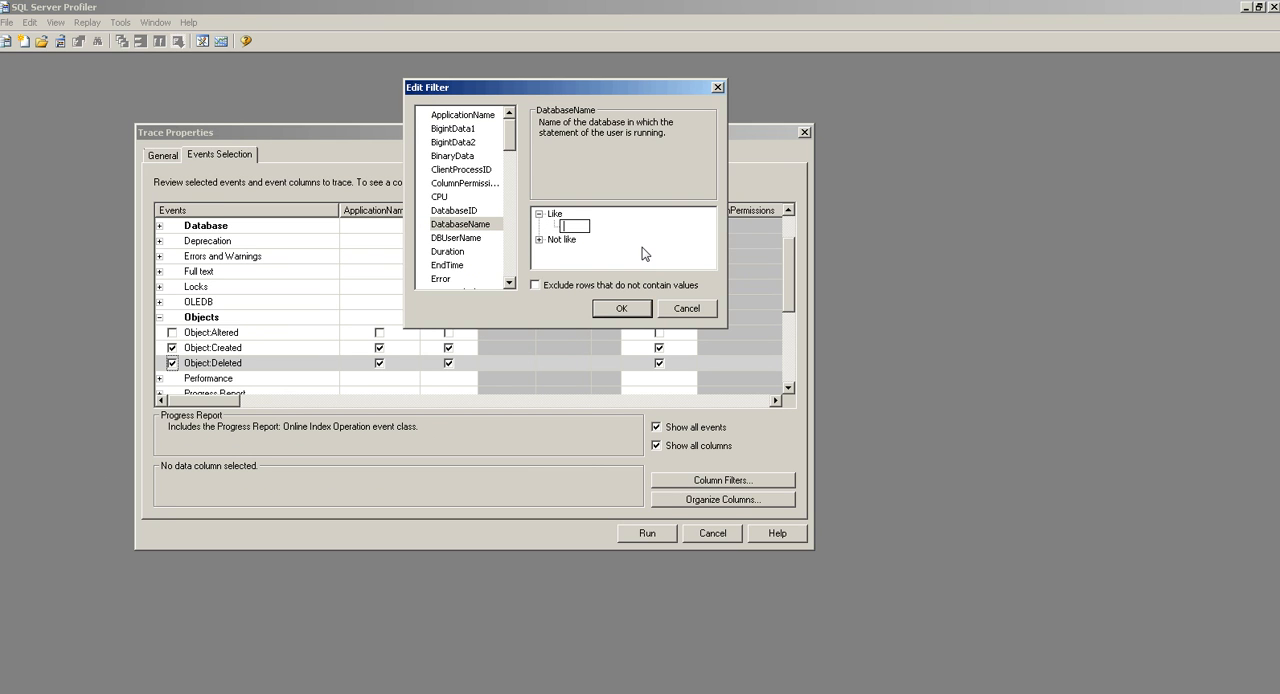
pyautogui.write('%%')
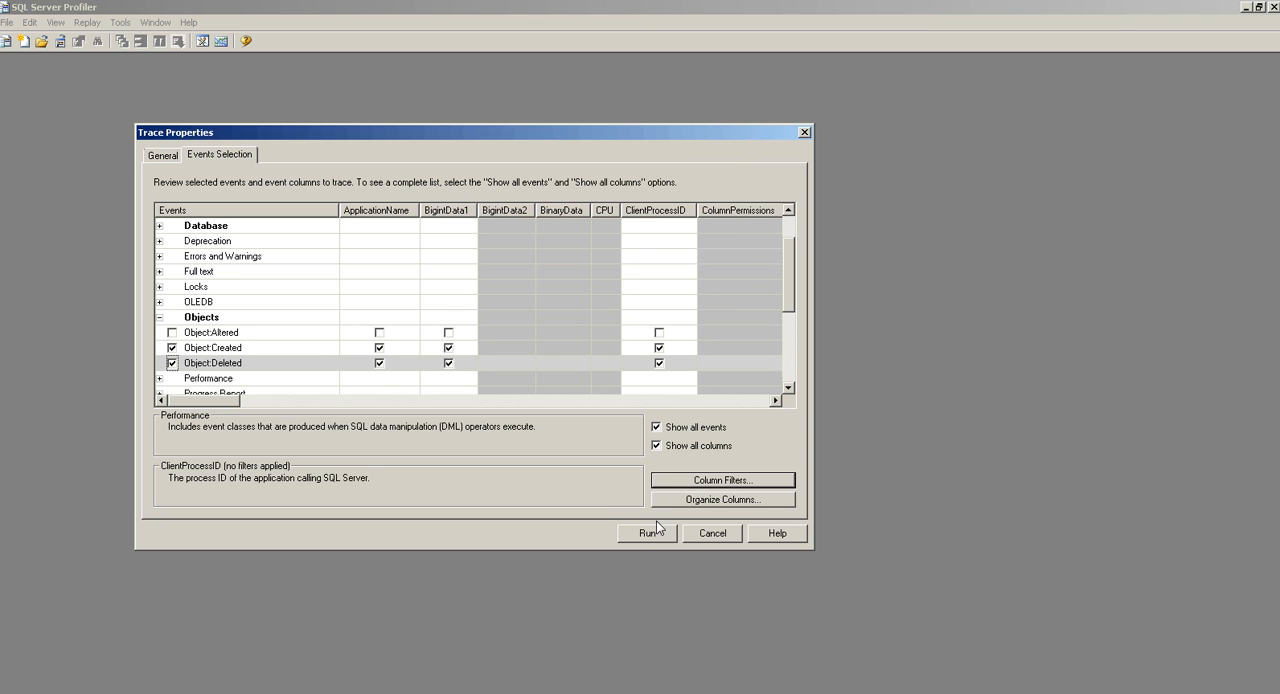
# Run the trace, pause it, and begin exporting its definition as a script
pyautogui.click(646, 532)
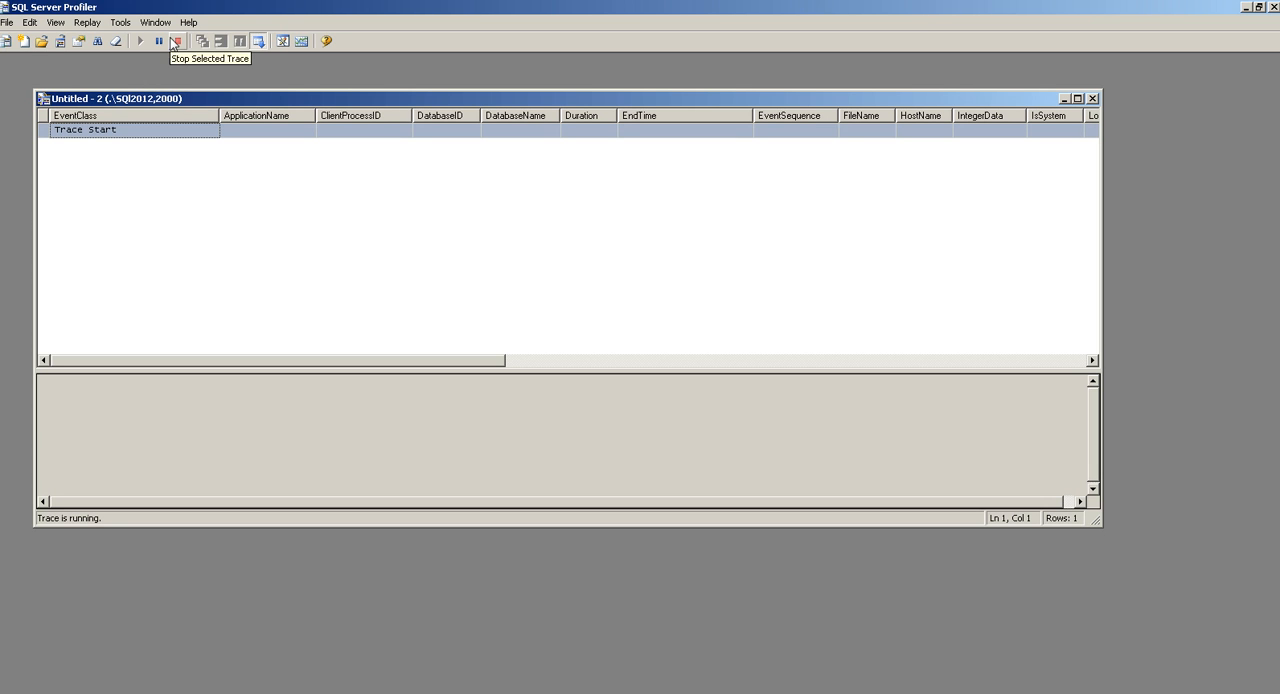
pyautogui.click(158, 41)
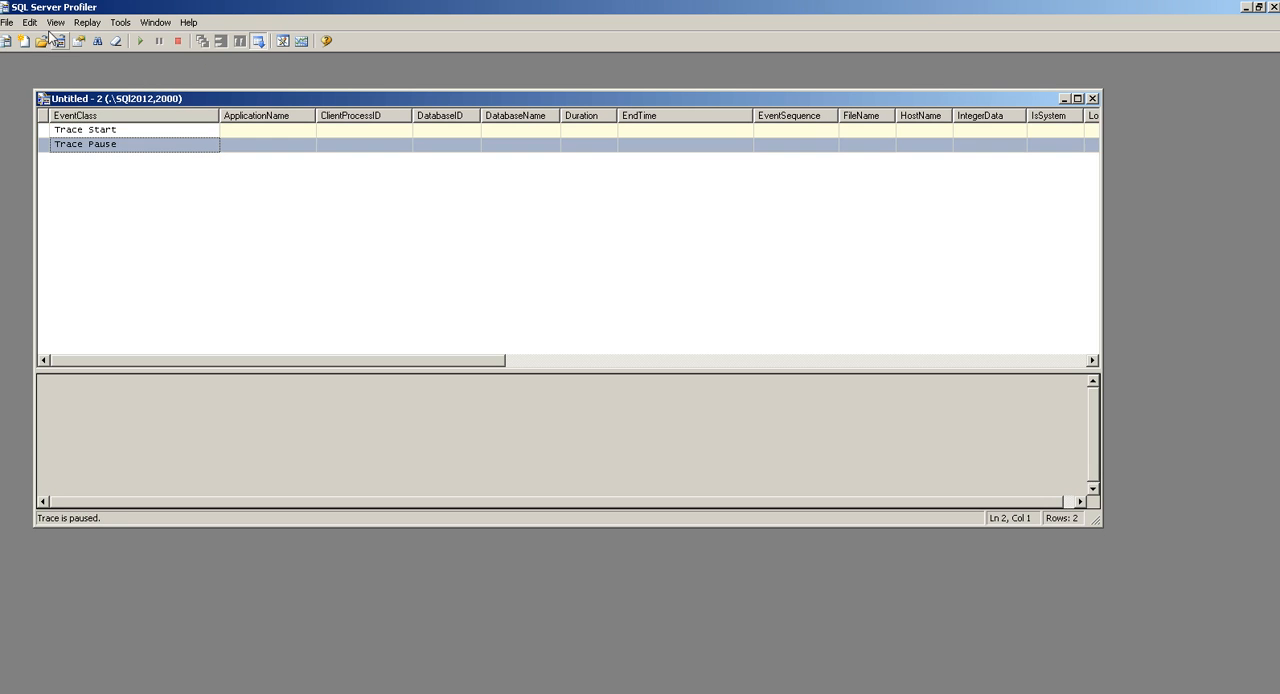
pyautogui.click(7, 22)
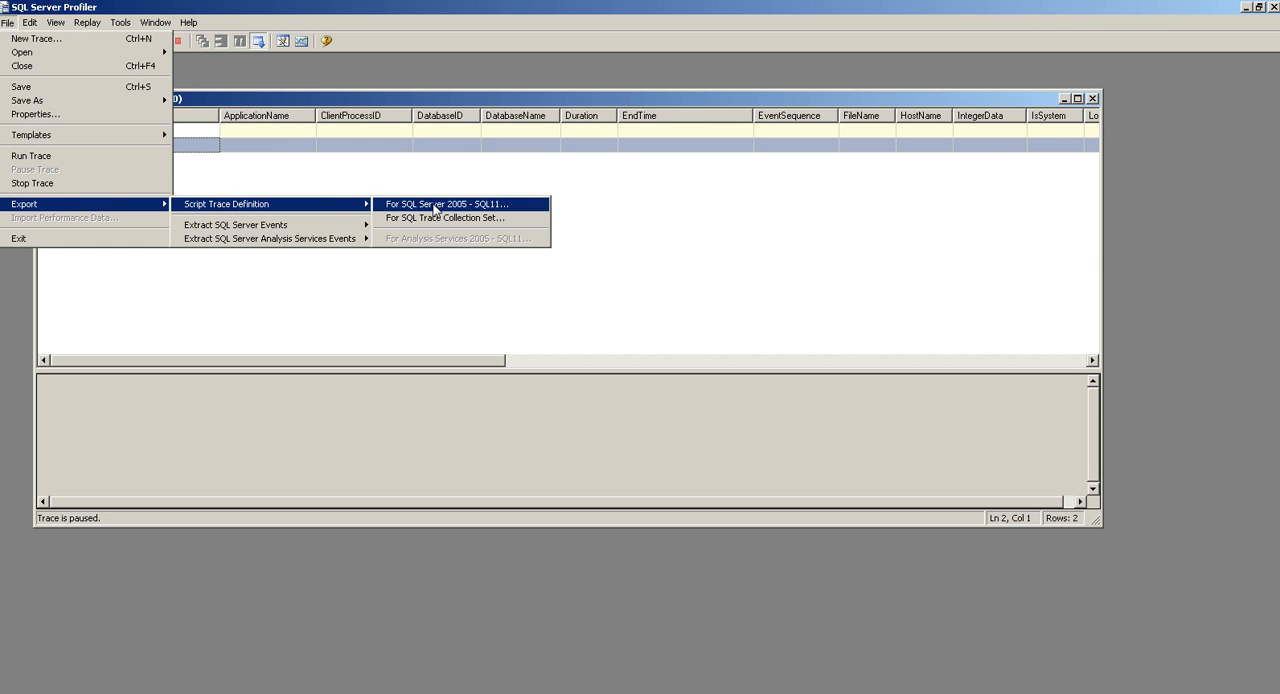
# Export the SQL Server trace definition as TraceDefinition.sql on the Desktop
pyautogui.click(460, 204)
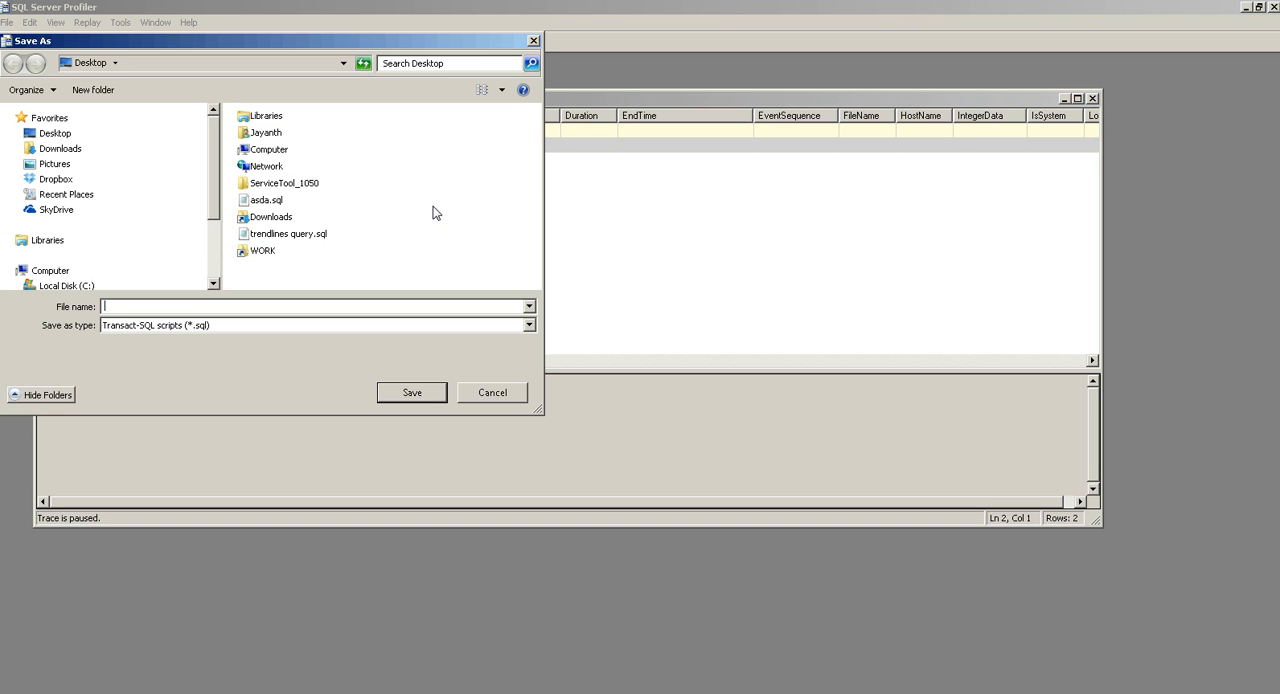
pyautogui.moveTo(237, 333)
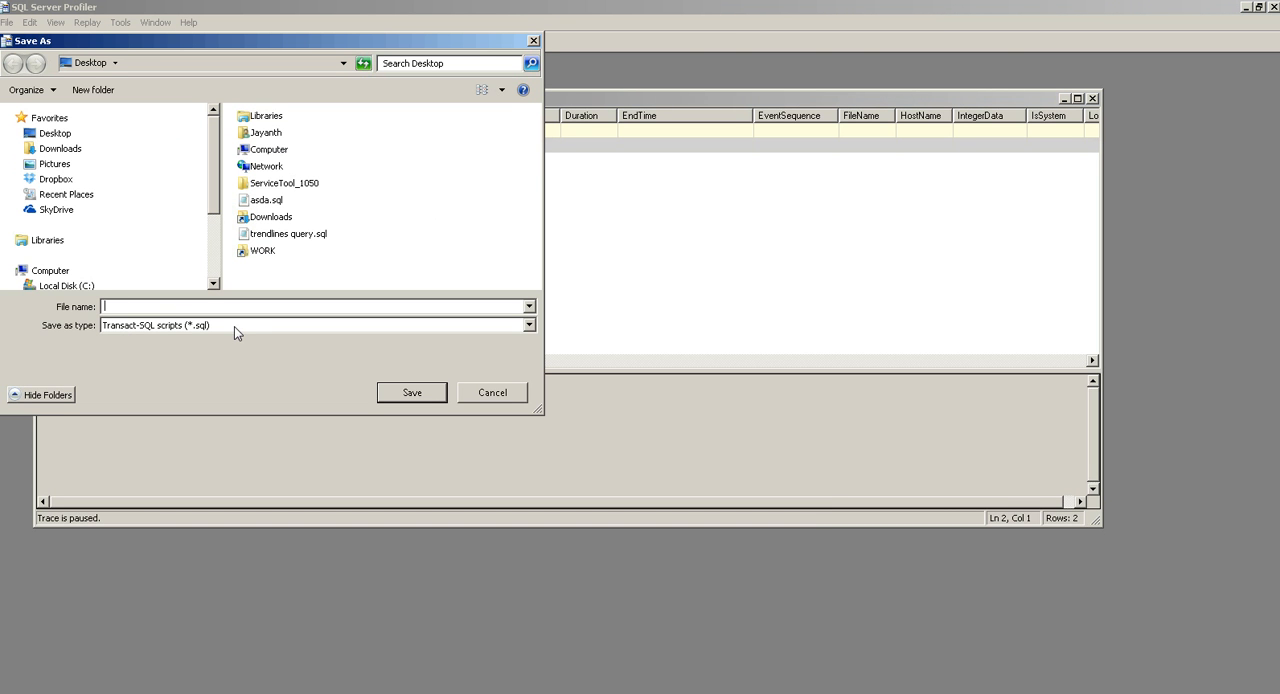
pyautogui.write('T')
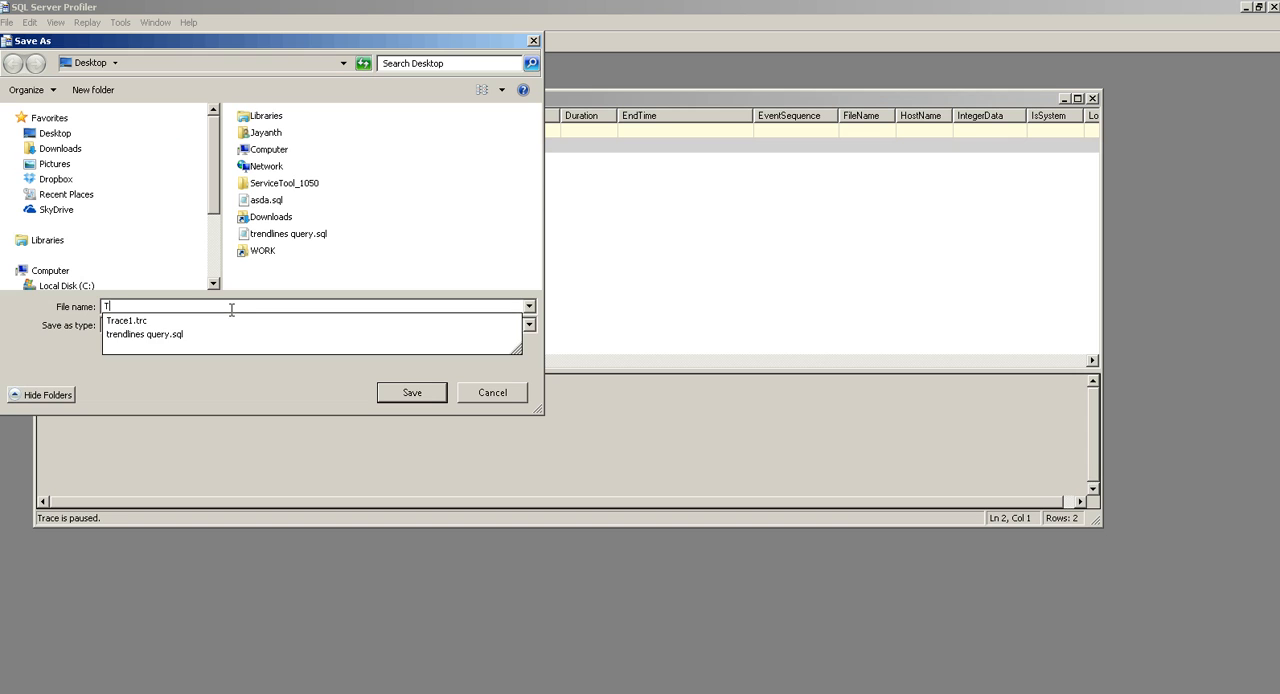
pyautogui.write('TraceDefinition')
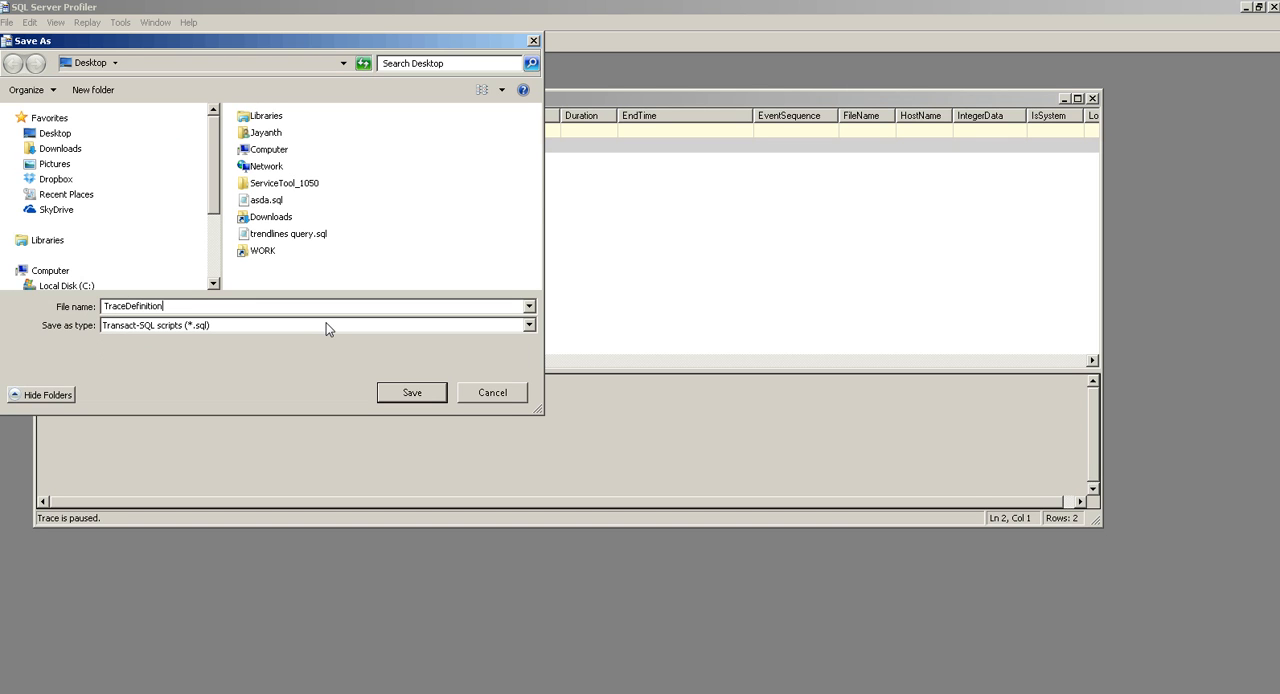
pyautogui.write('.sql')
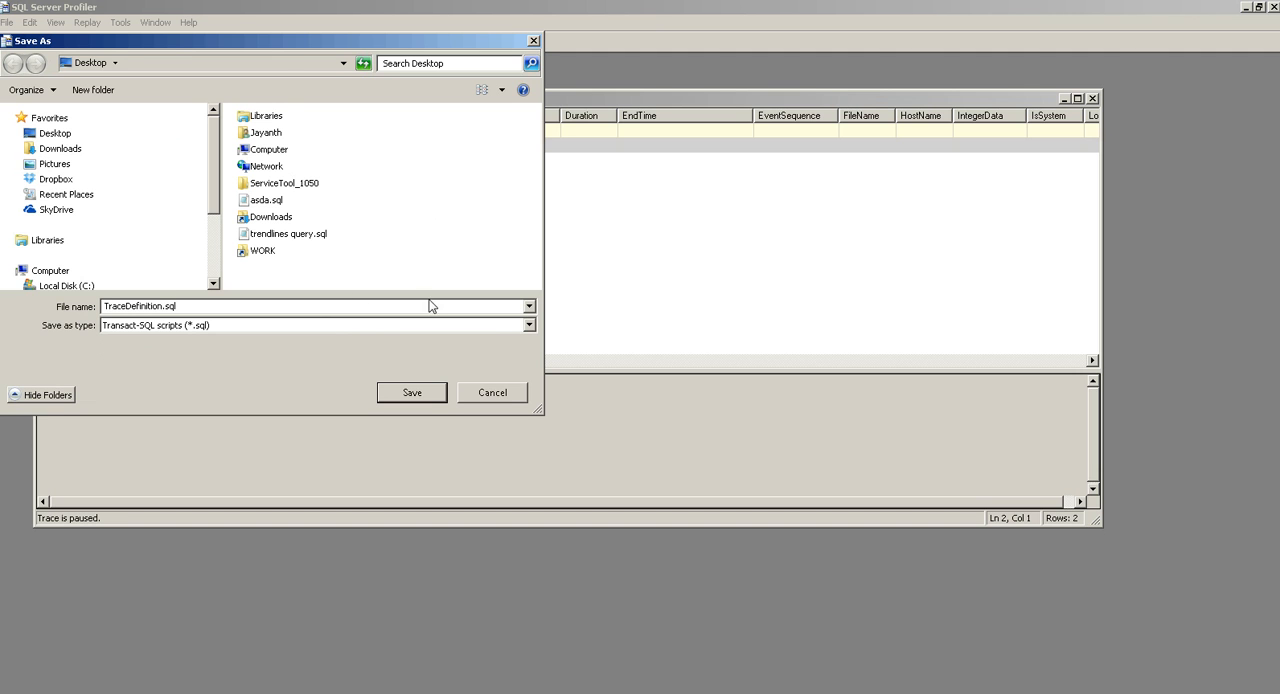
pyautogui.click(411, 392)
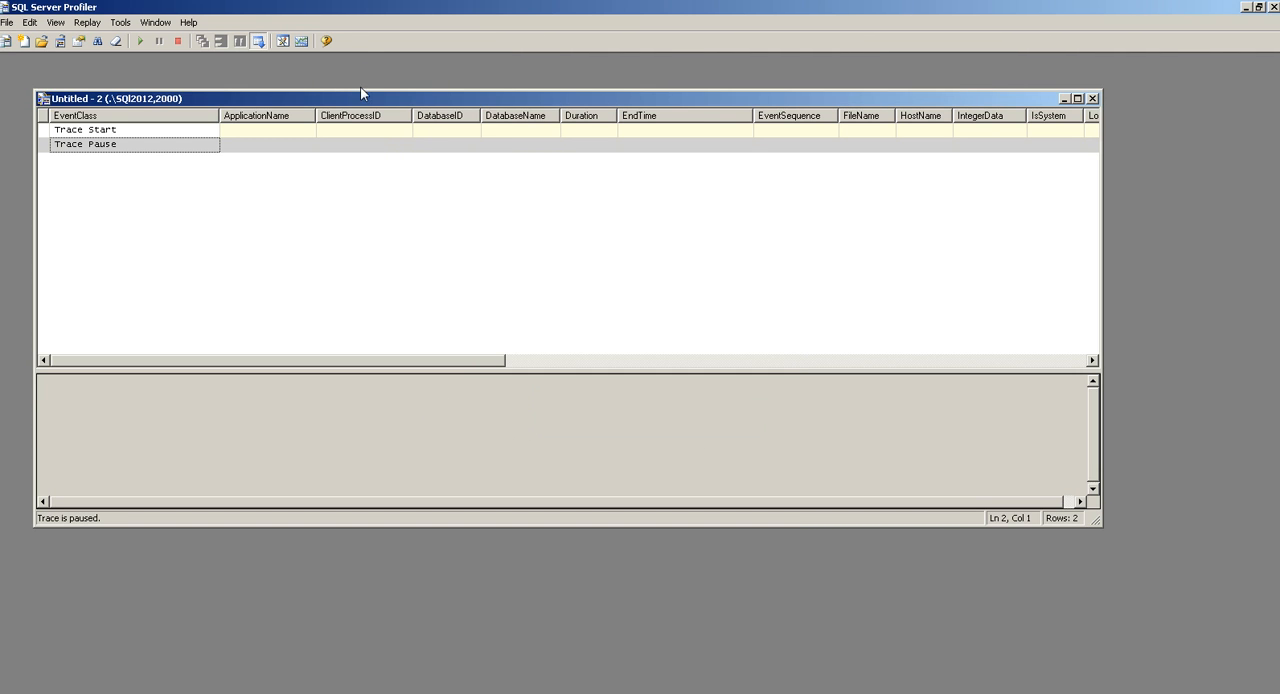
# Open TraceDefinition.sql from the Desktop in Management Studio
pyautogui.click(1079, 98)
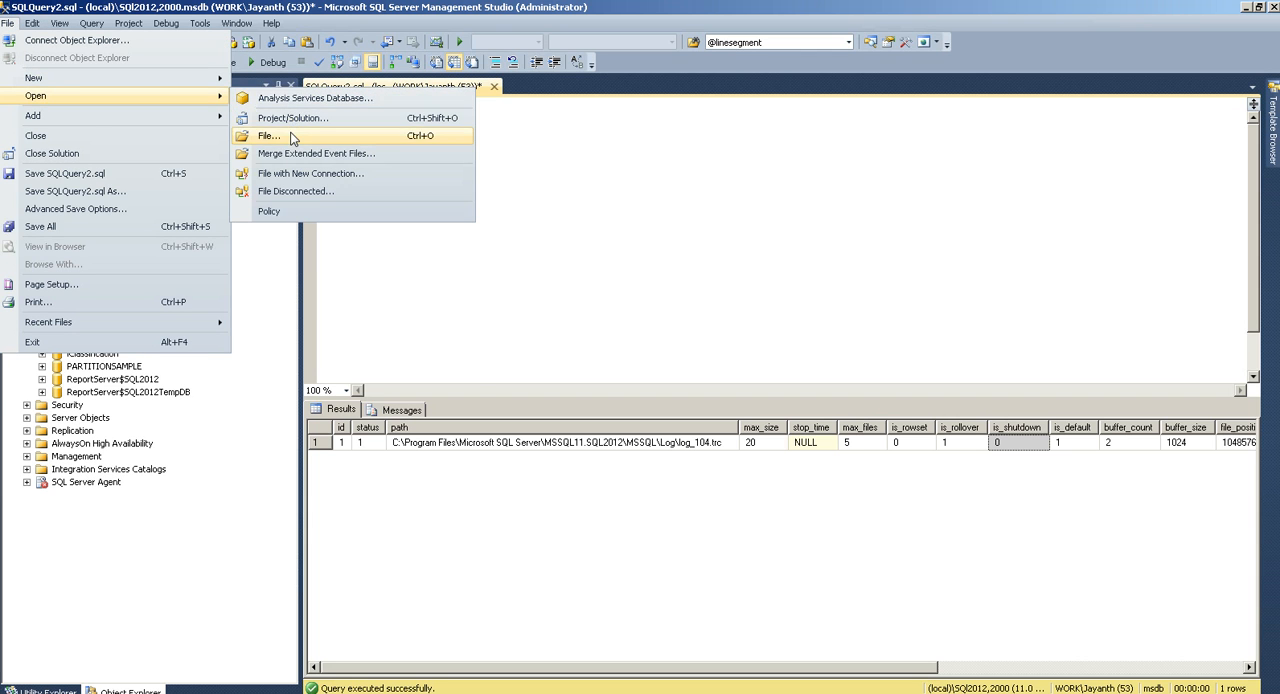
pyautogui.click(268, 135)
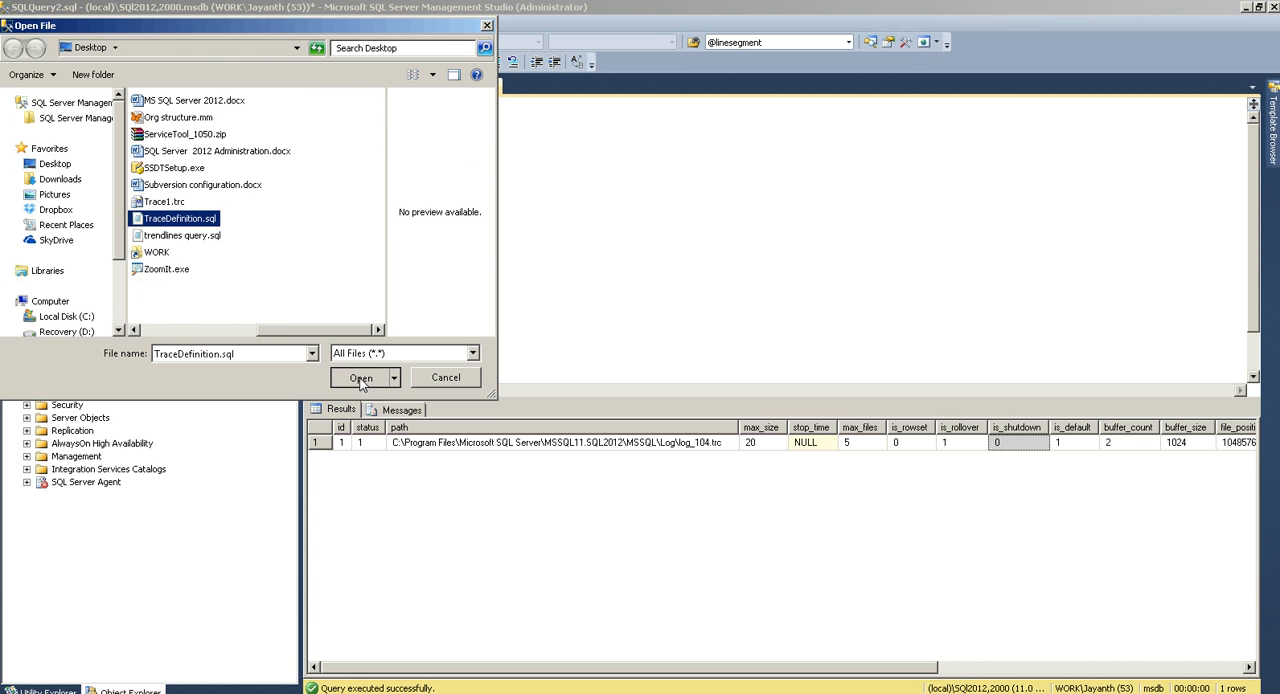
pyautogui.click(359, 377)
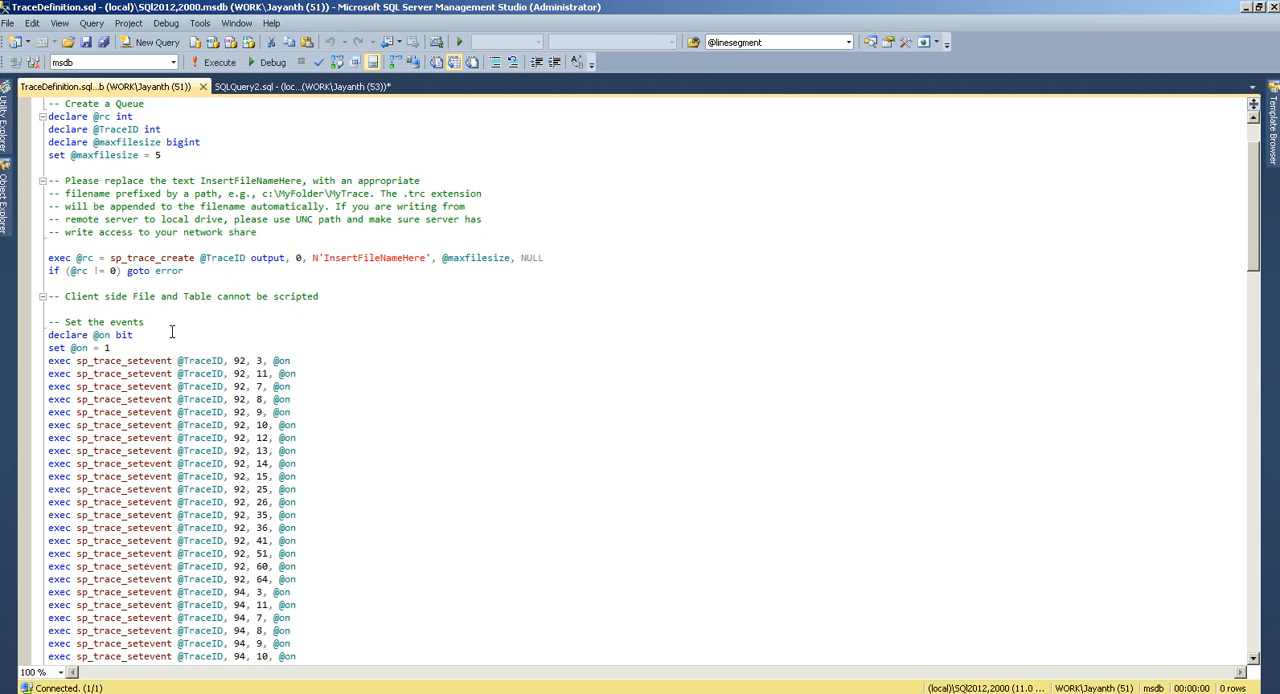
pyautogui.scroll(-3)
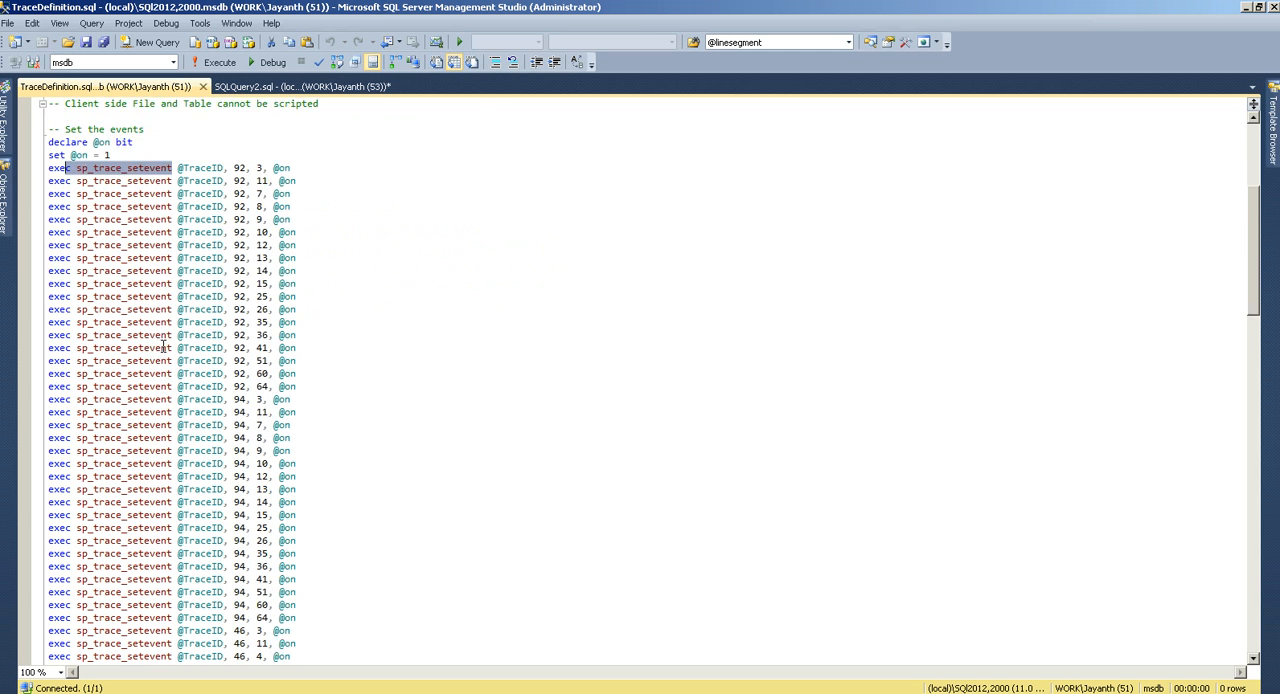
pyautogui.scroll(-3)
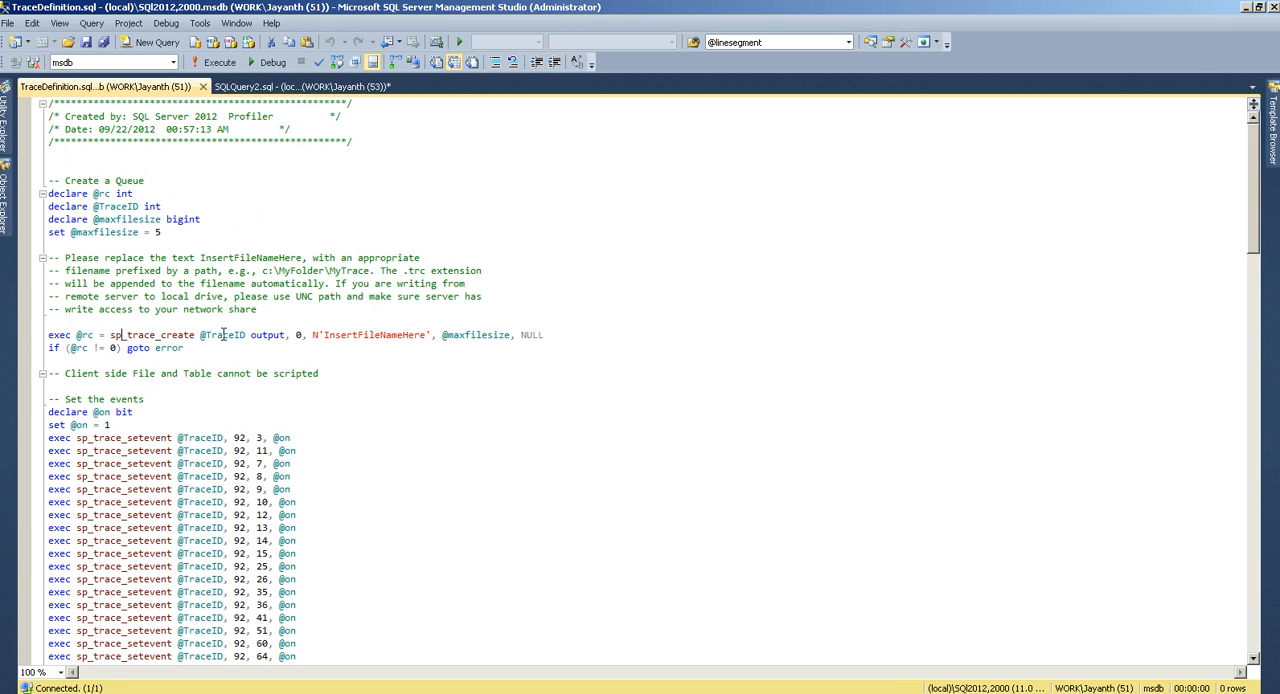
pyautogui.doubleClick(221, 335)
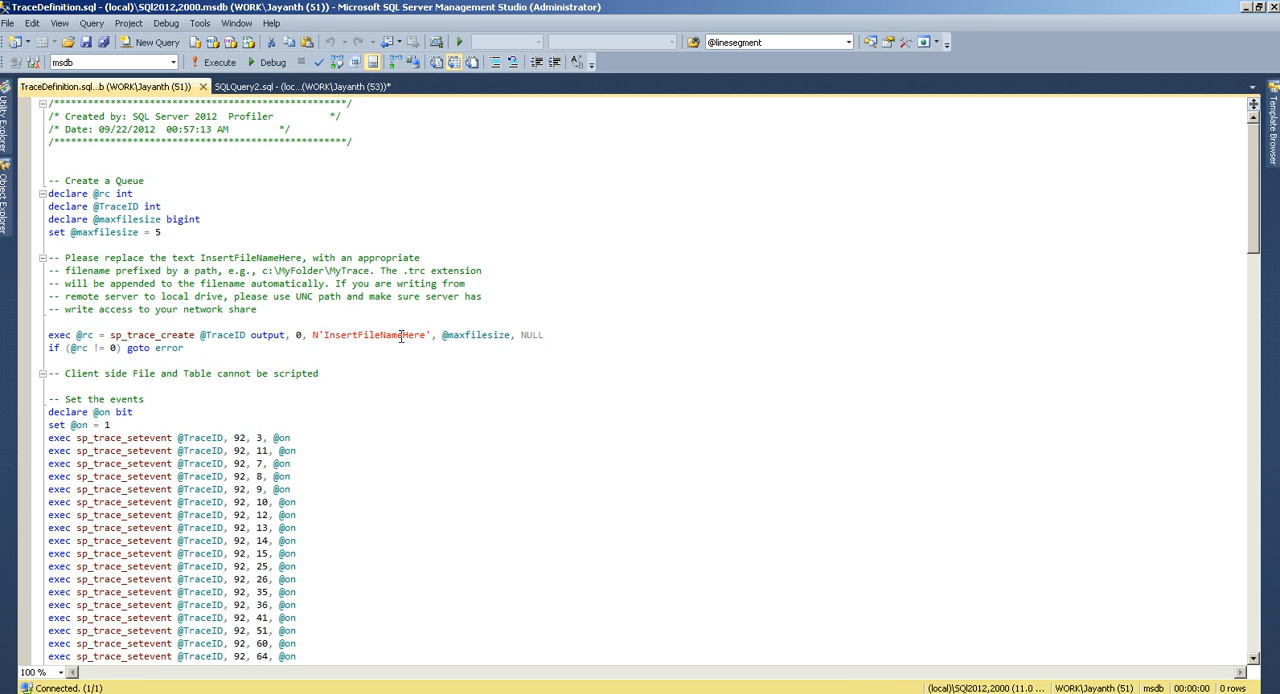
# Replace InsertFileNameHere with C:\Sampletrace.trc and add ', 10' after NULL in sp_trace_create
pyautogui.doubleClick(375, 335)
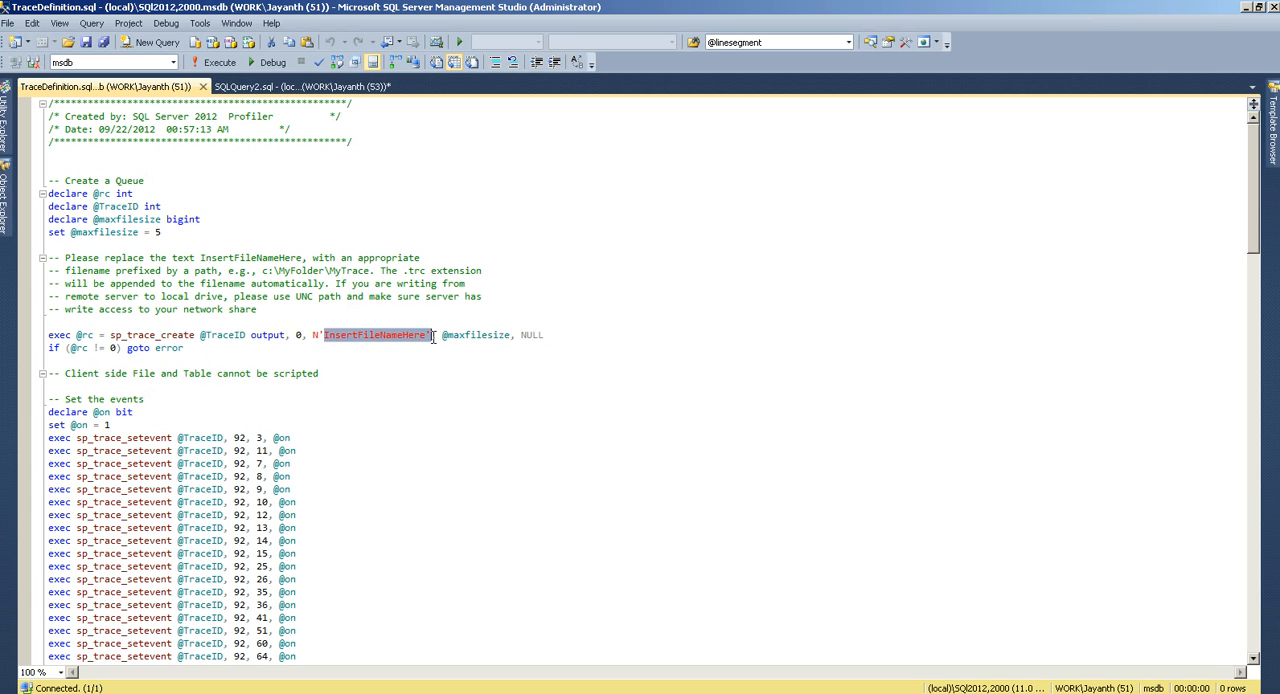
pyautogui.write('C:\\')
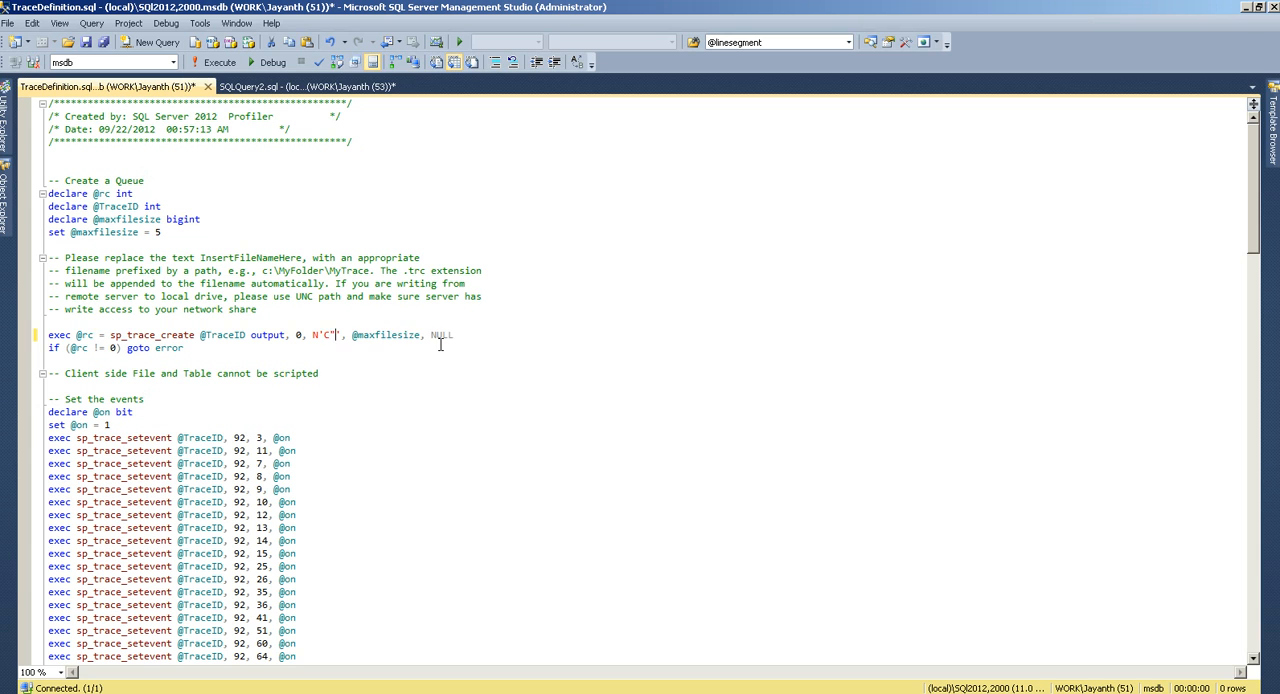
pyautogui.write(':\\')
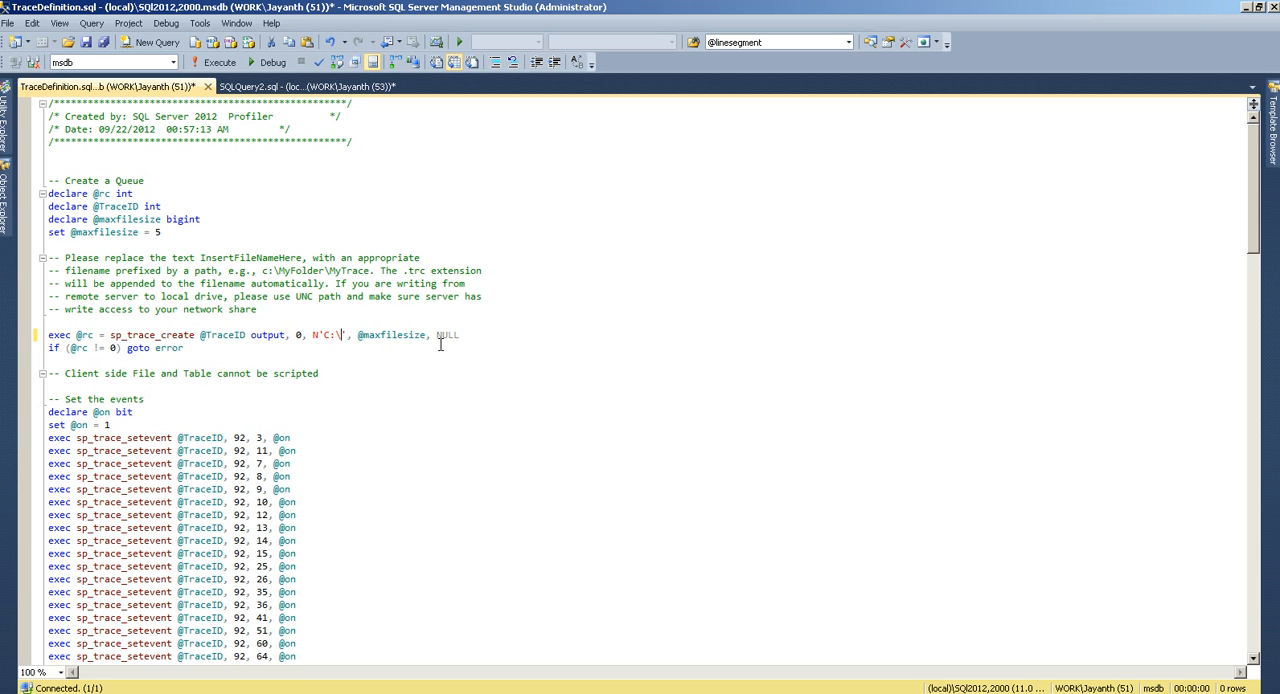
pyautogui.write('Sampletrace.trc')
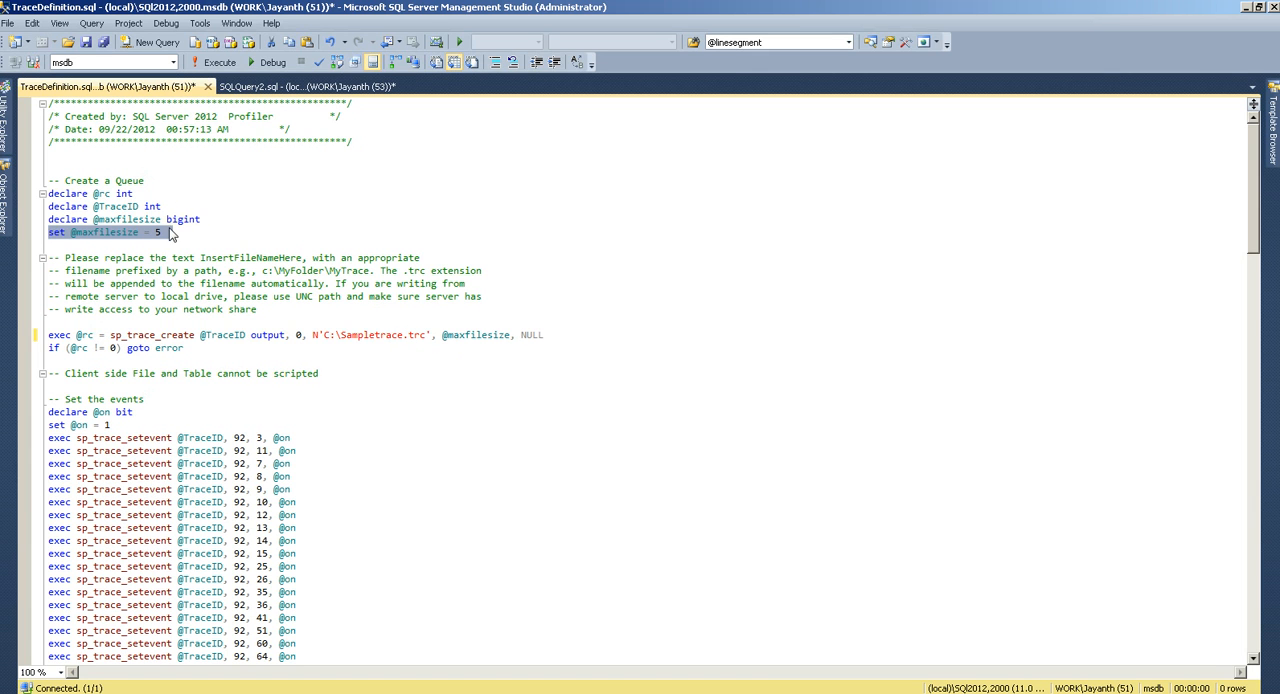
pyautogui.click(185, 242)
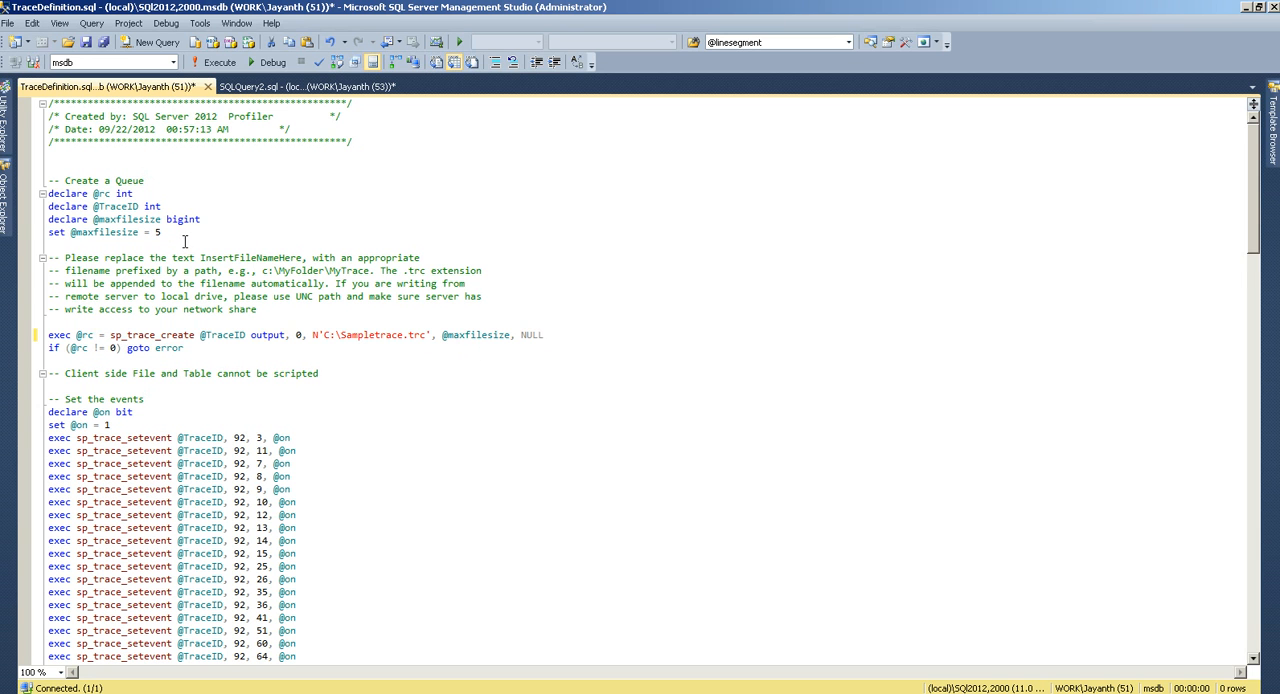
pyautogui.scroll(-3)
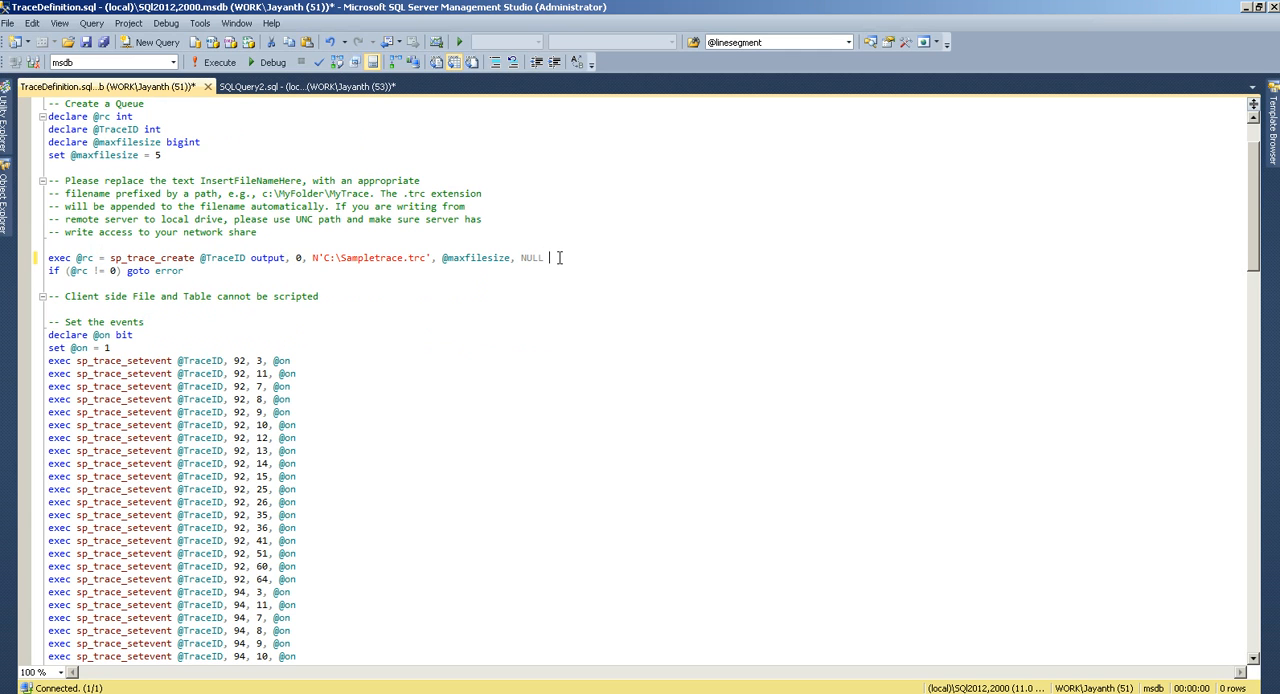
pyautogui.write(',')
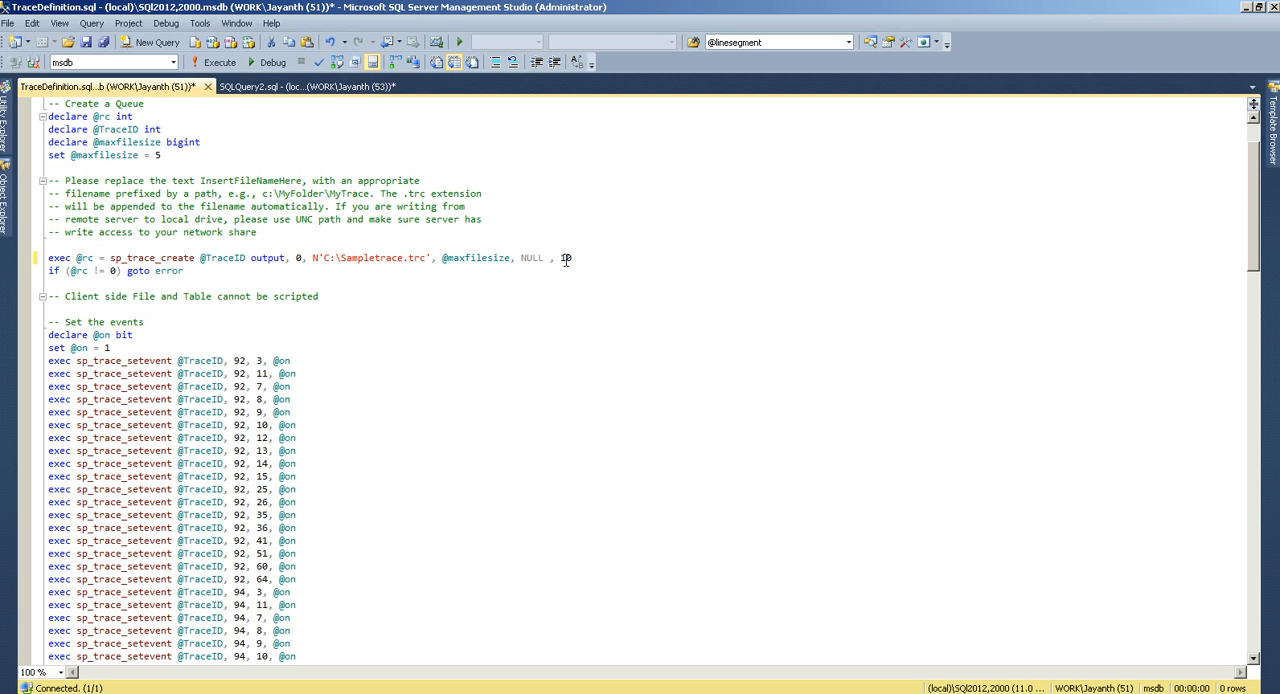
pyautogui.write('10')
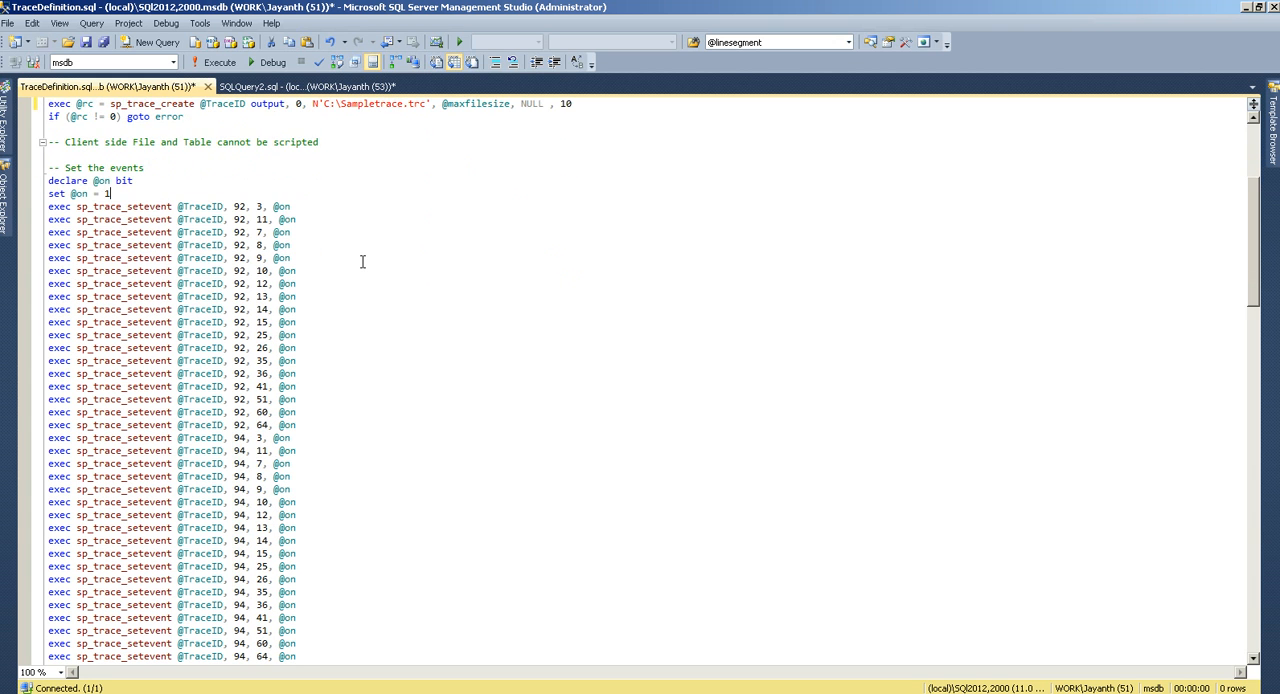
pyautogui.scroll(-3)
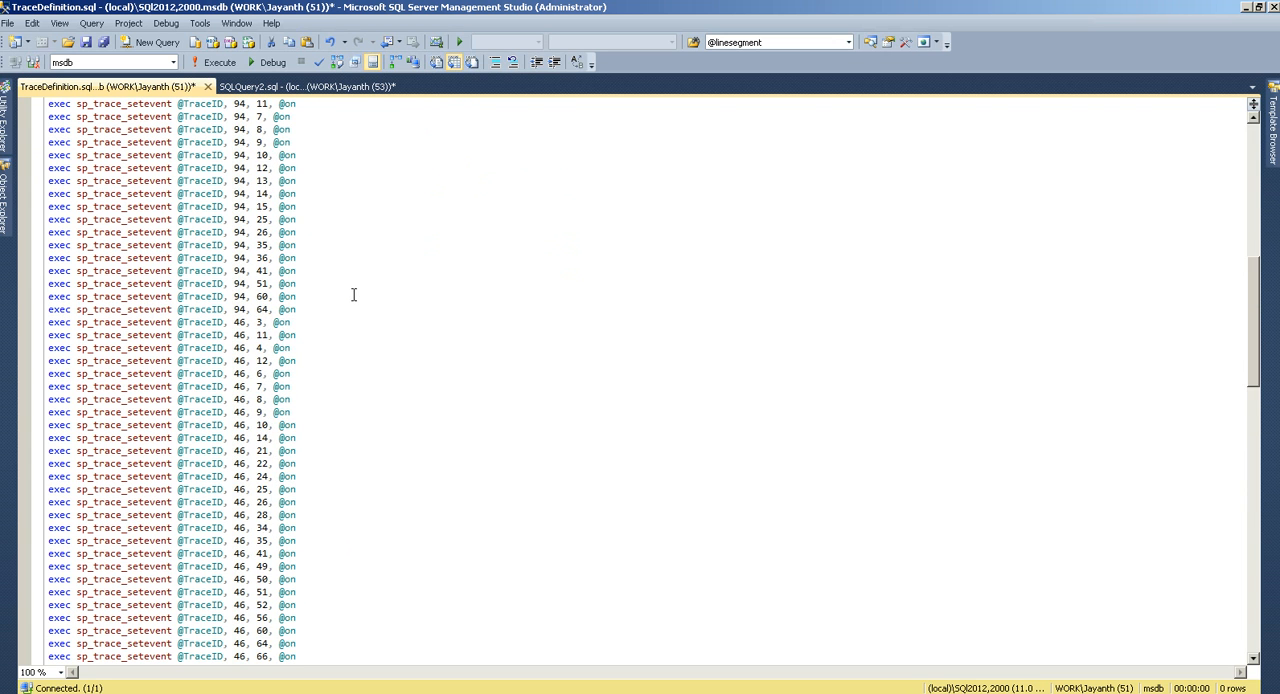
pyautogui.scroll(3)
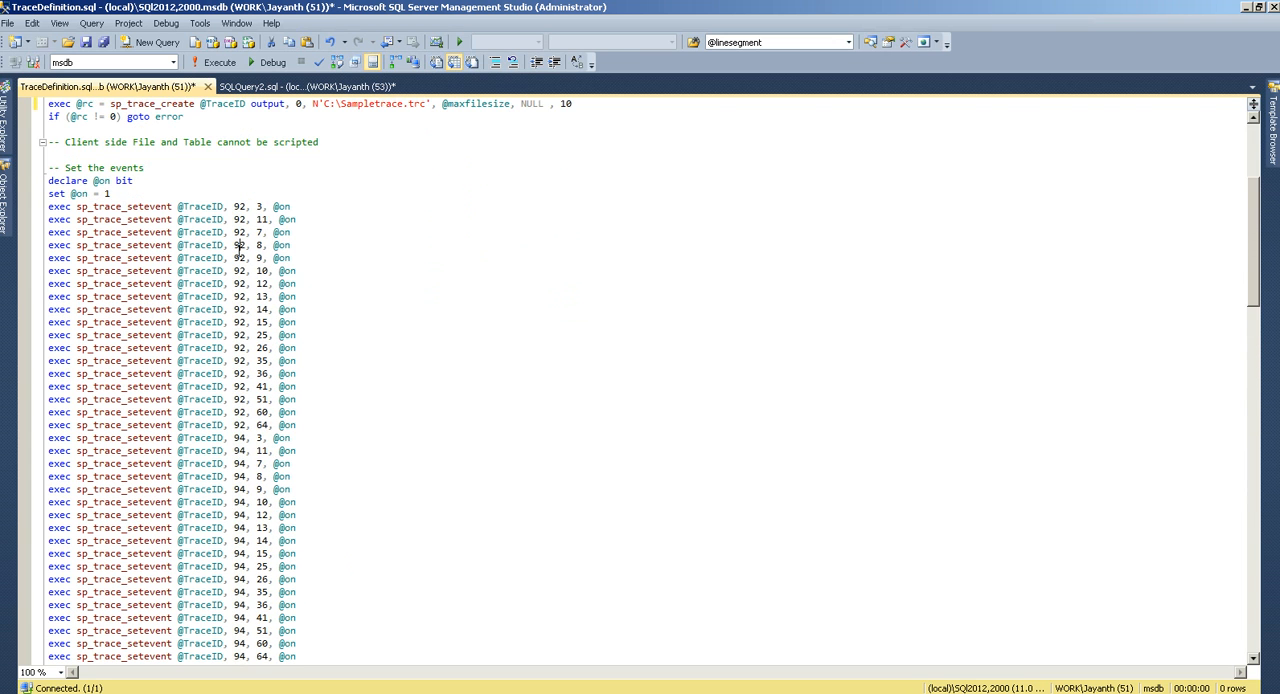
pyautogui.scroll(-3)
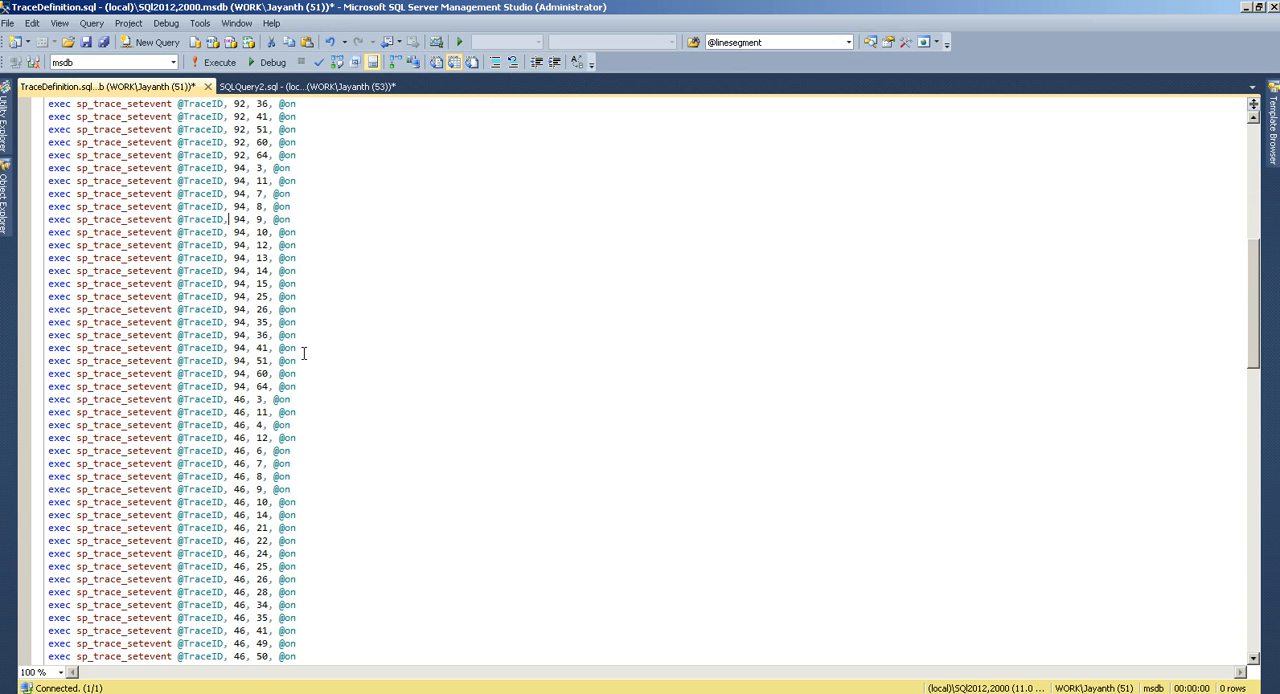
pyautogui.scroll(-3)
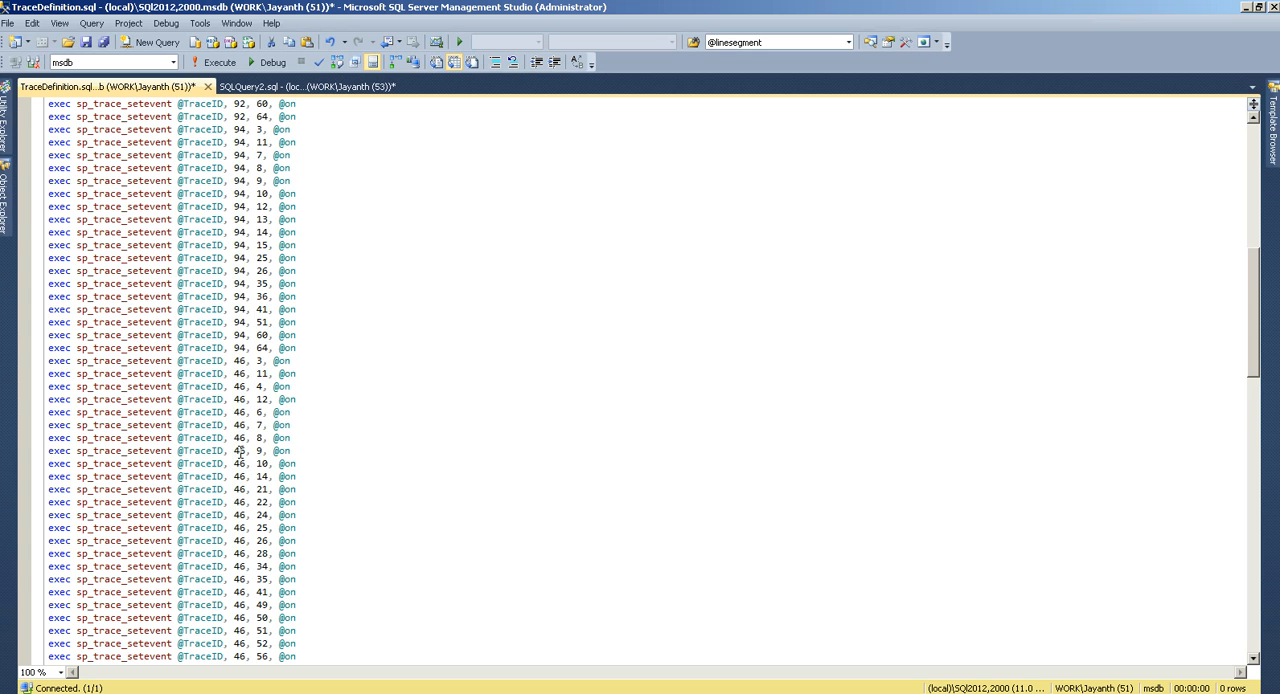
pyautogui.scroll(-3)
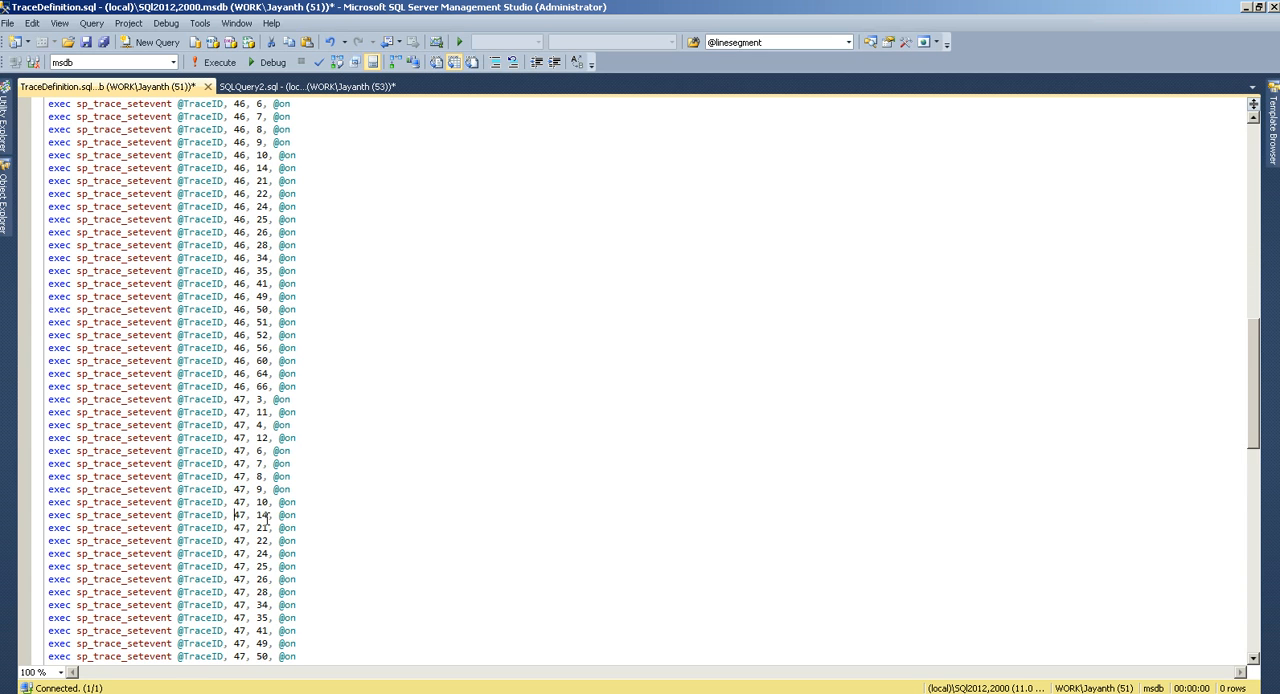
pyautogui.scroll(-3)
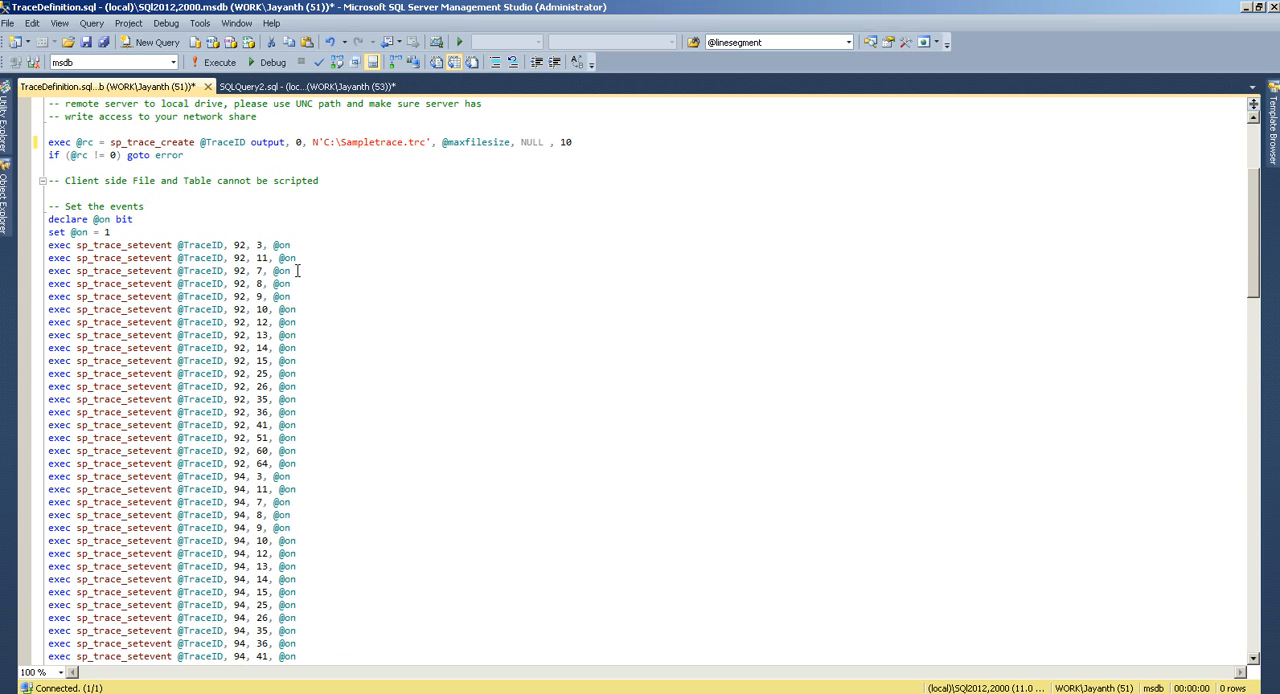
pyautogui.doubleClick(261, 258)
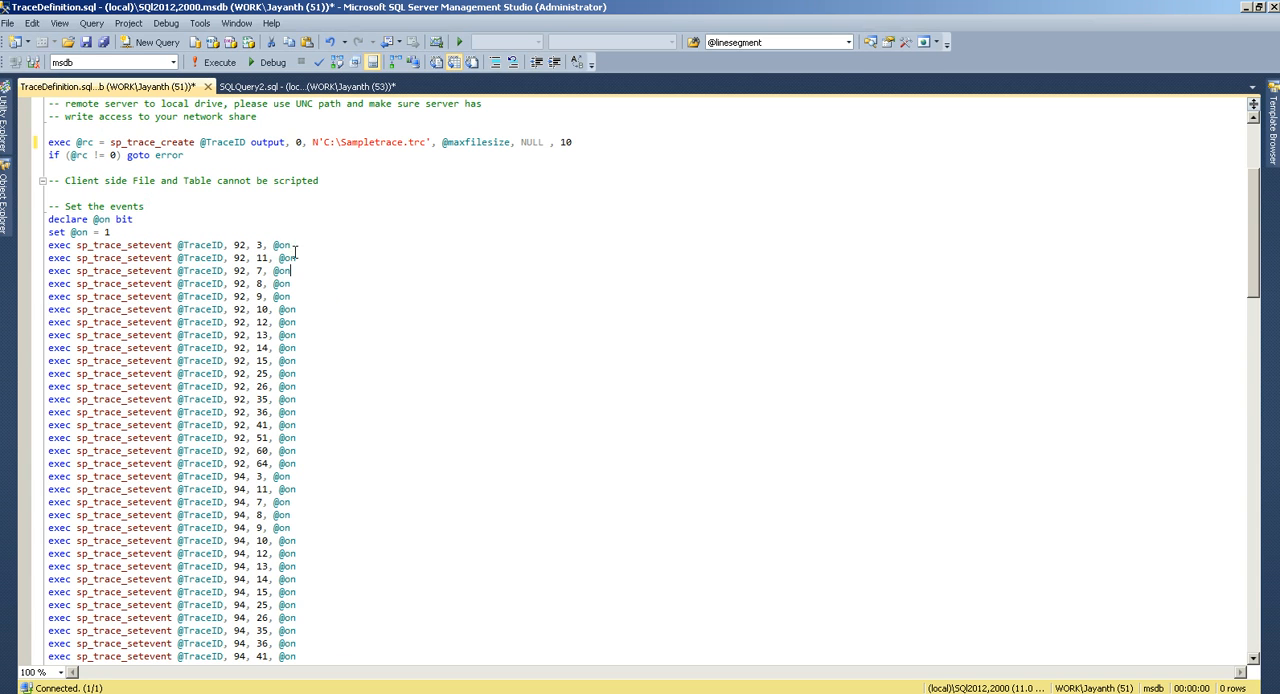
pyautogui.tripleClick(80, 232)
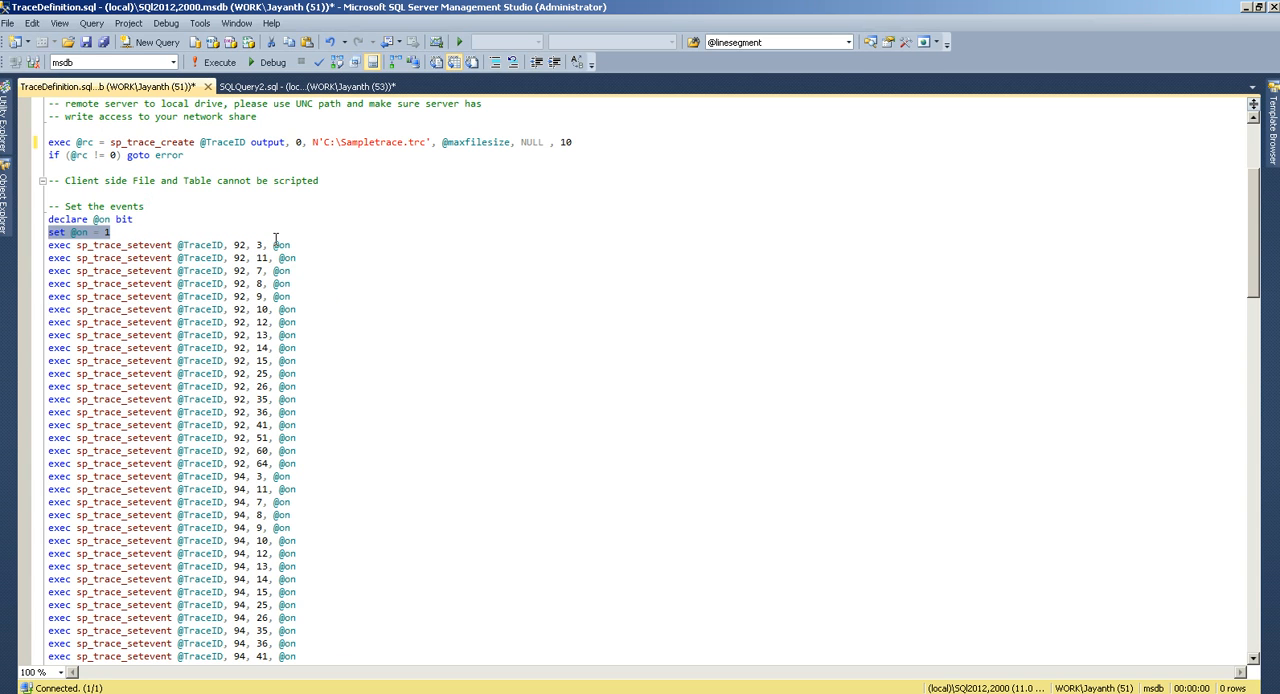
pyautogui.scroll(-3)
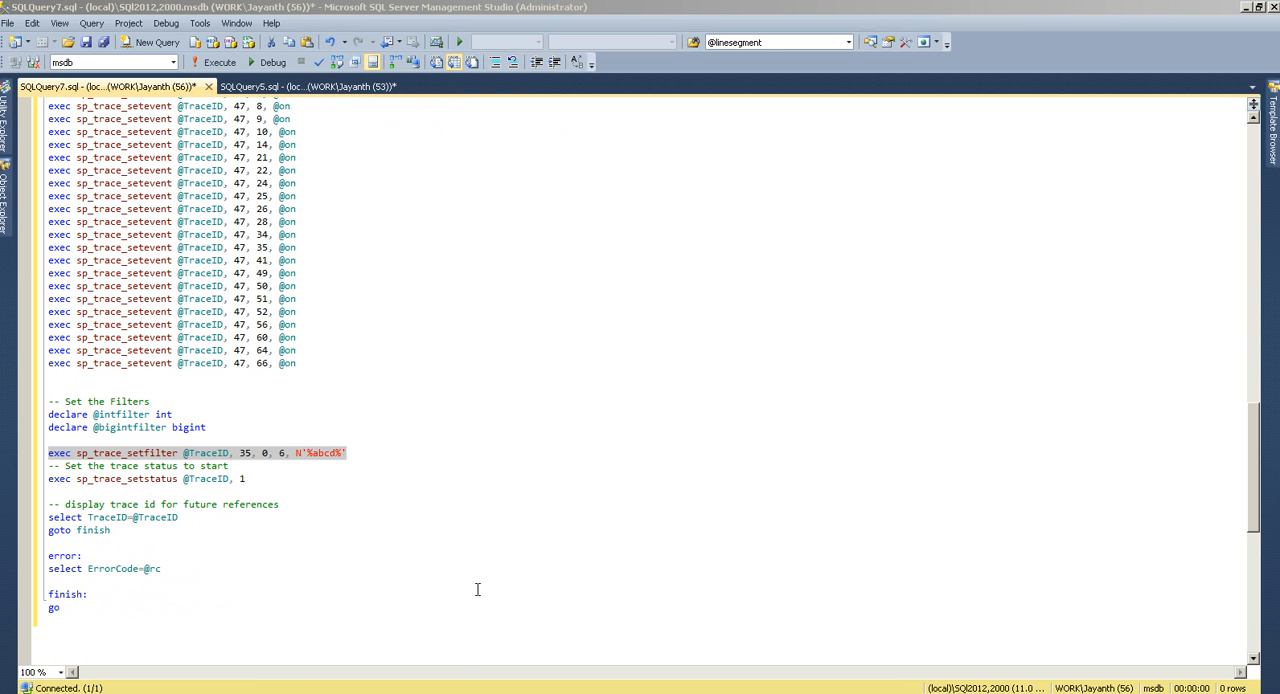
pyautogui.moveTo(479, 585)
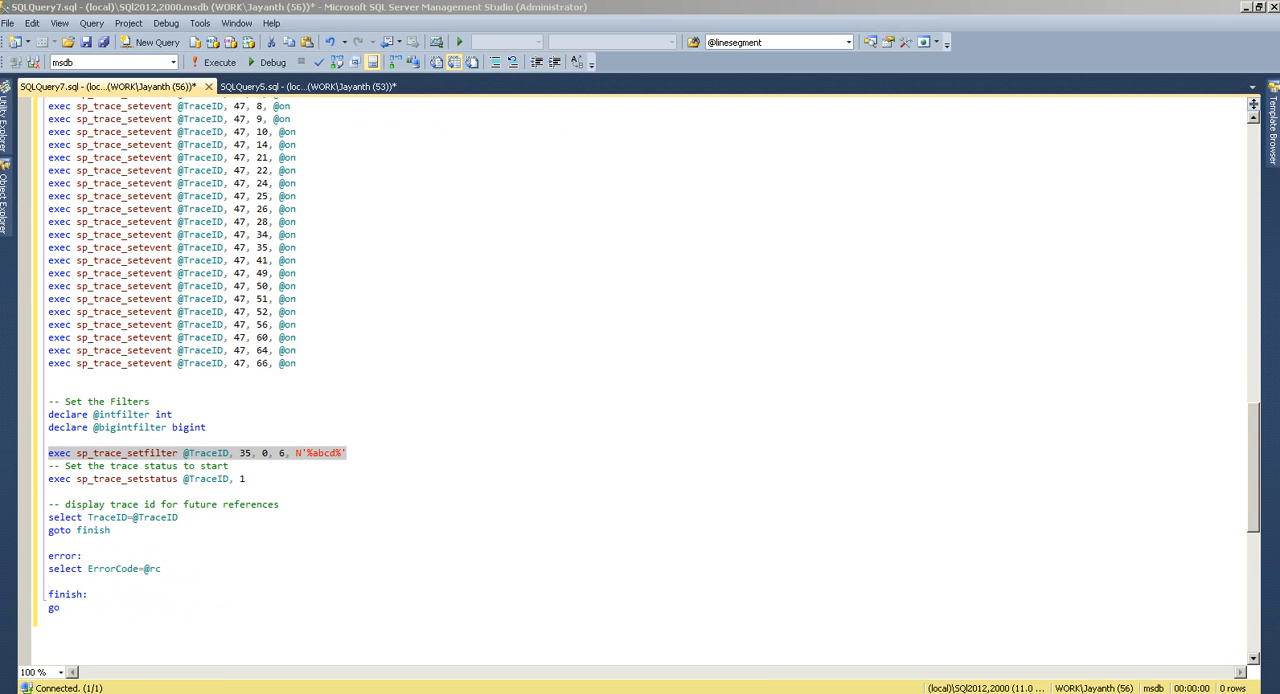
pyautogui.moveTo(365, 219)
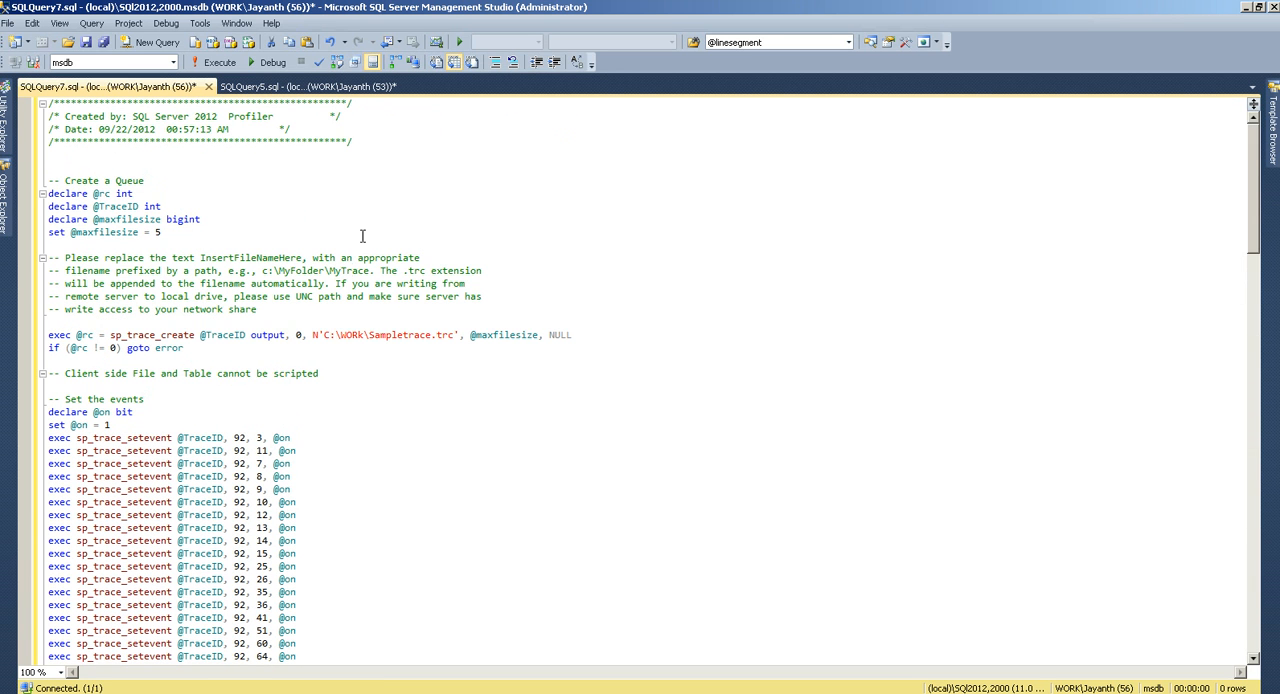
pyautogui.moveTo(315, 335); pyautogui.dragTo(184, 347)
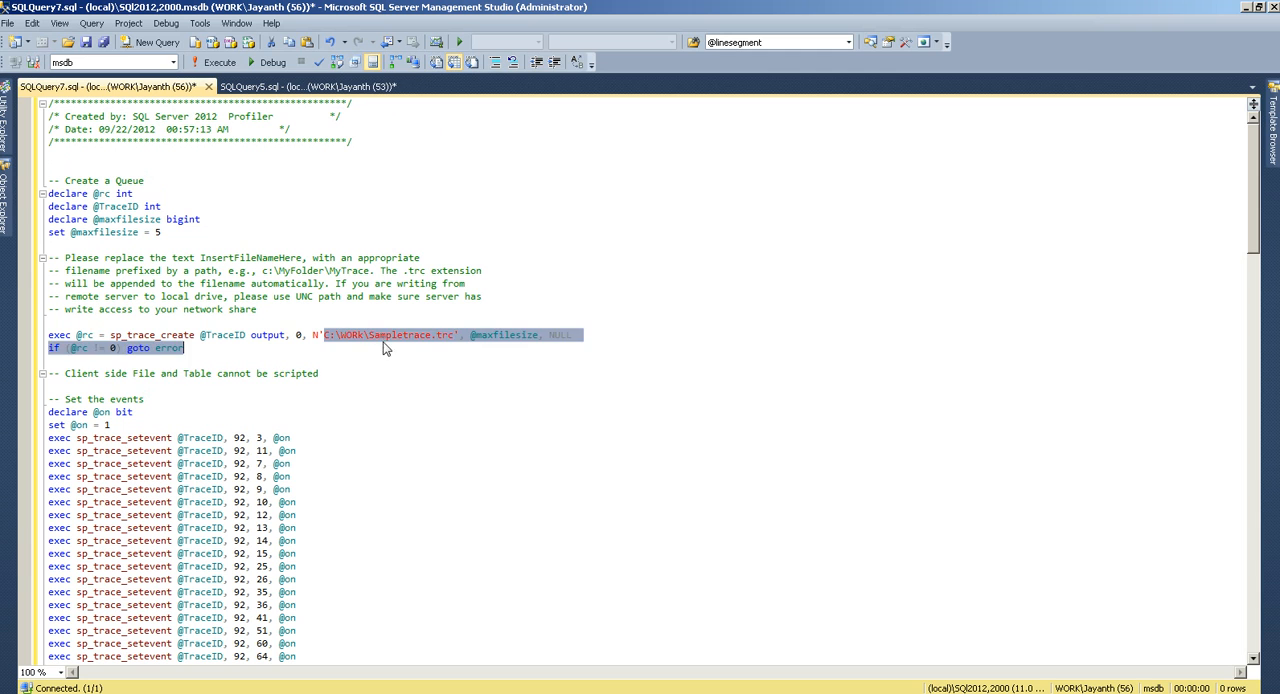
pyautogui.click(374, 335)
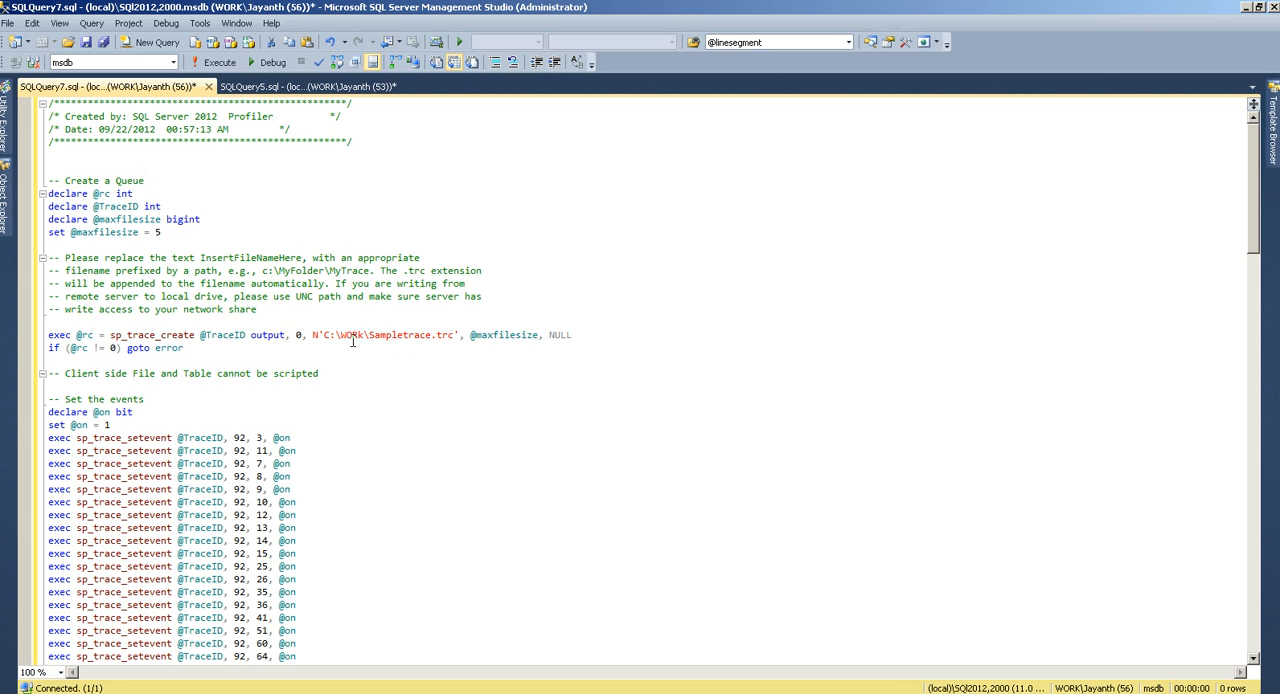
pyautogui.moveTo(348, 339)
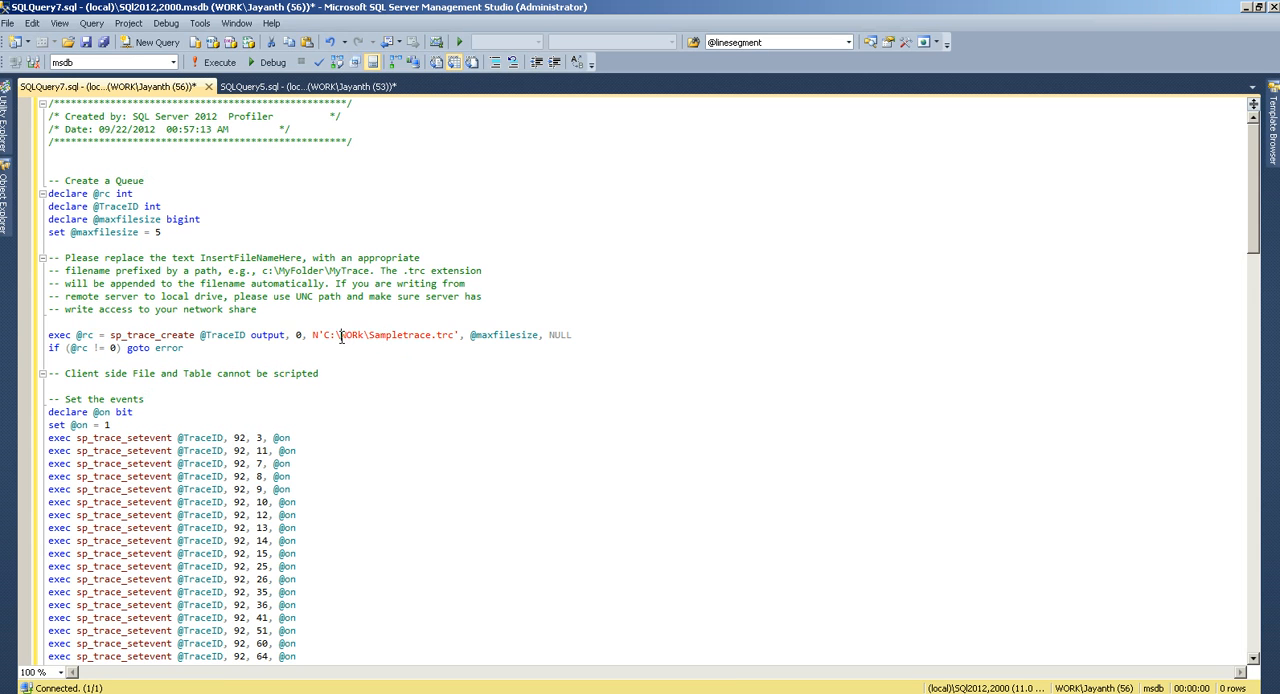
pyautogui.moveTo(320, 141)
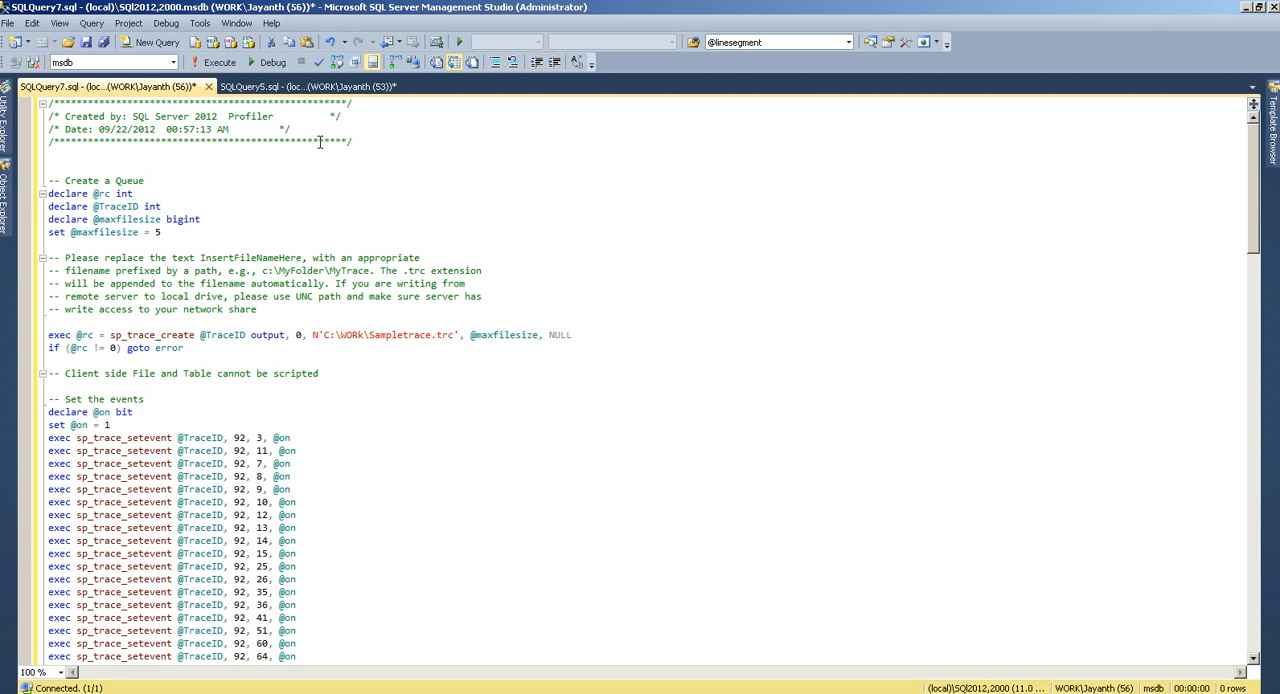
# Execute the trace script, then rerun select * from sys.traces in SQLQuery5 to show trace 2
pyautogui.click(214, 62)
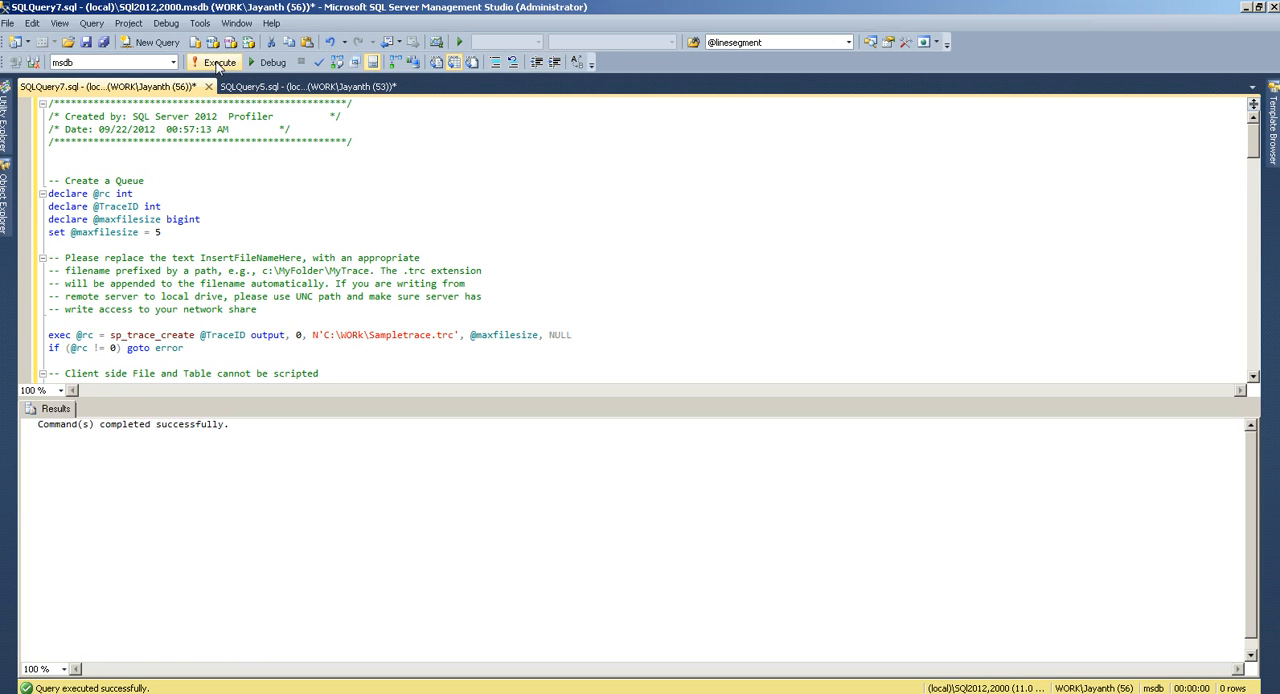
pyautogui.click(218, 62)
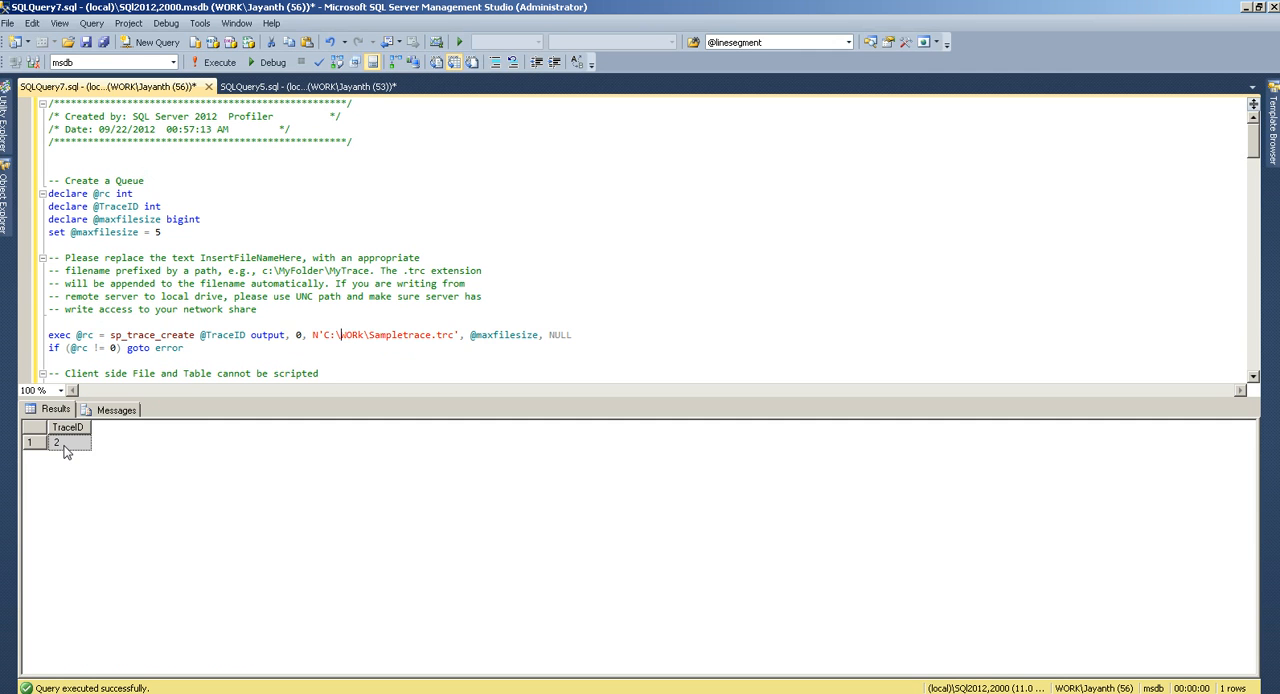
pyautogui.click(310, 86)
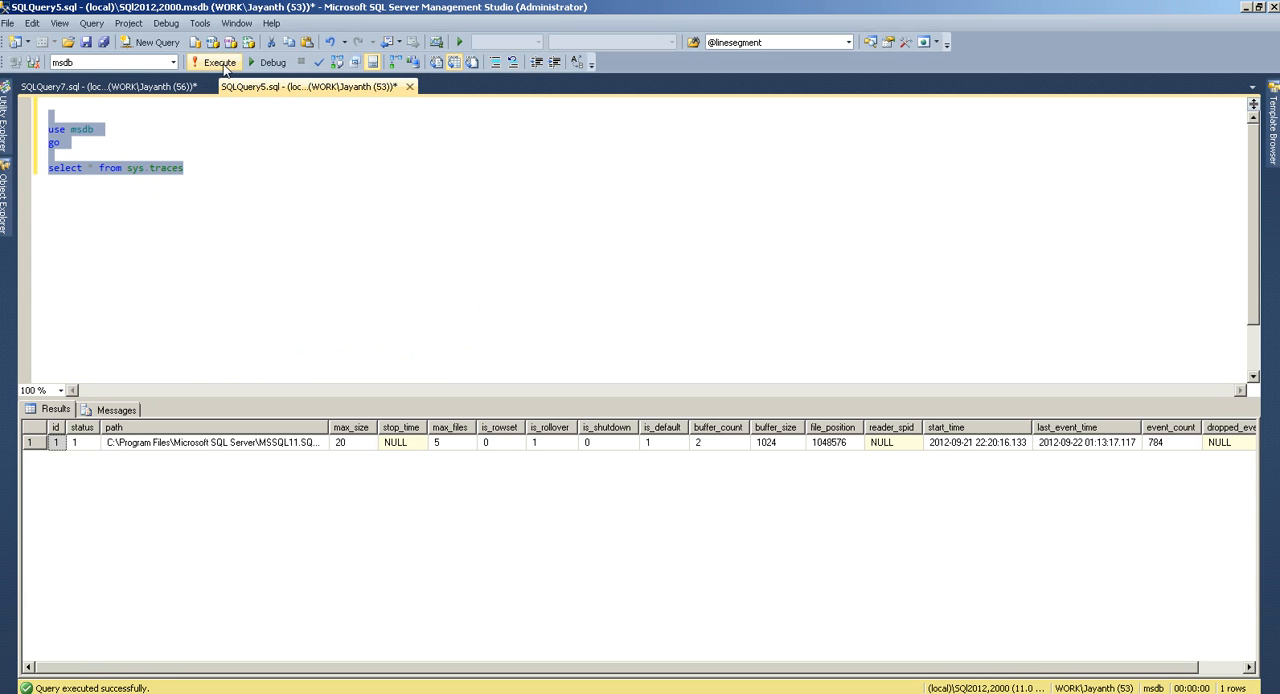
pyautogui.click(219, 62)
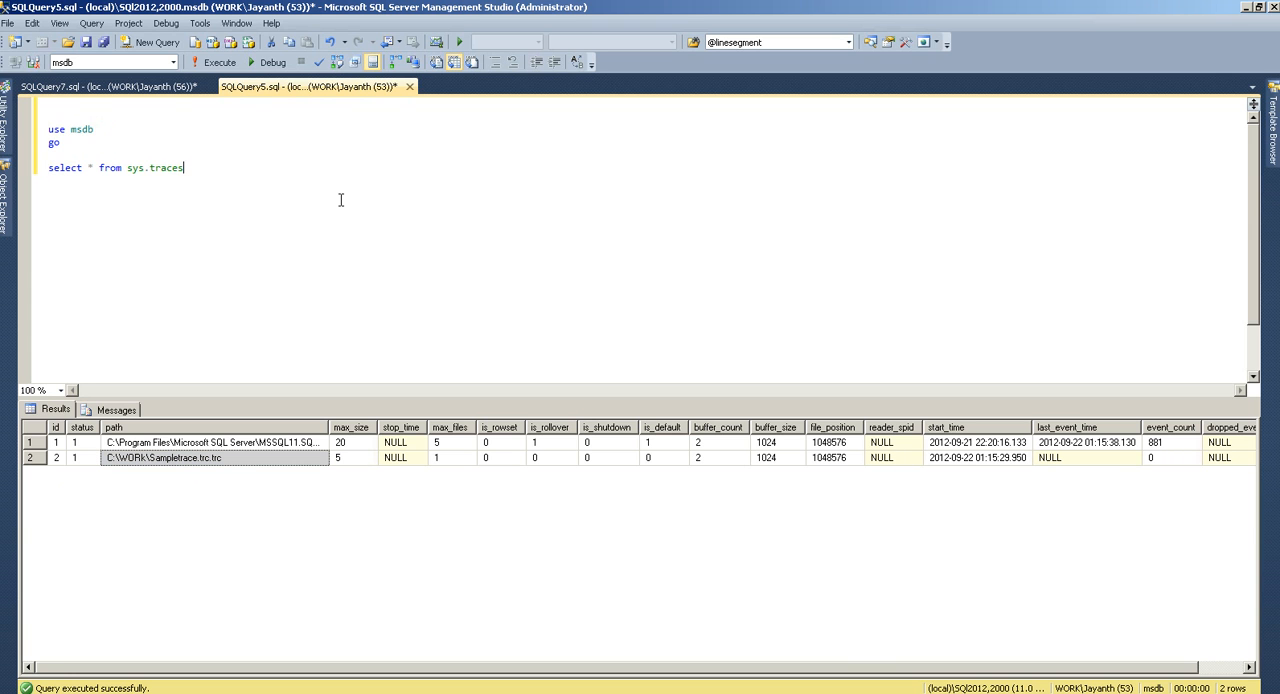
# Enter 'use abcd' and 'create table abcd (id int)', then execute the statement
pyautogui.write('use')
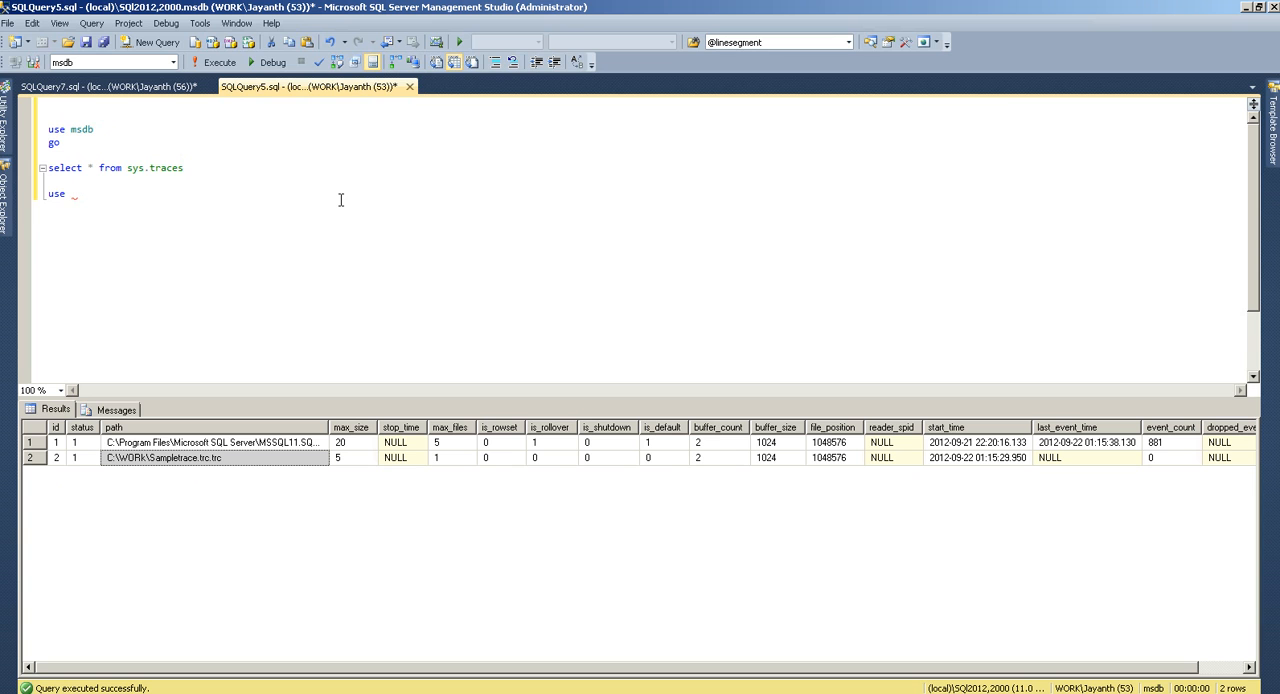
pyautogui.write('abcd')
pyautogui.write('go')
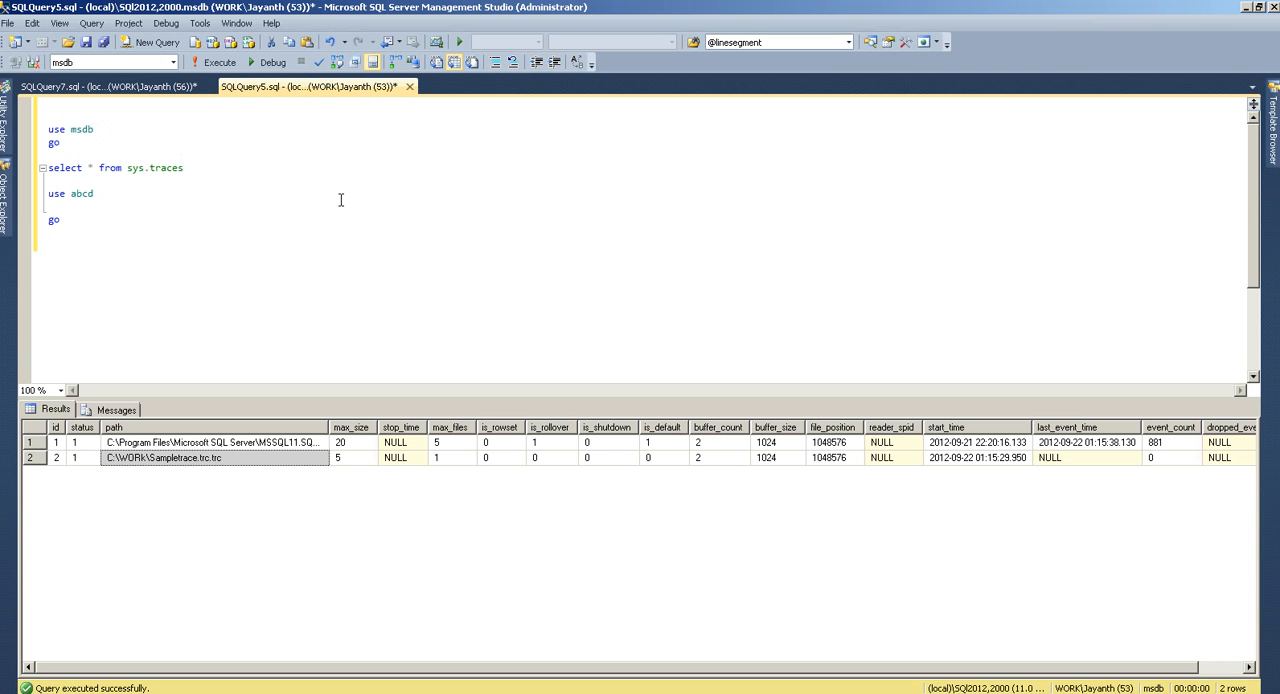
pyautogui.write('create table')
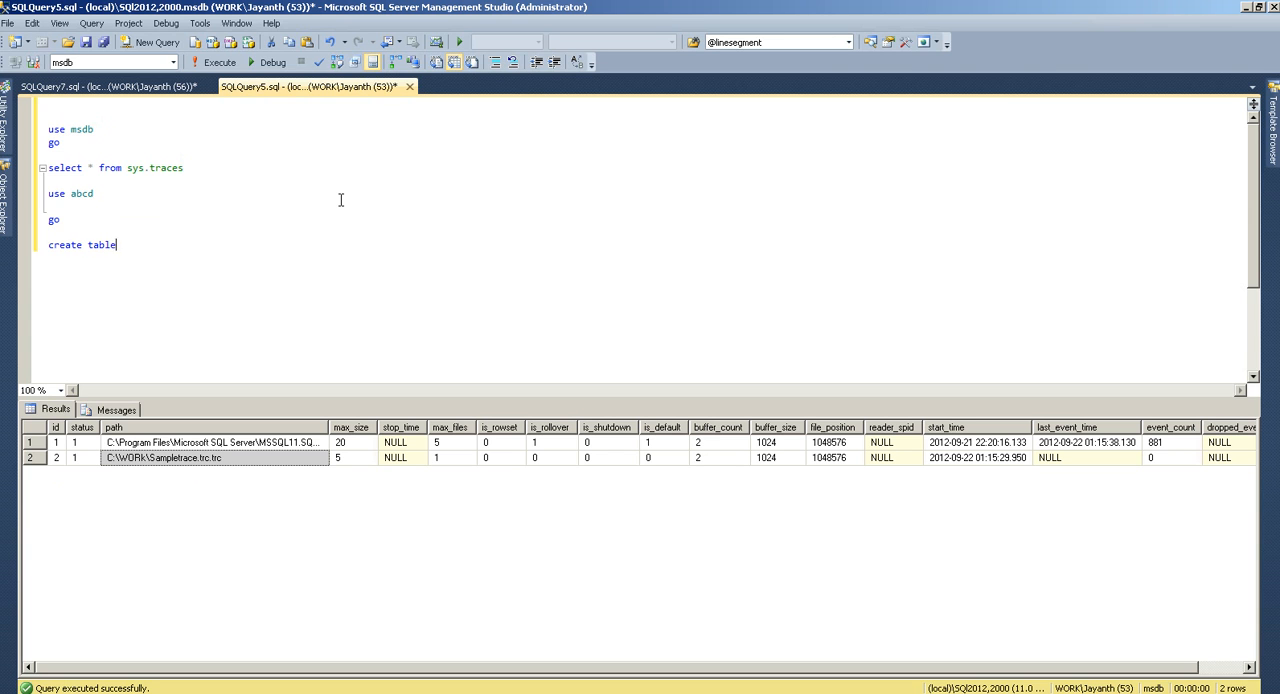
pyautogui.write('abcd')
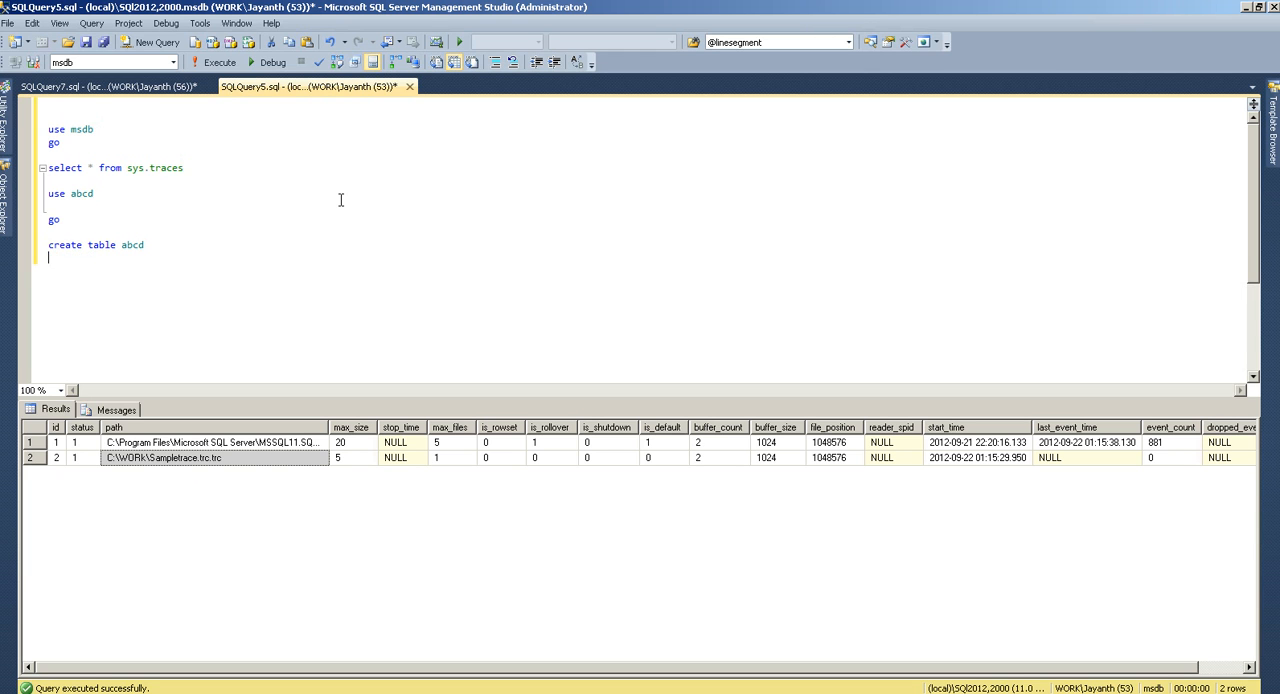
pyautogui.write('( id int')
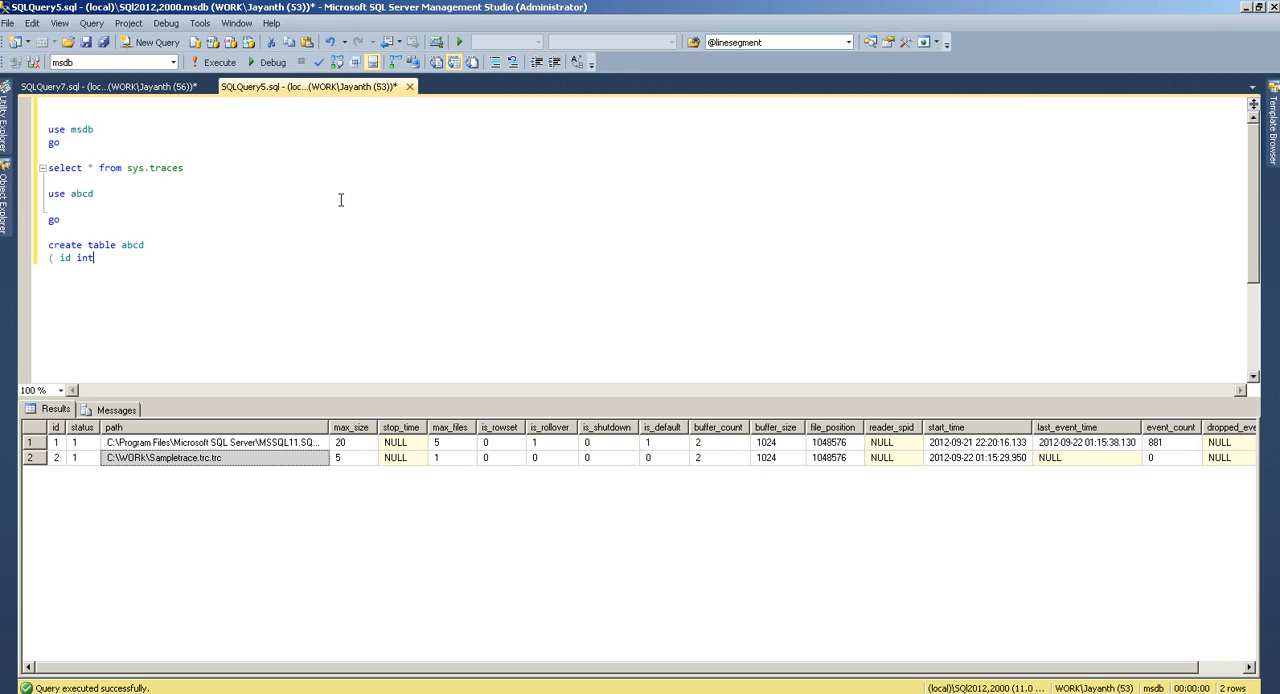
pyautogui.write(')')
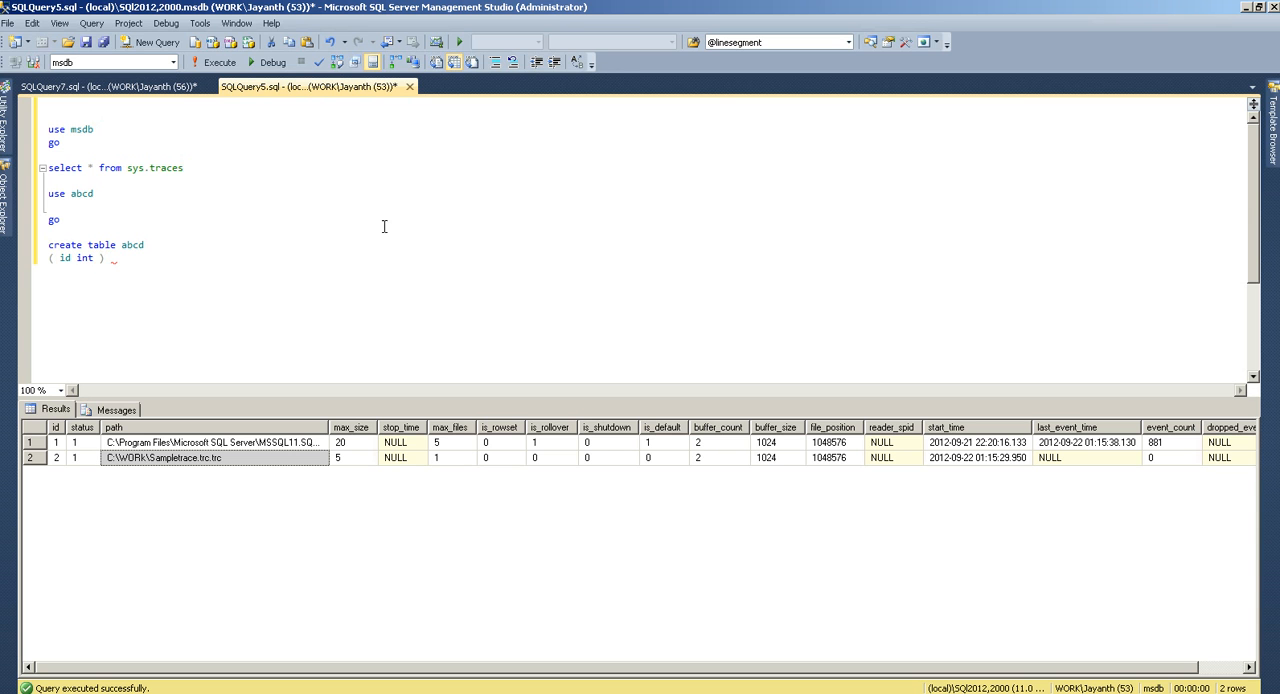
pyautogui.click(214, 62)
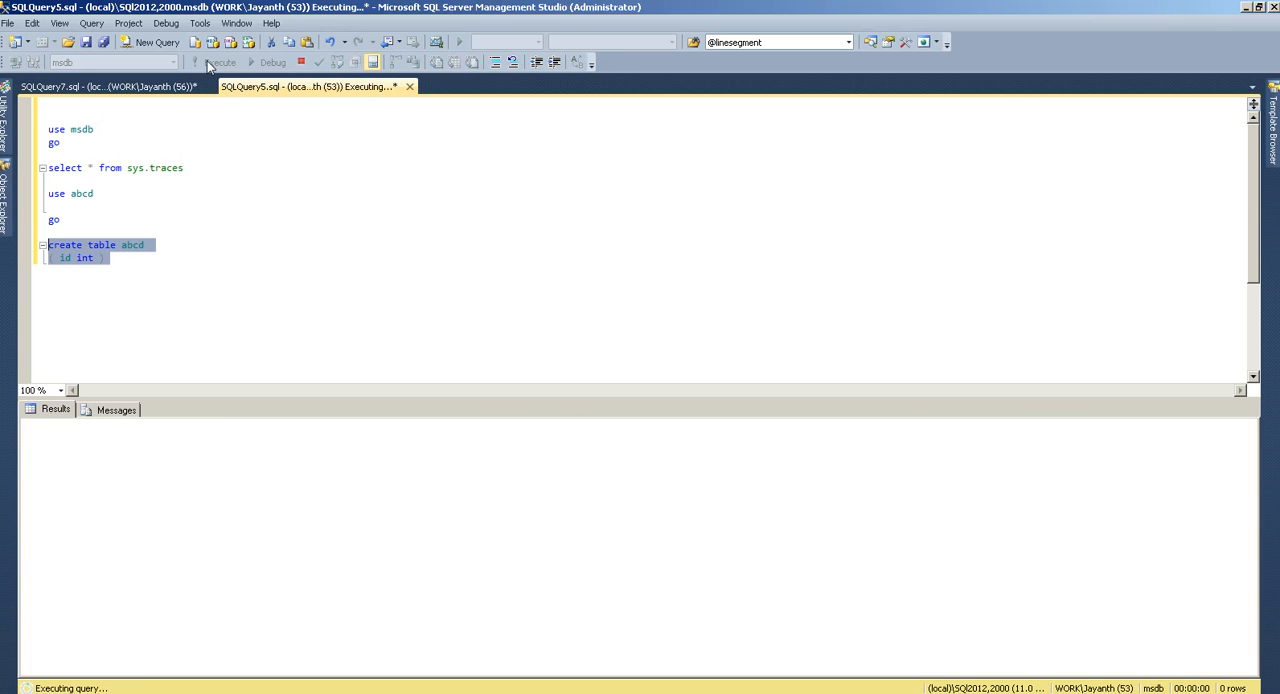
pyautogui.click(219, 62)
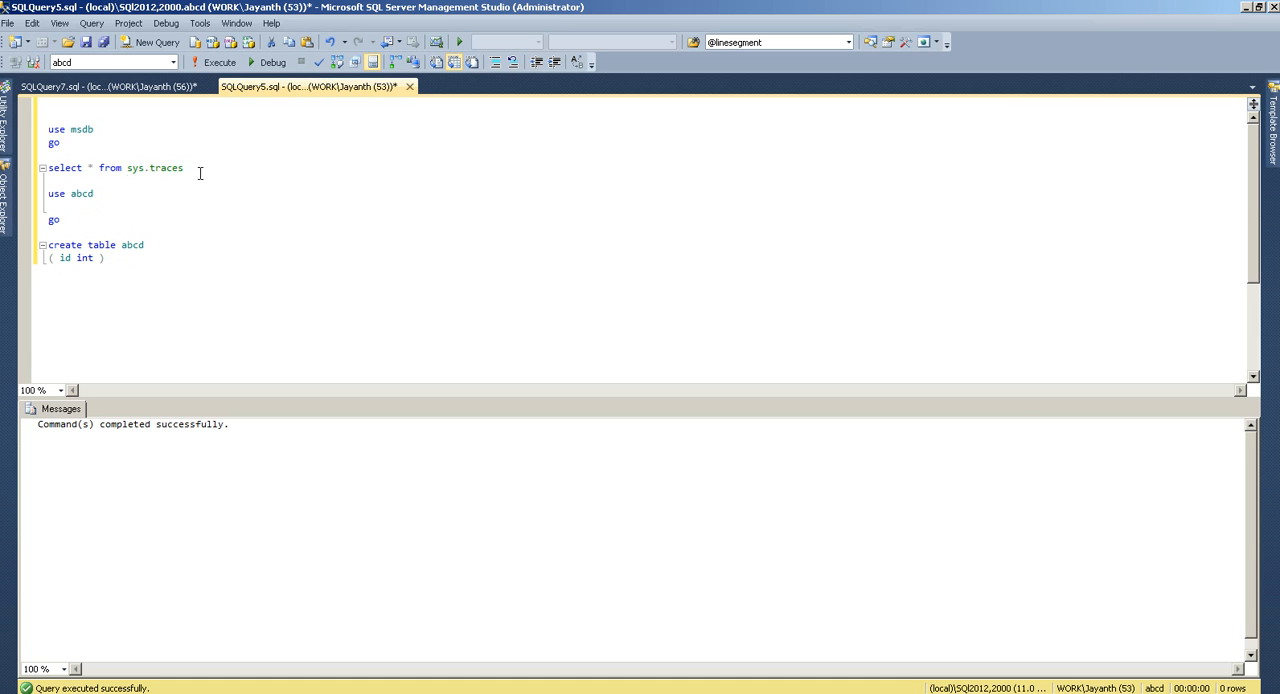
# Clear the old statements from the scratch query and return to the SQLQuery7.sql trace script
pyautogui.tripleClick(115, 167)
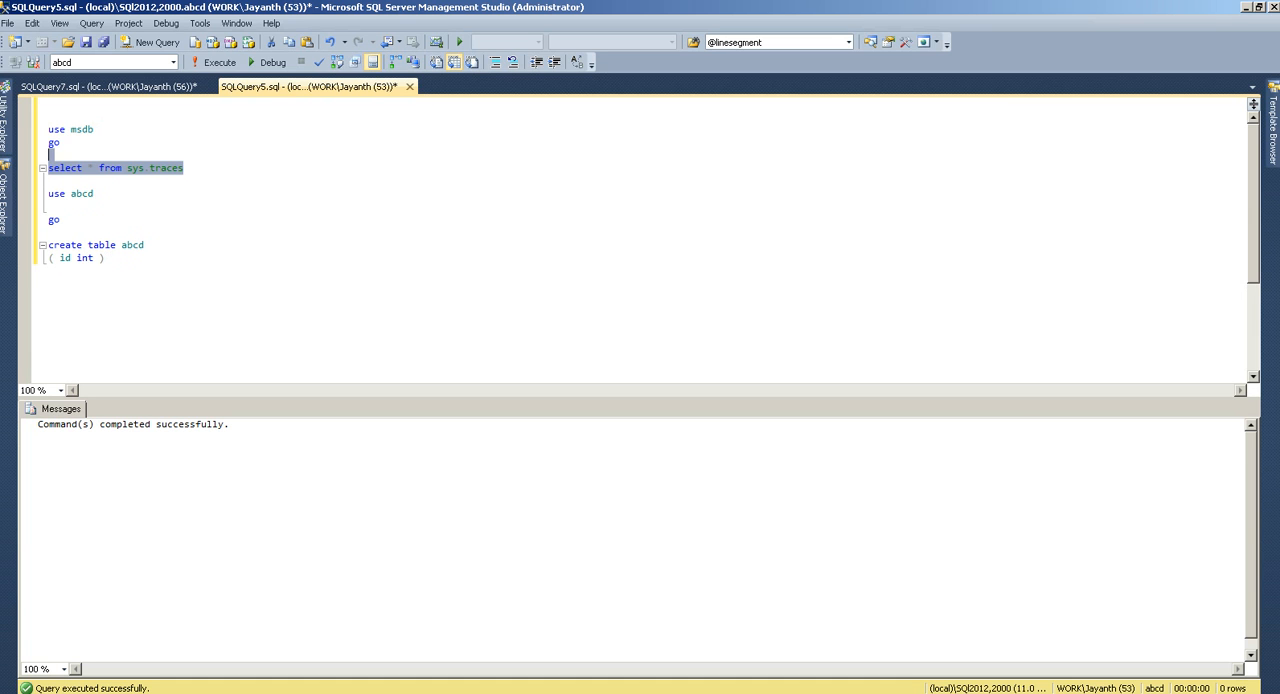
pyautogui.write('drop table abc')
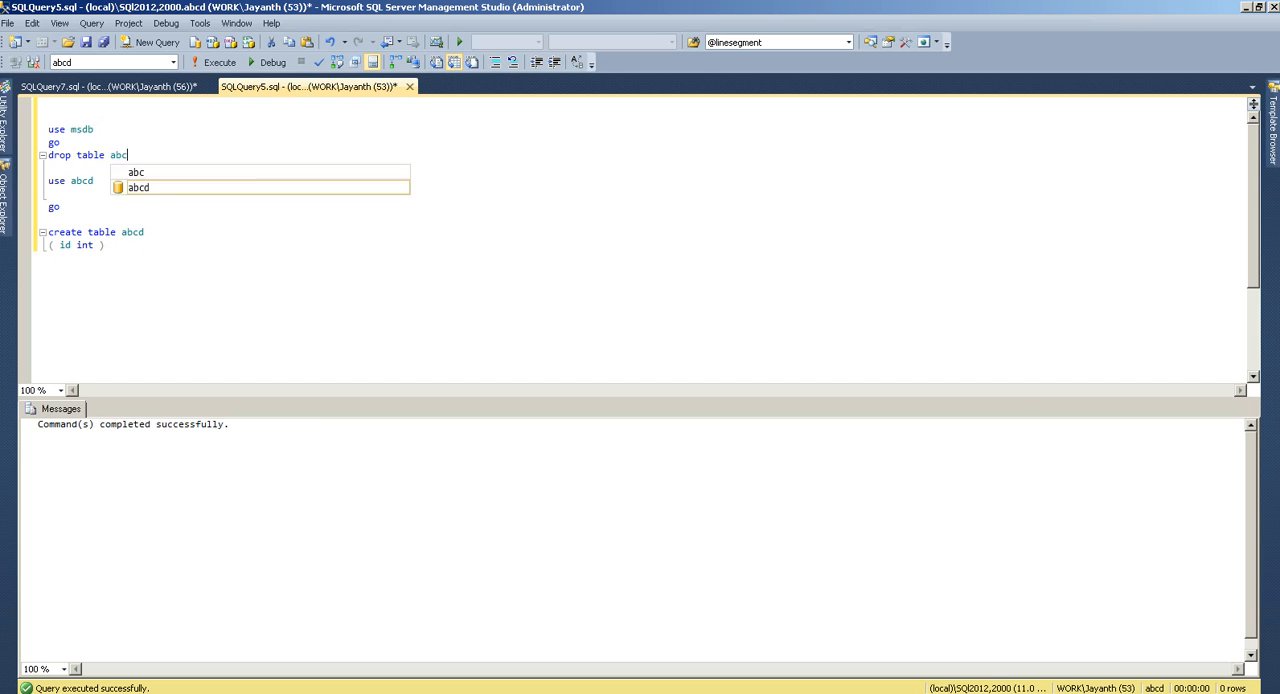
pyautogui.press('Tab')
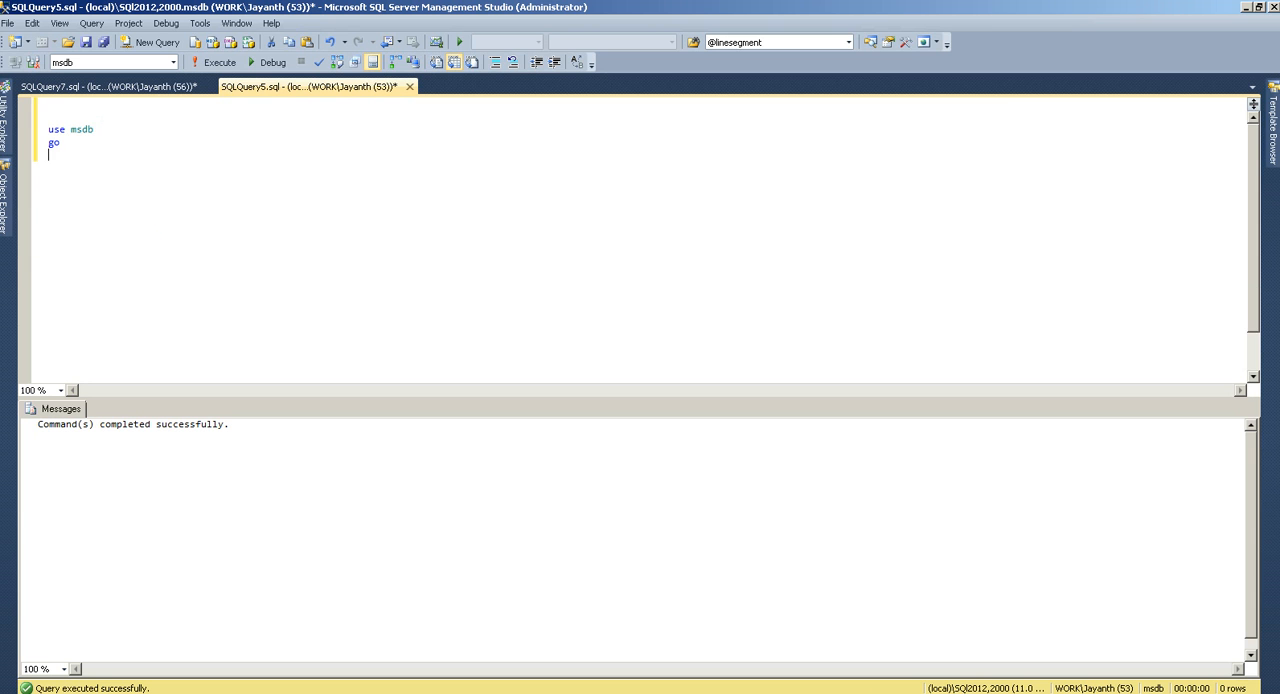
pyautogui.click(110, 86)
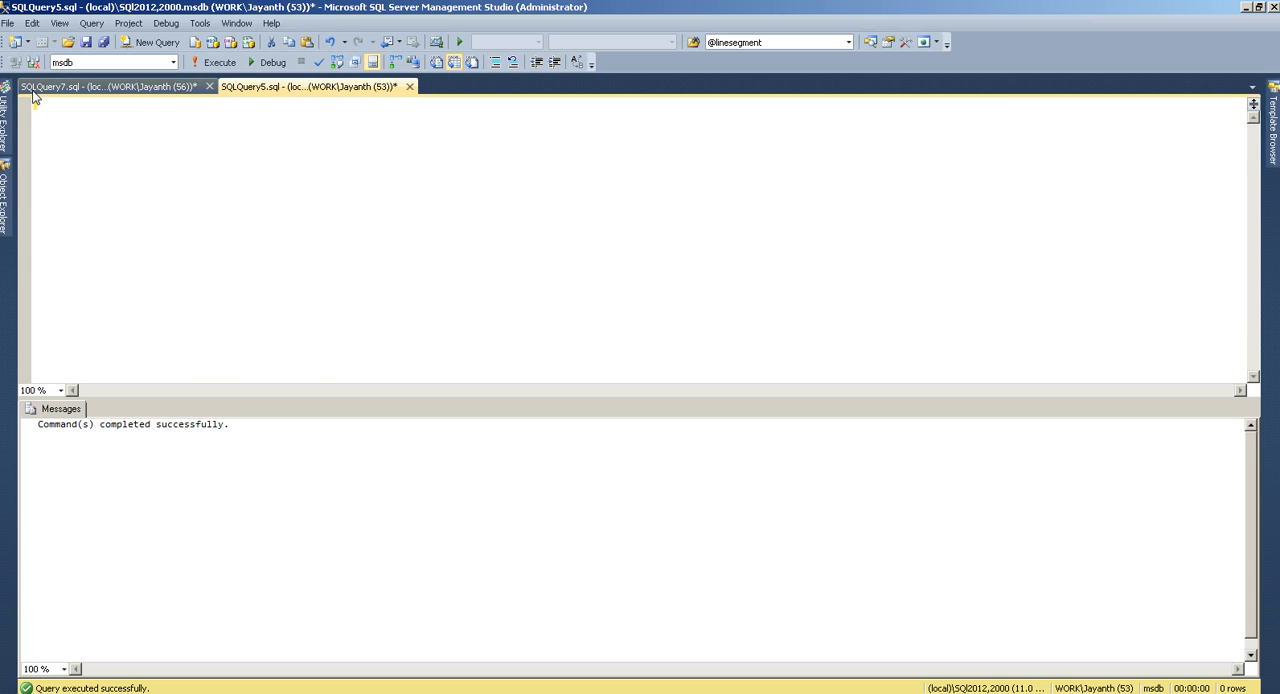
pyautogui.click(110, 86)
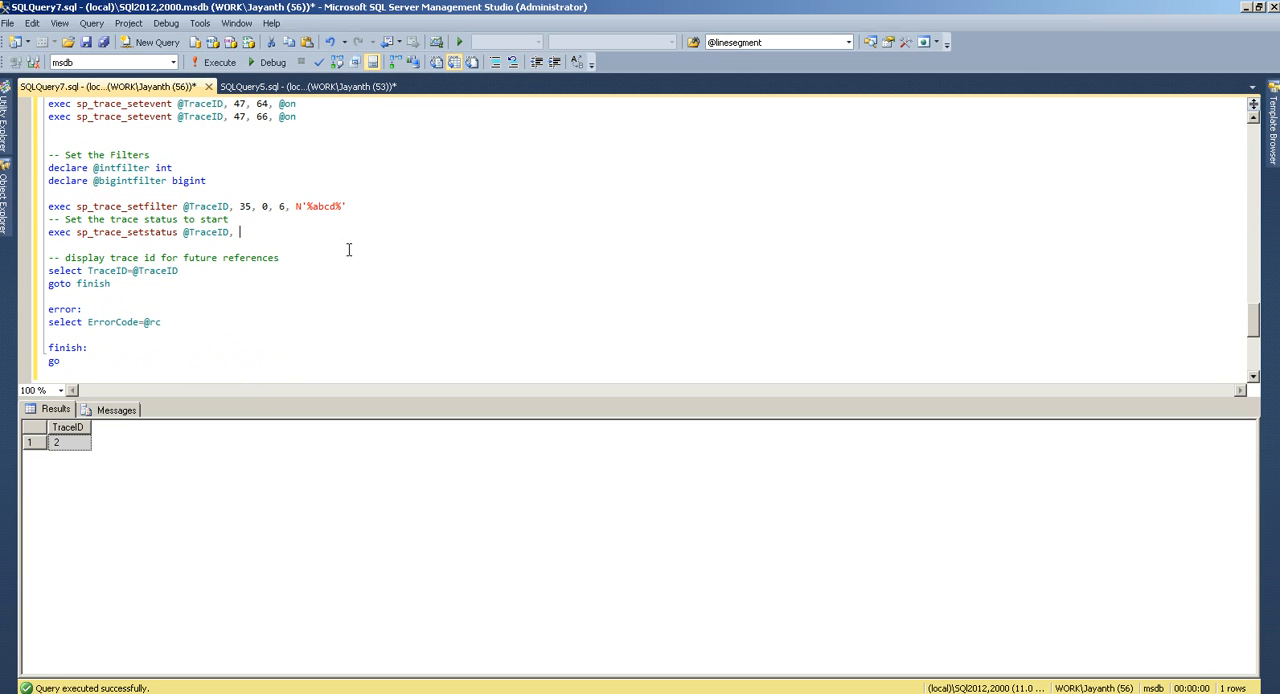
# Change the call to sp_trace_setstatus 2, 0 and enter 'select * from sys.traces' in SQLQuery5
pyautogui.write('0')
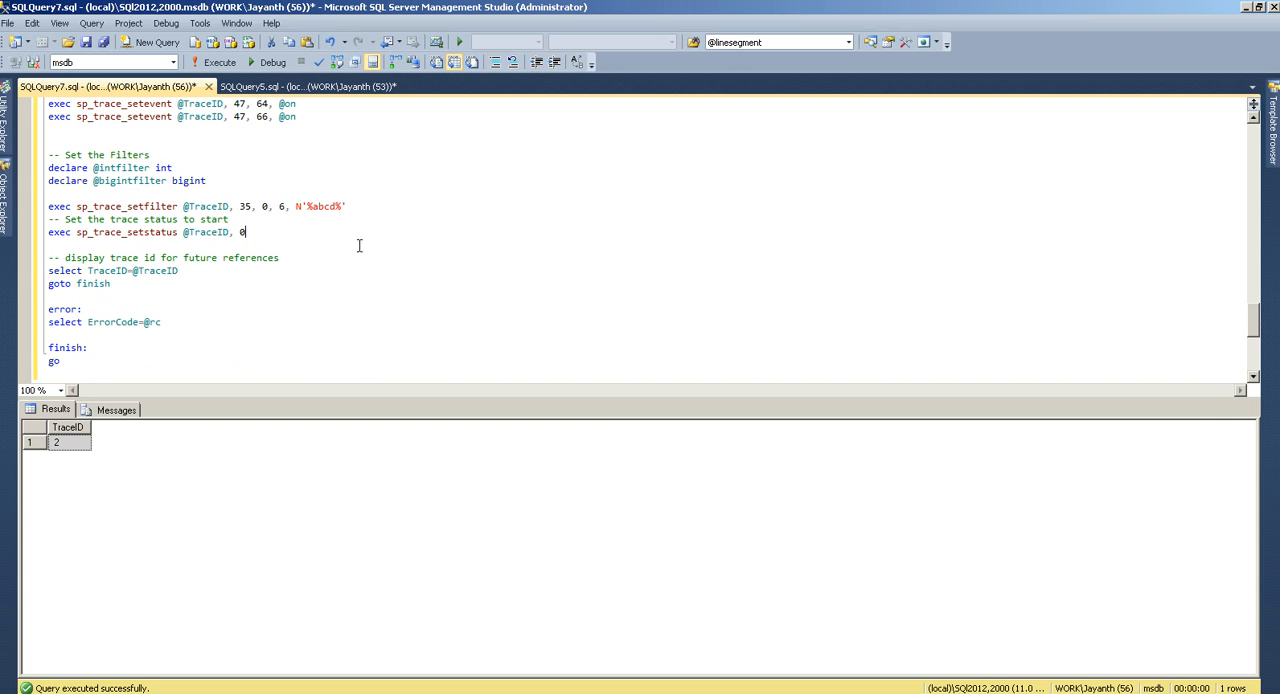
pyautogui.write('2')
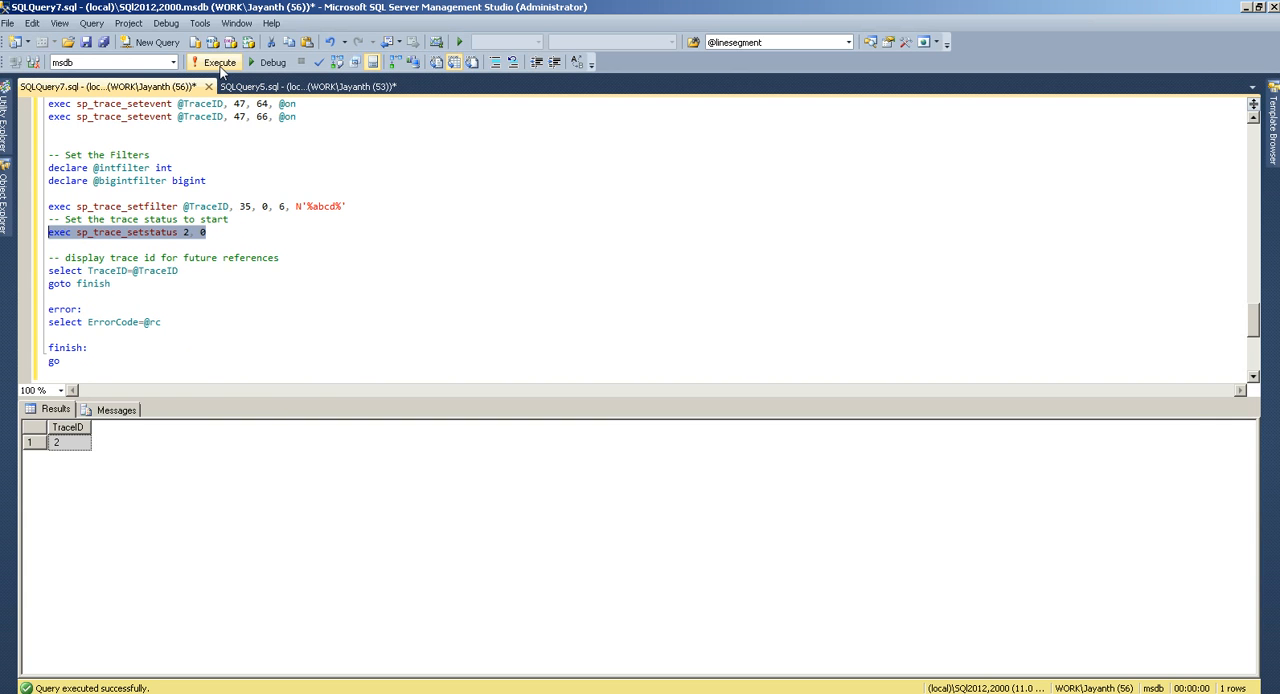
pyautogui.click(300, 86)
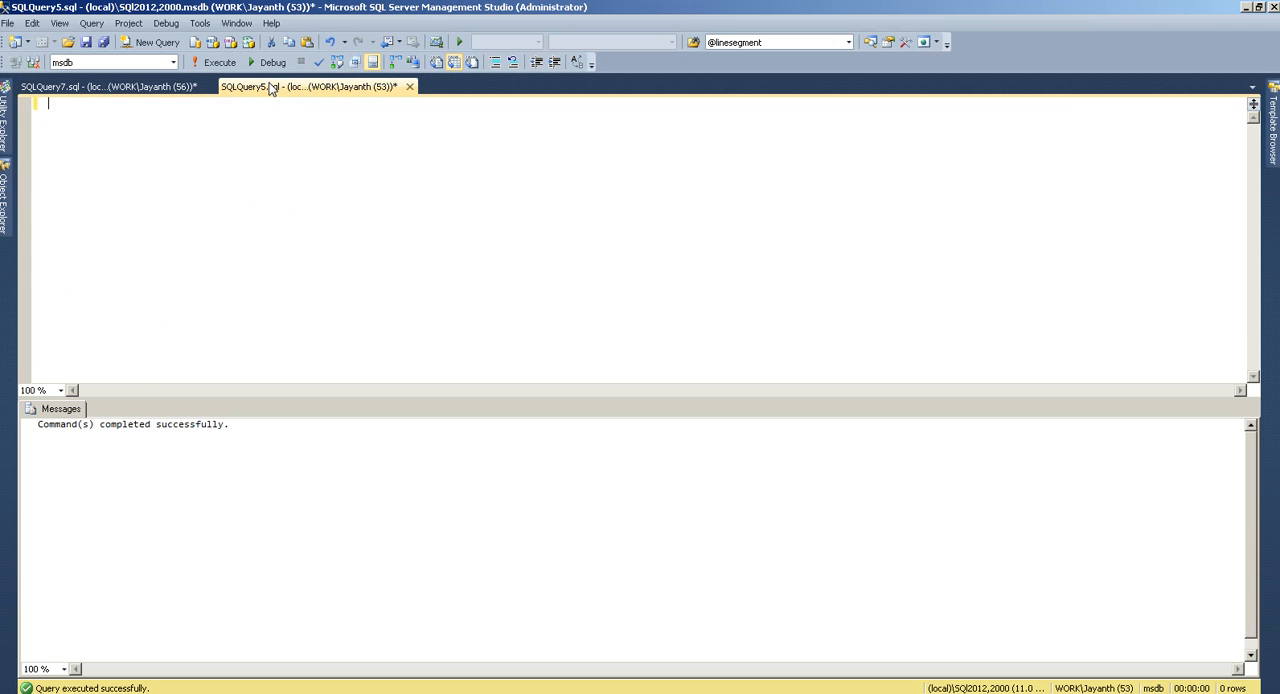
pyautogui.write('select')
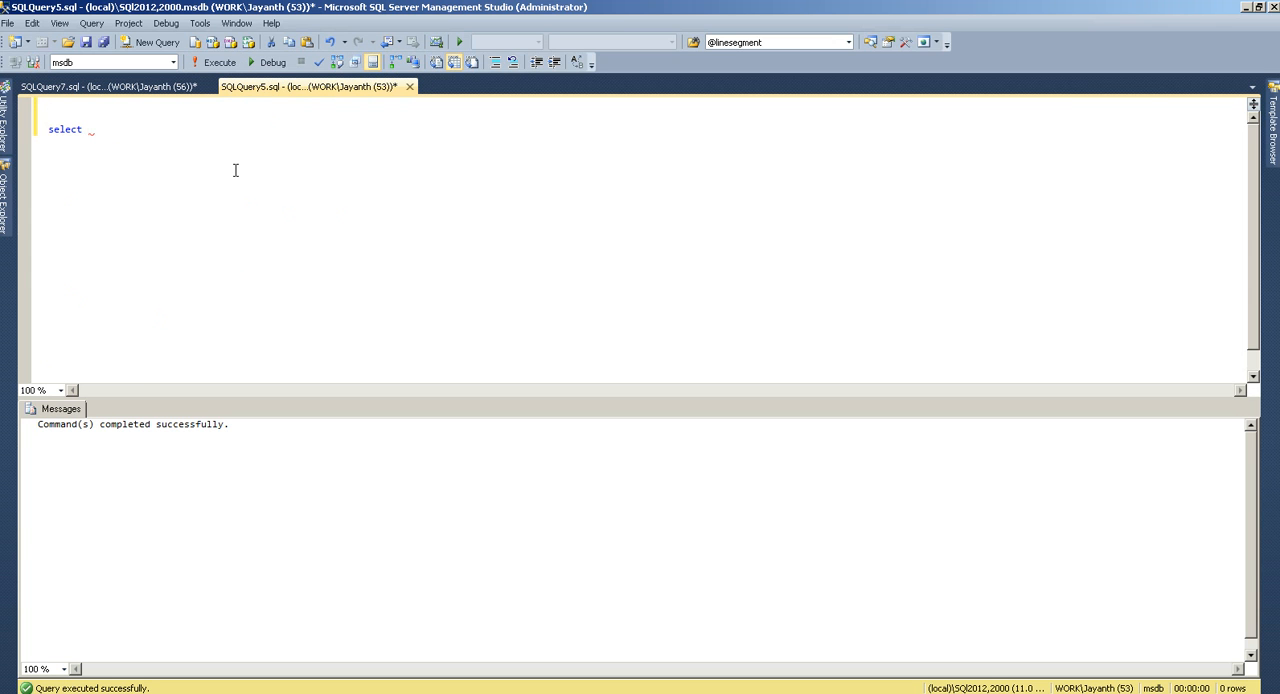
pyautogui.write('* from sys.')
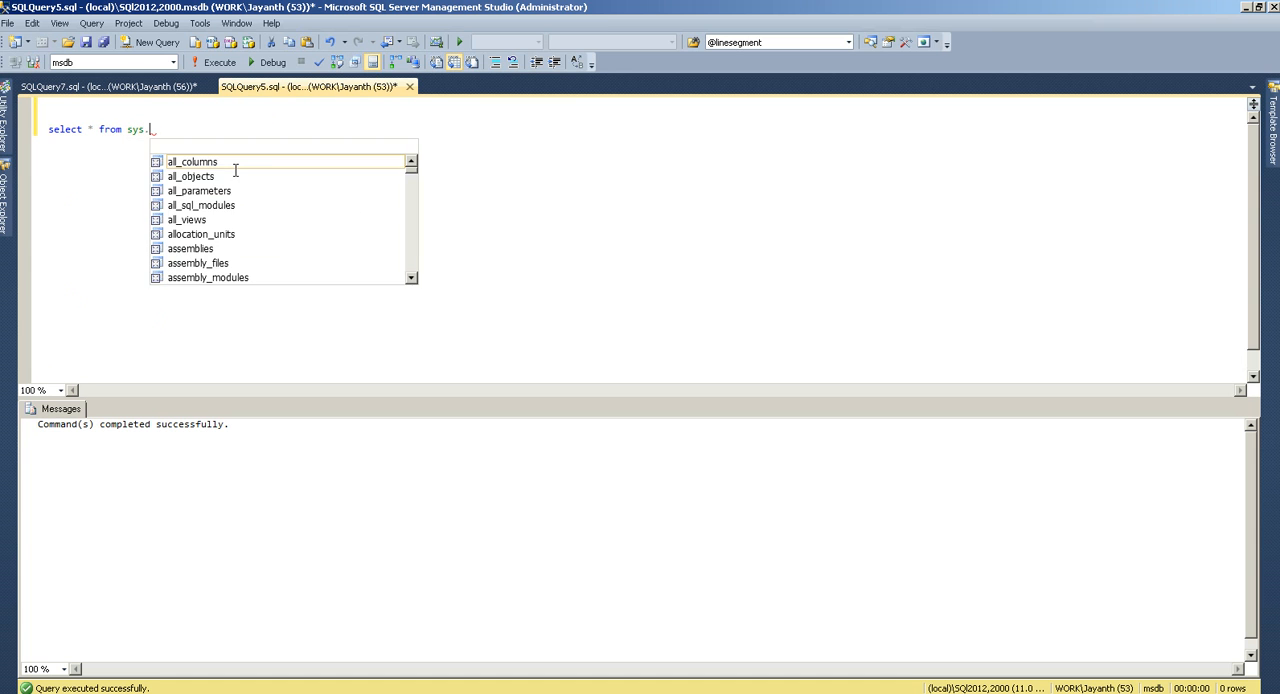
pyautogui.write('trac')
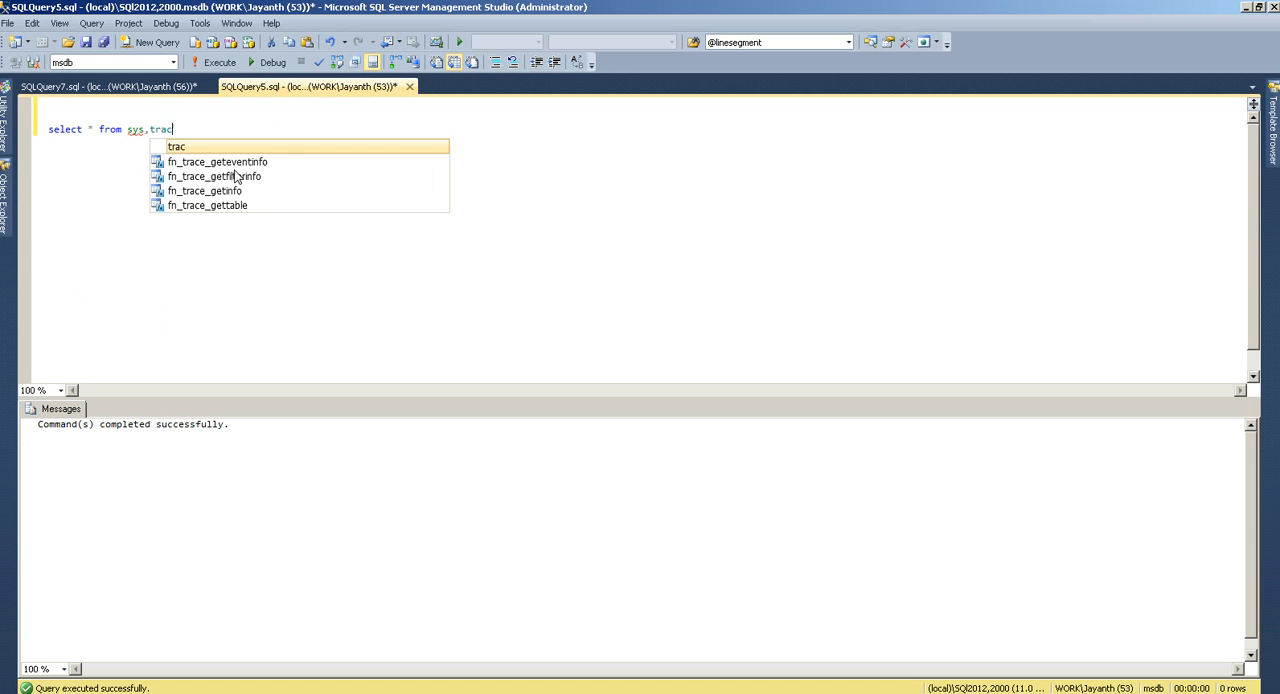
pyautogui.write('es')
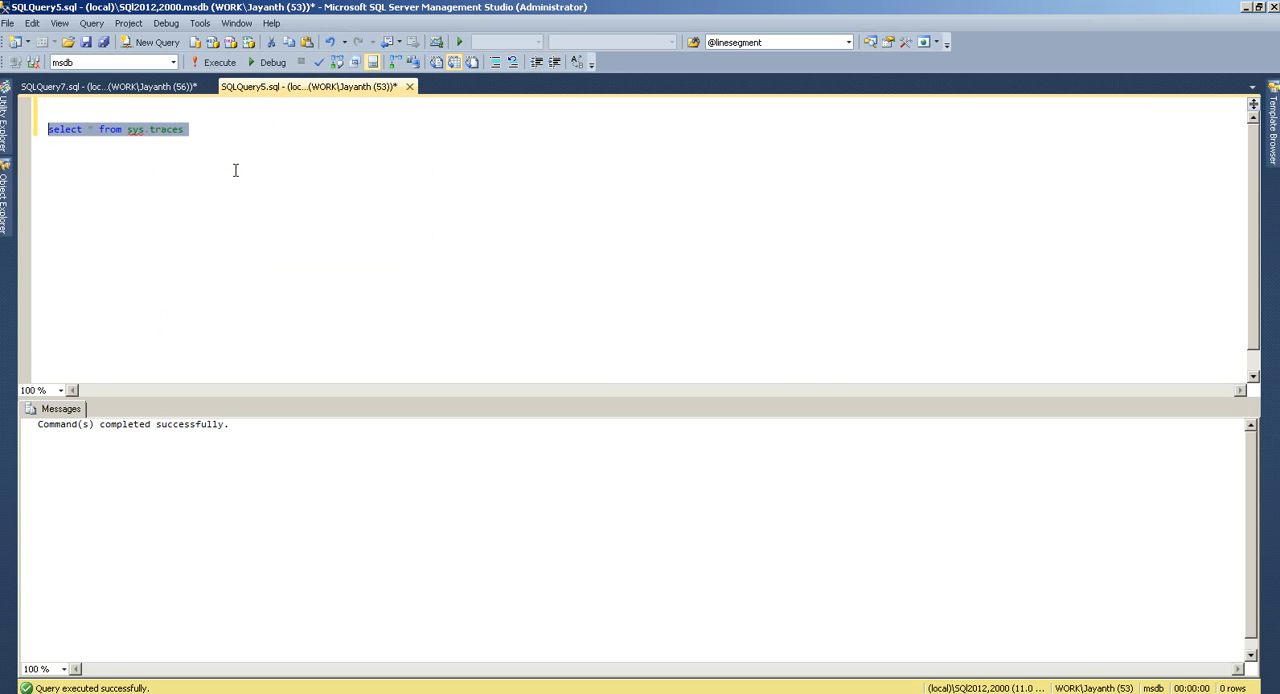
pyautogui.click(219, 62)
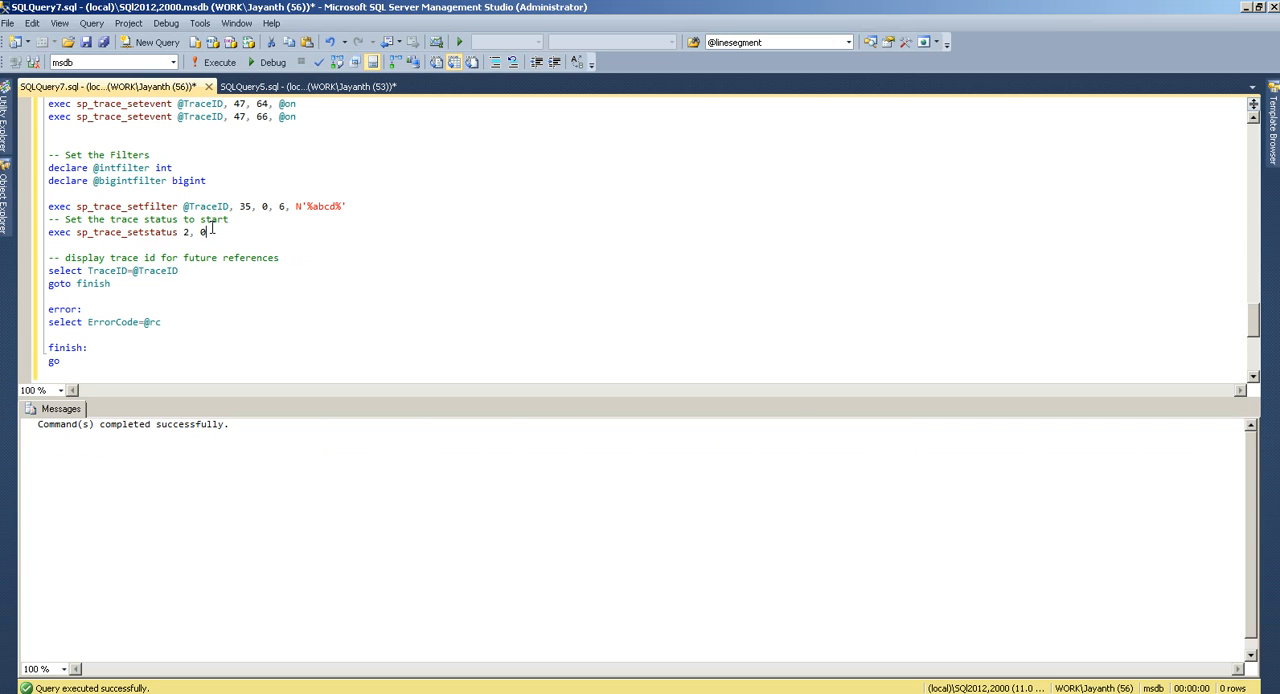
pyautogui.moveTo(266, 218)
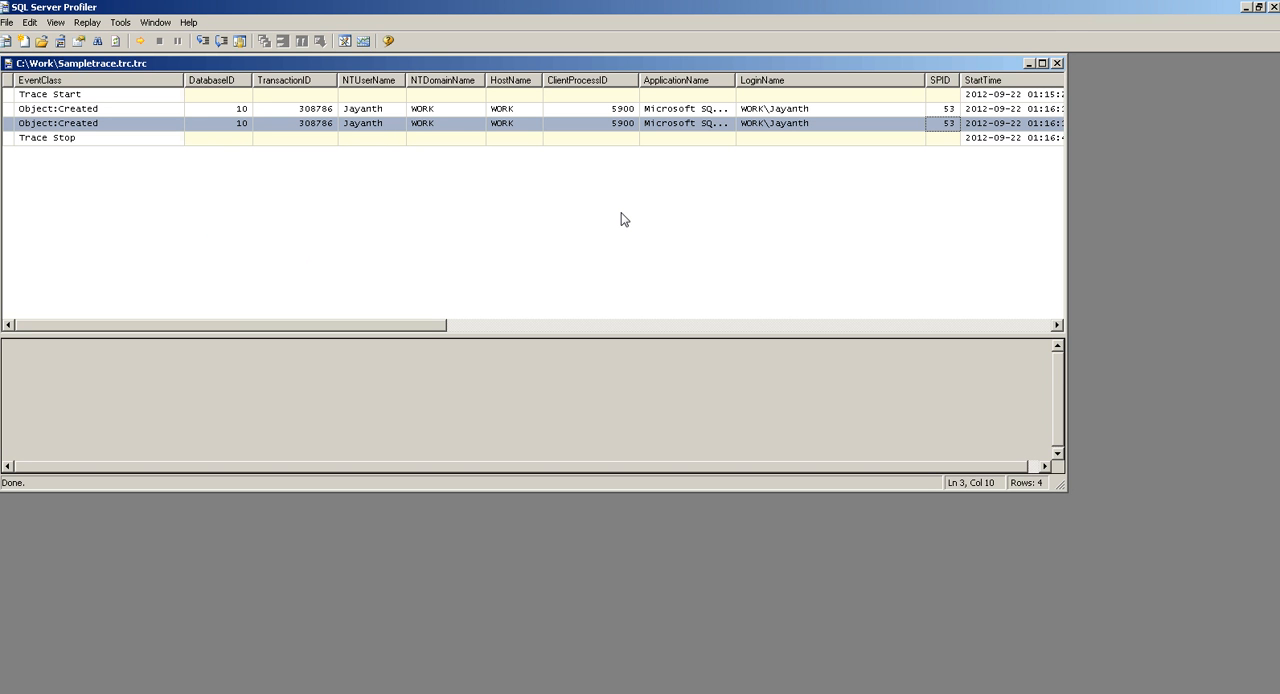
pyautogui.moveTo(603, 224)
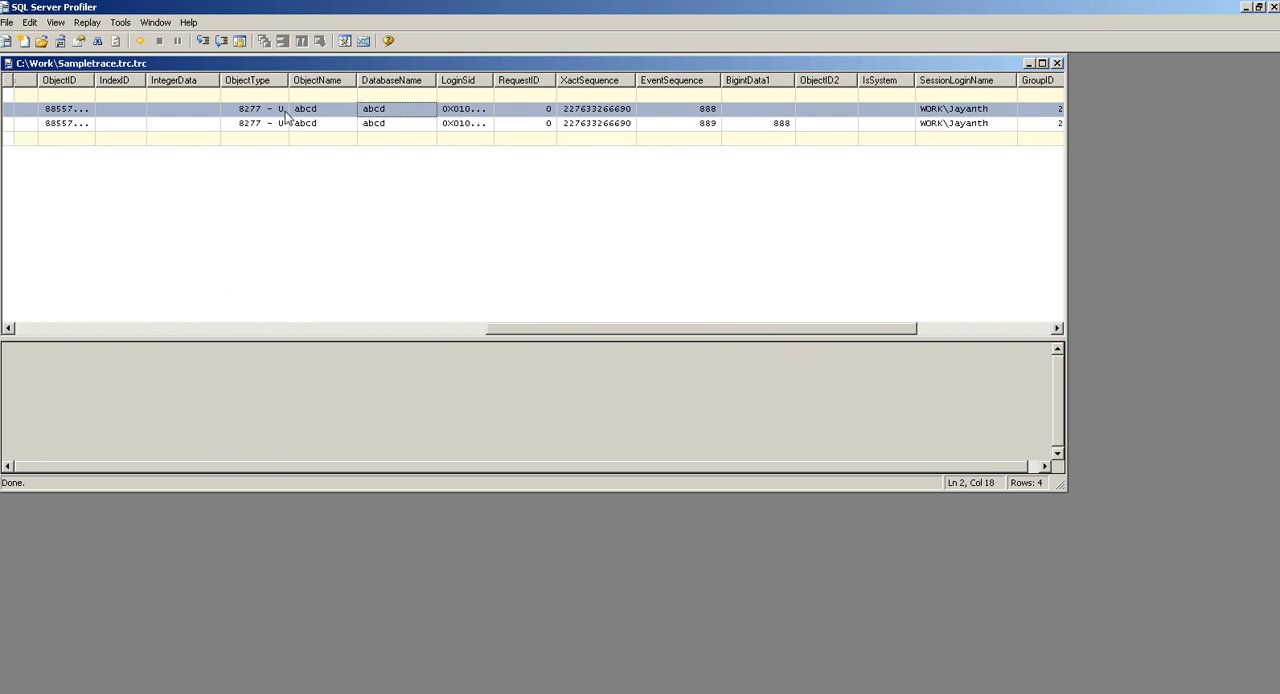
# Select the second Object:Created event for table abcd in Sampletrace.trc
pyautogui.click(255, 122)
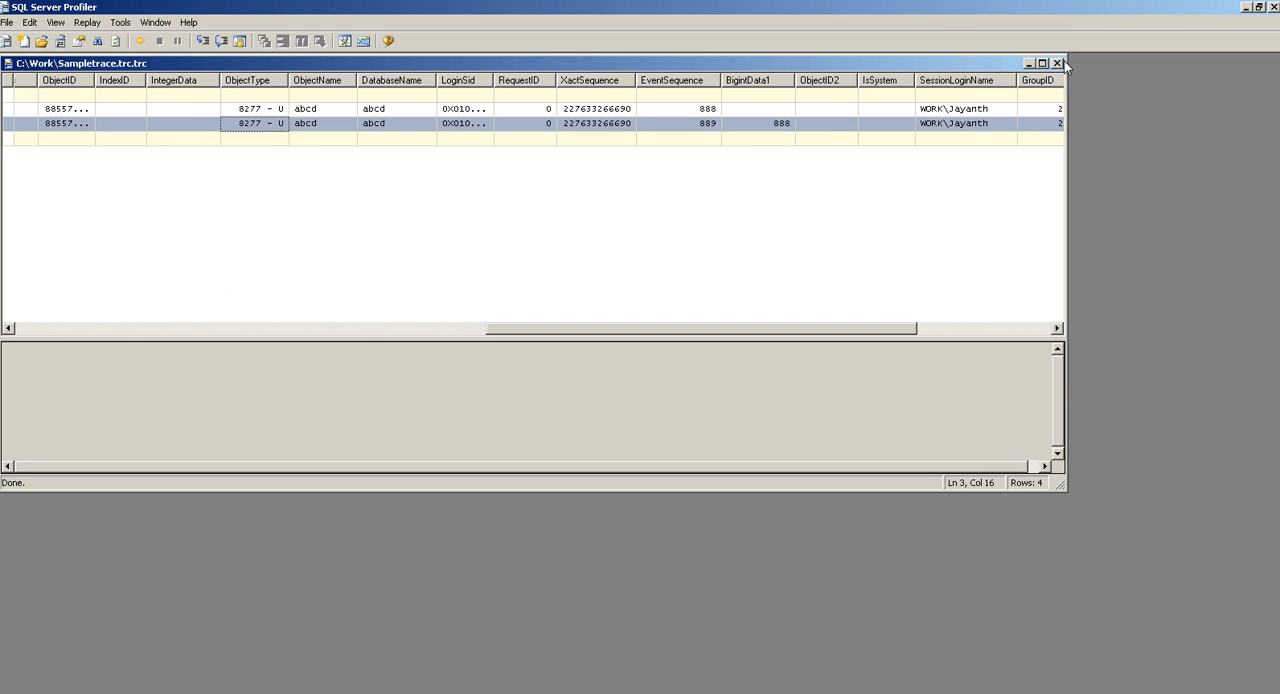